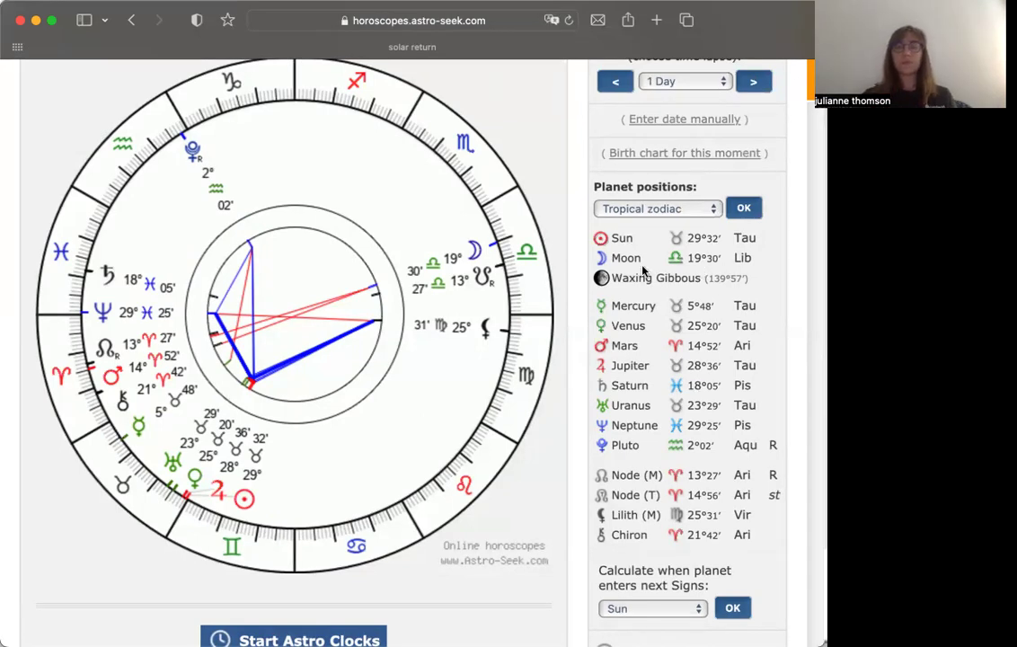
mouse_move(575, 270)
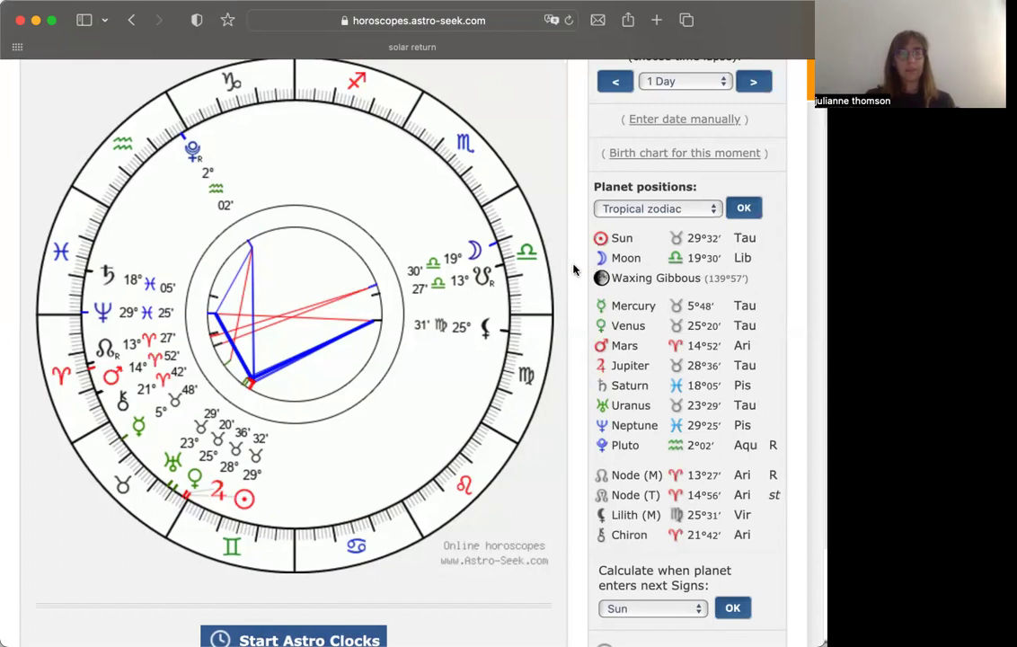
Step: Step the transit chart forward one increment while scrolling through the planet positions
scroll(up, 3)
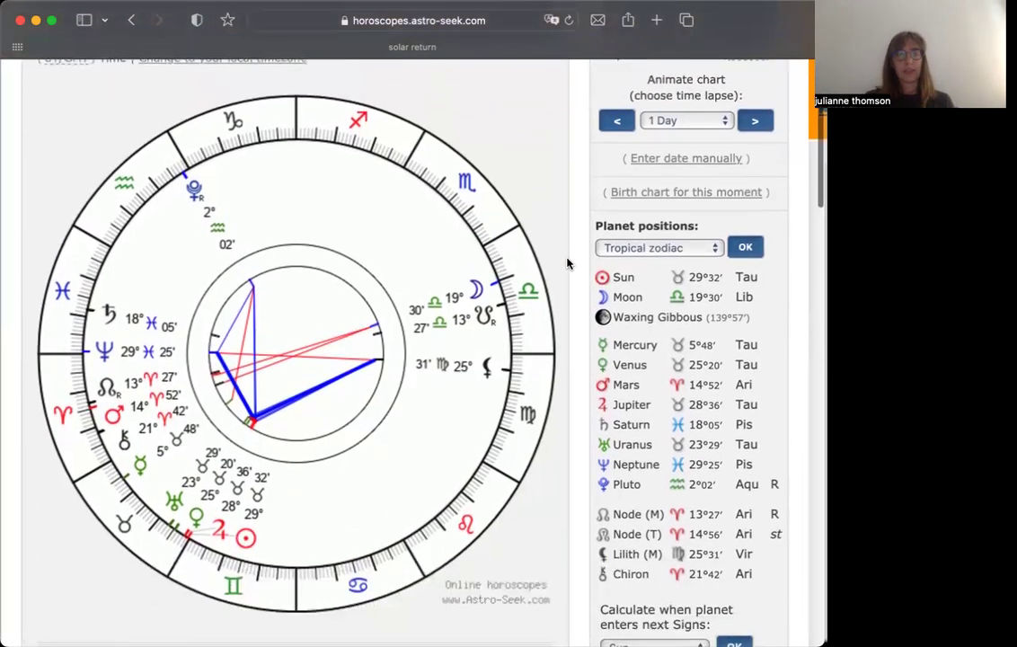
scroll(down, 3)
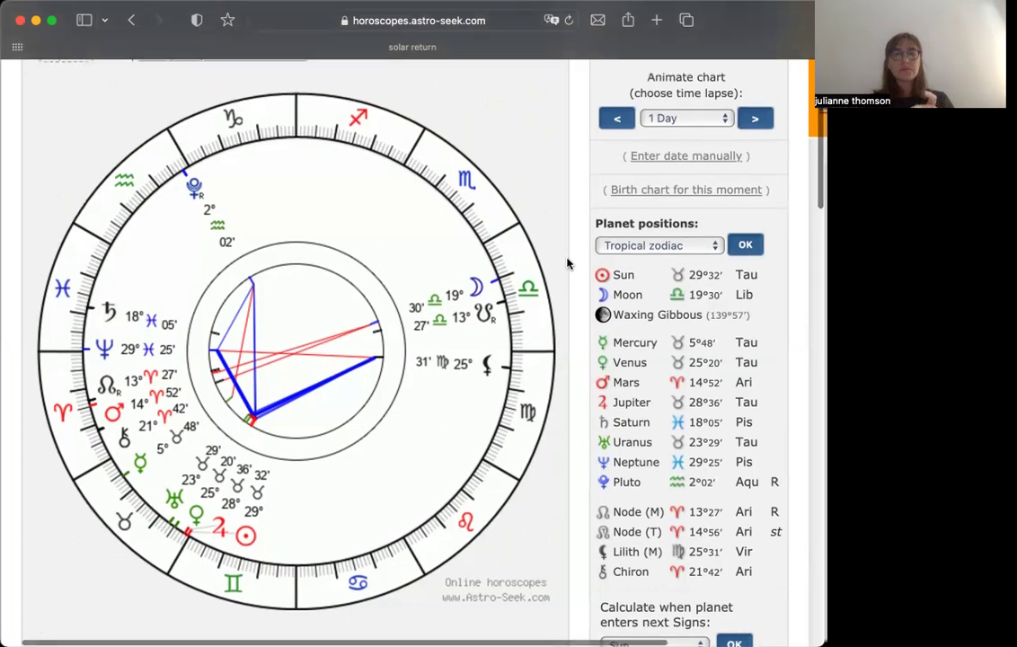
scroll(down, 3)
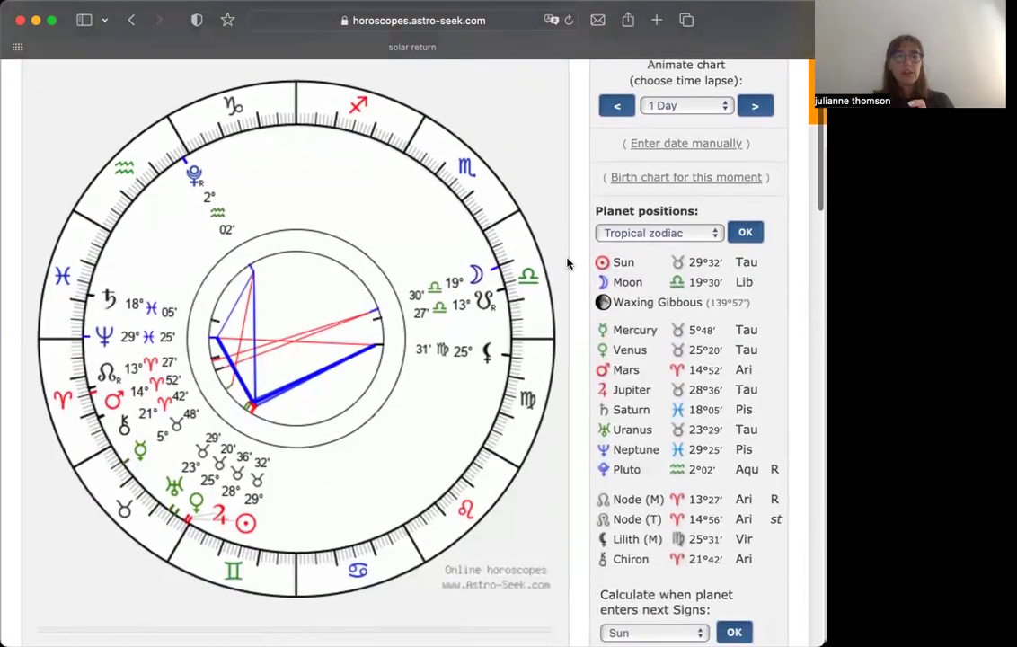
mouse_move(449, 394)
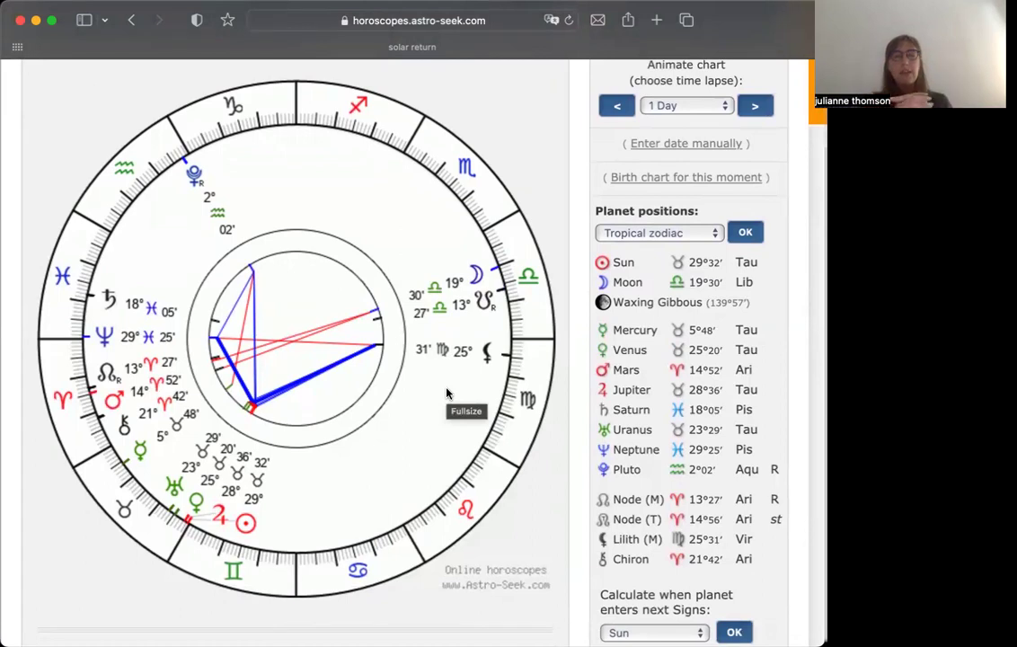
mouse_move(478, 296)
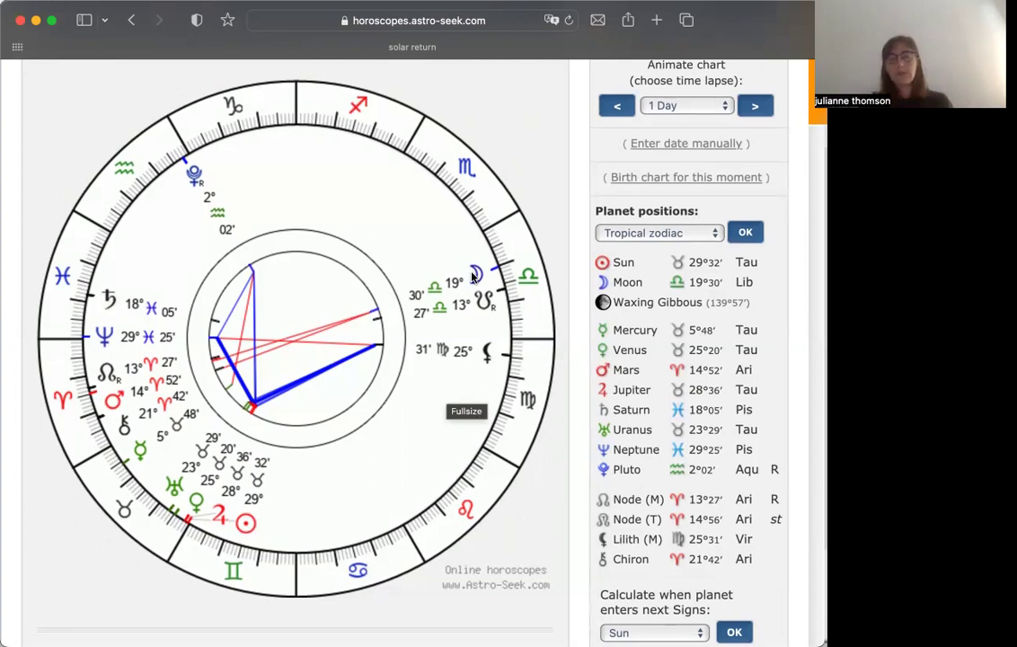
mouse_move(453, 252)
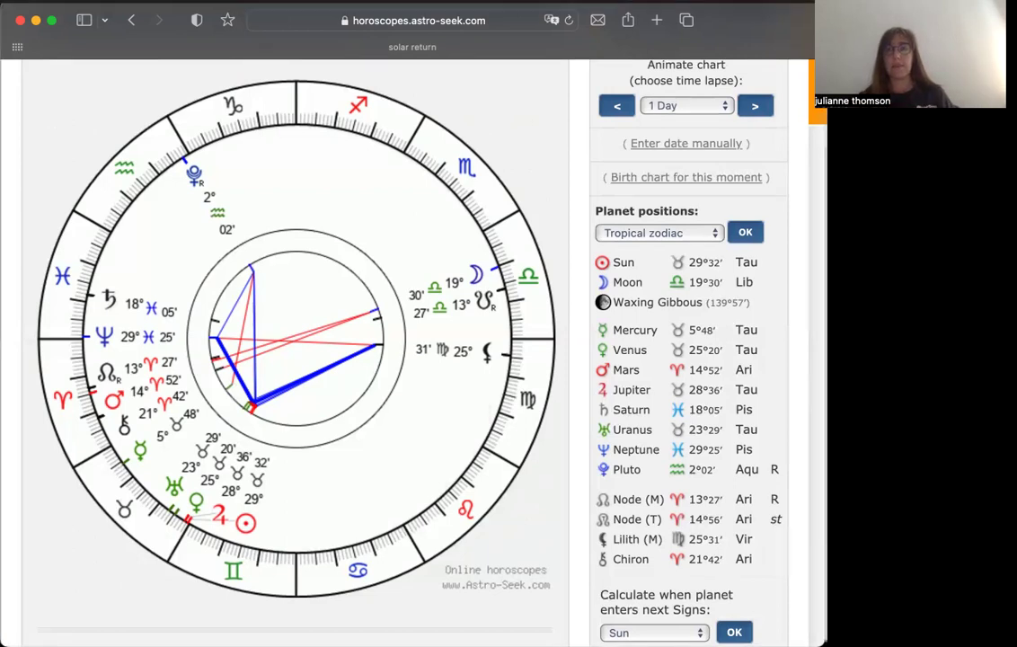
mouse_move(338, 238)
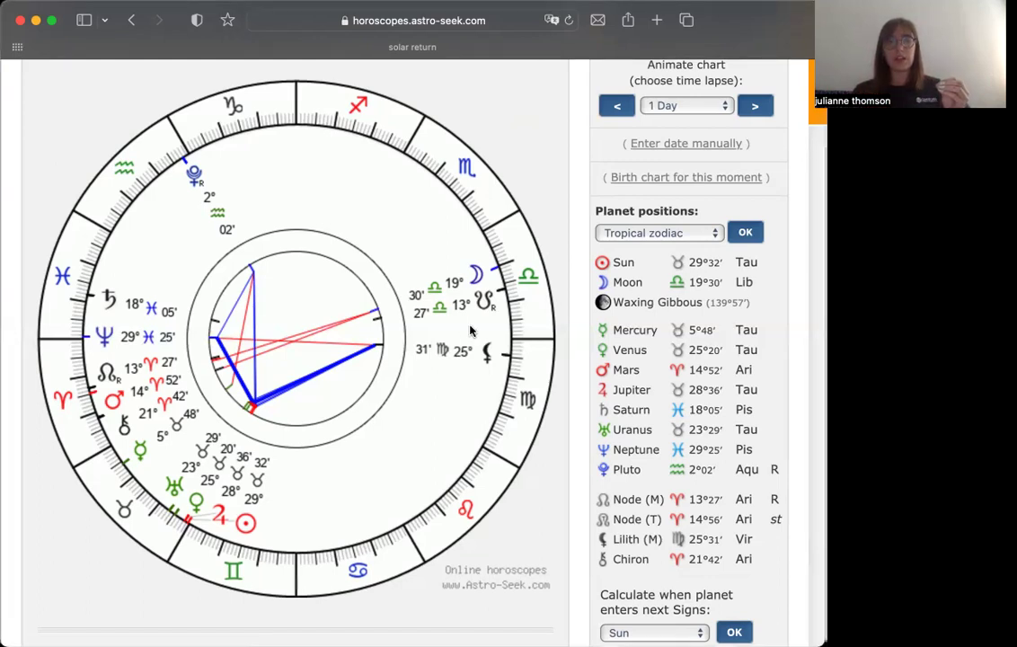
mouse_move(463, 232)
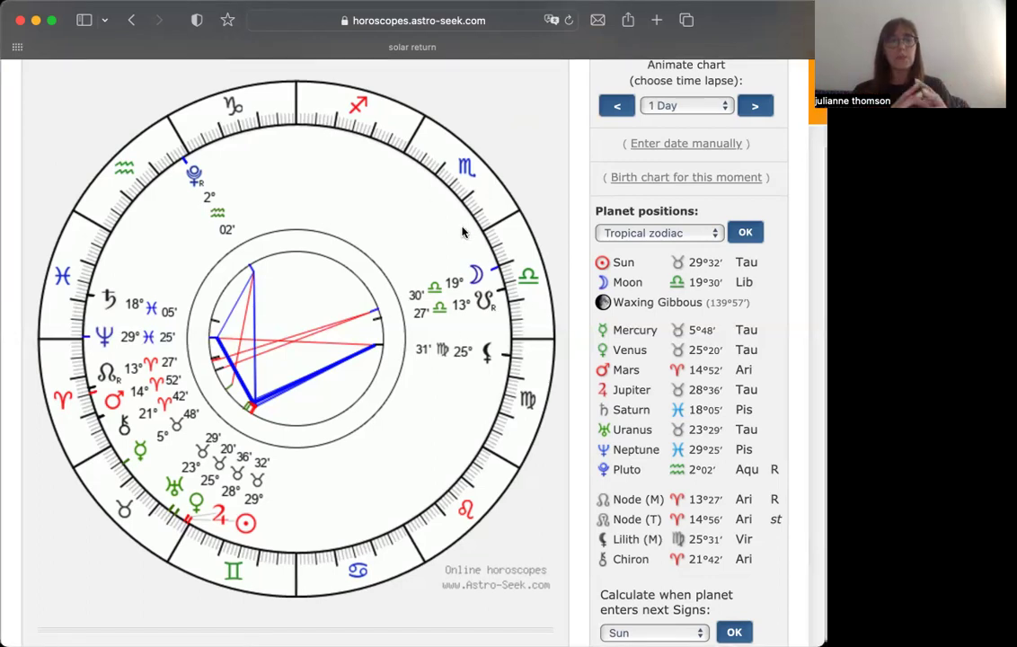
mouse_move(464, 232)
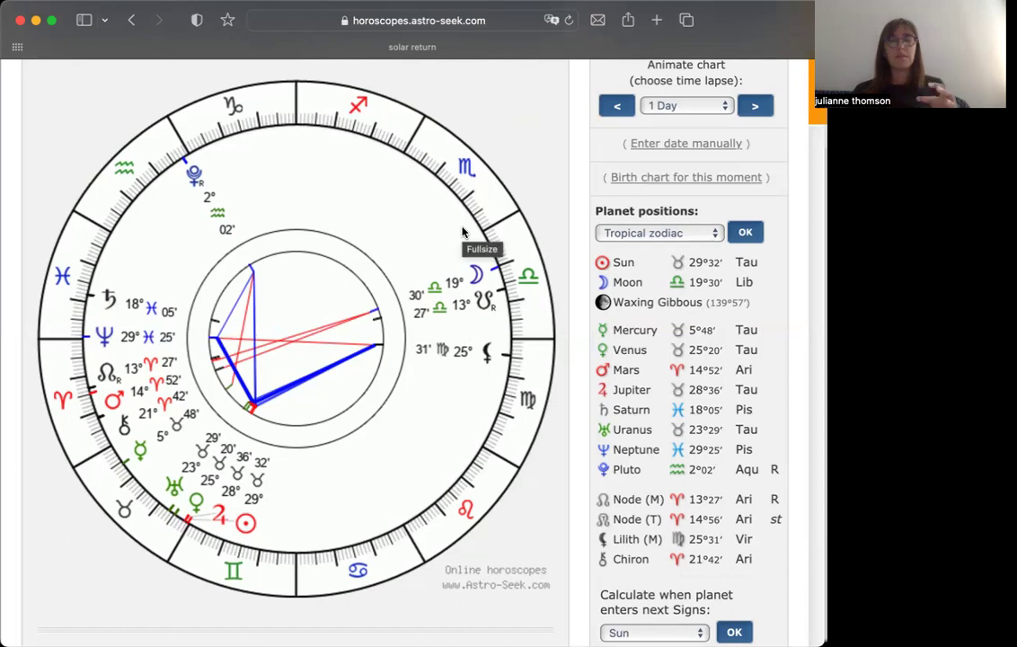
mouse_move(428, 244)
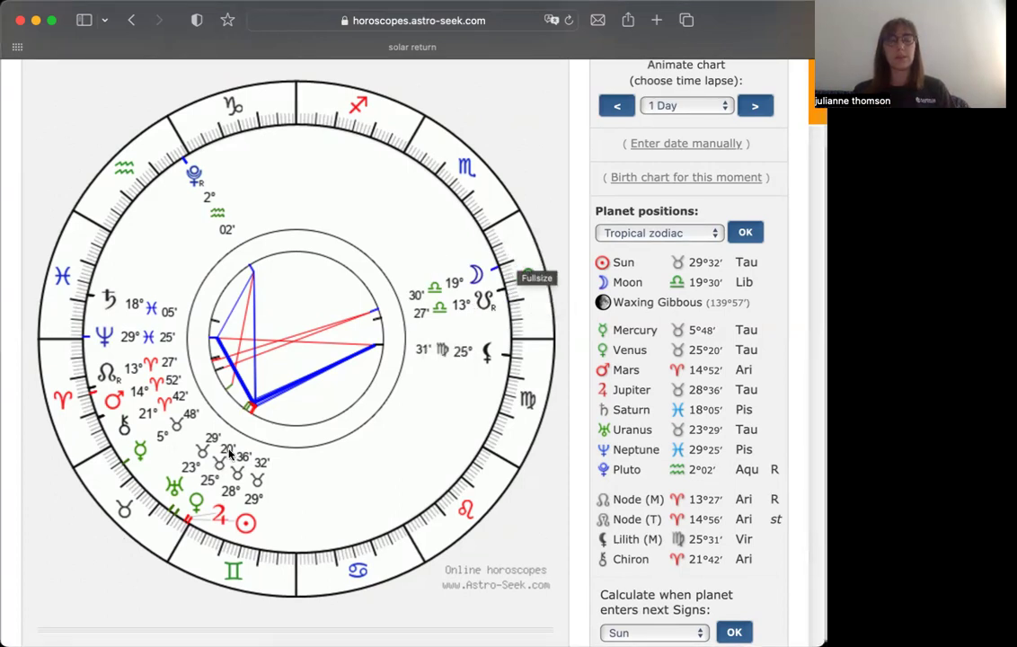
scroll(down, 3)
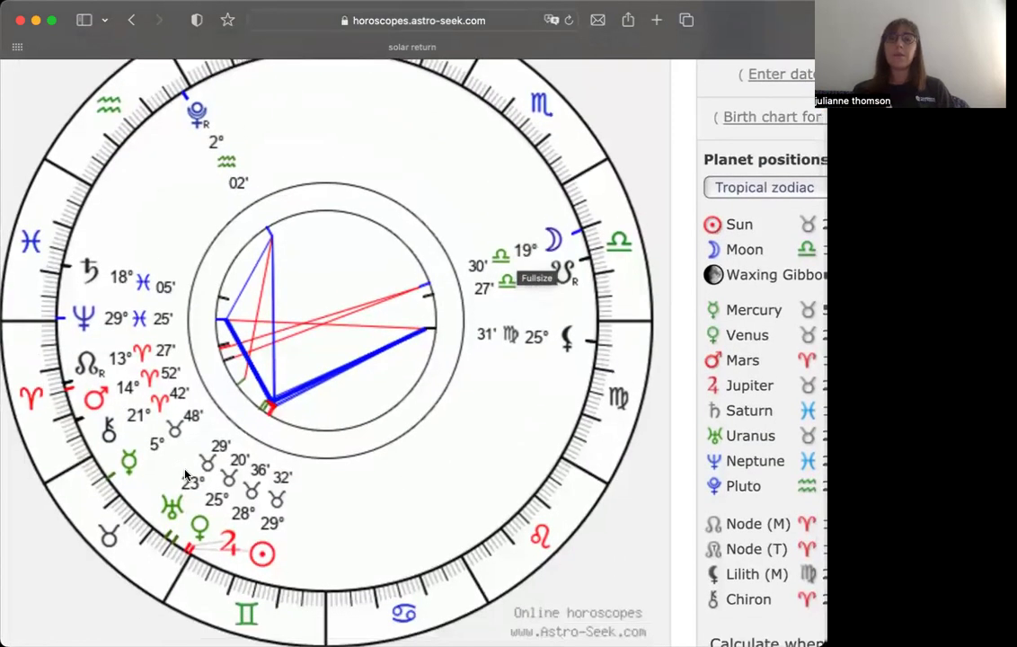
mouse_move(151, 517)
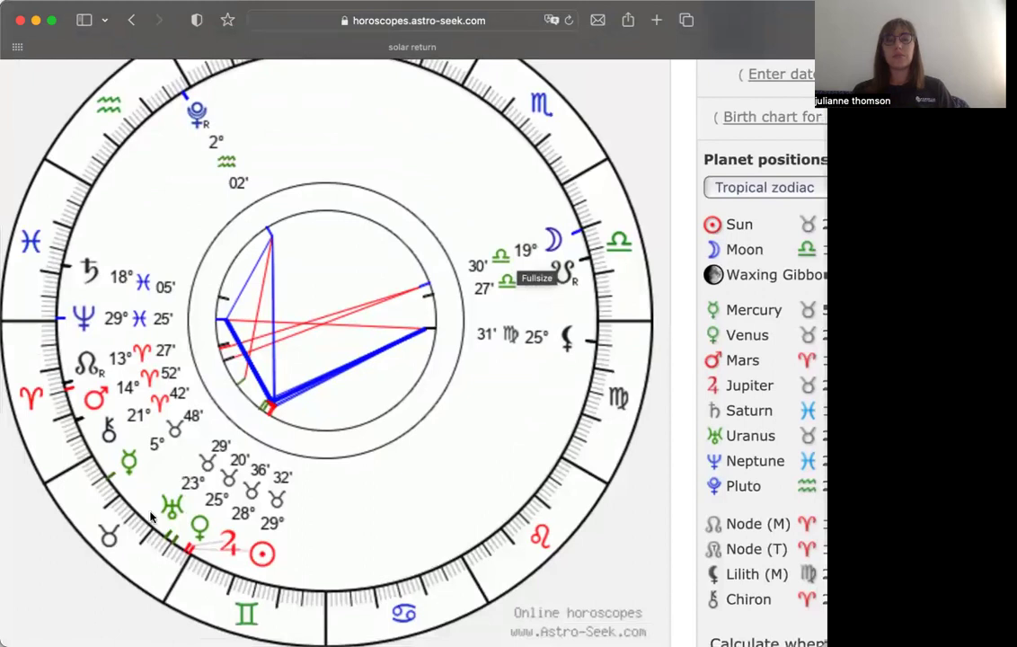
mouse_move(106, 570)
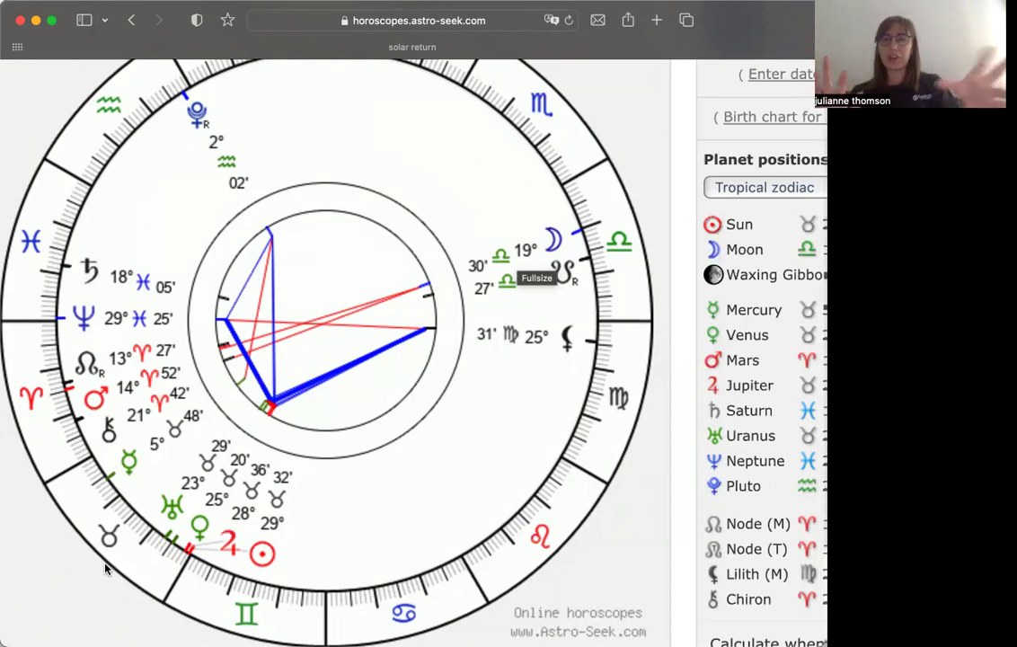
mouse_move(151, 478)
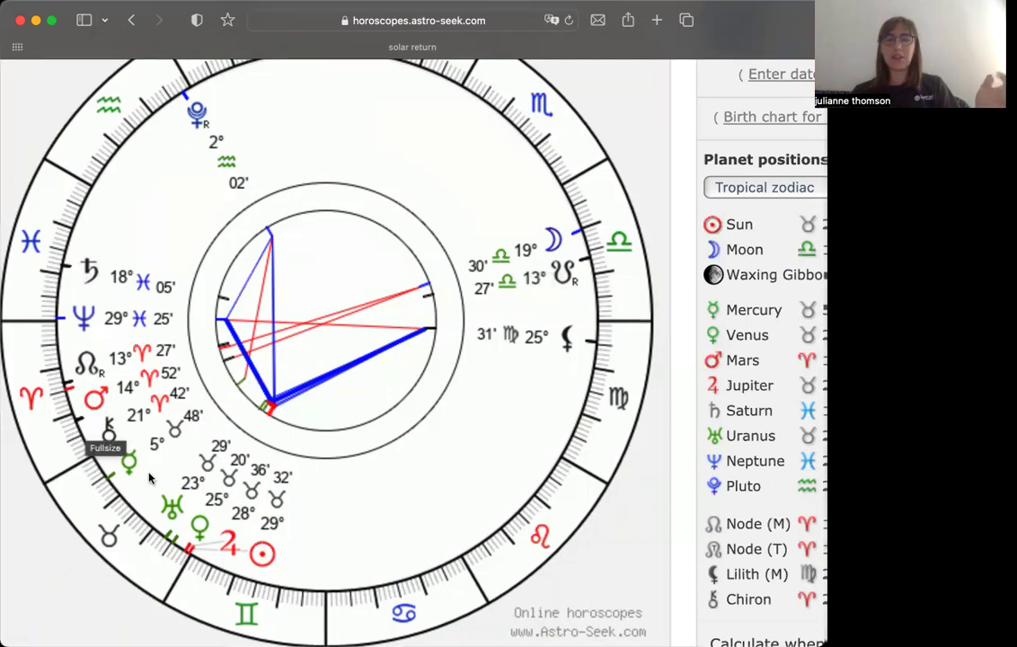
mouse_move(135, 501)
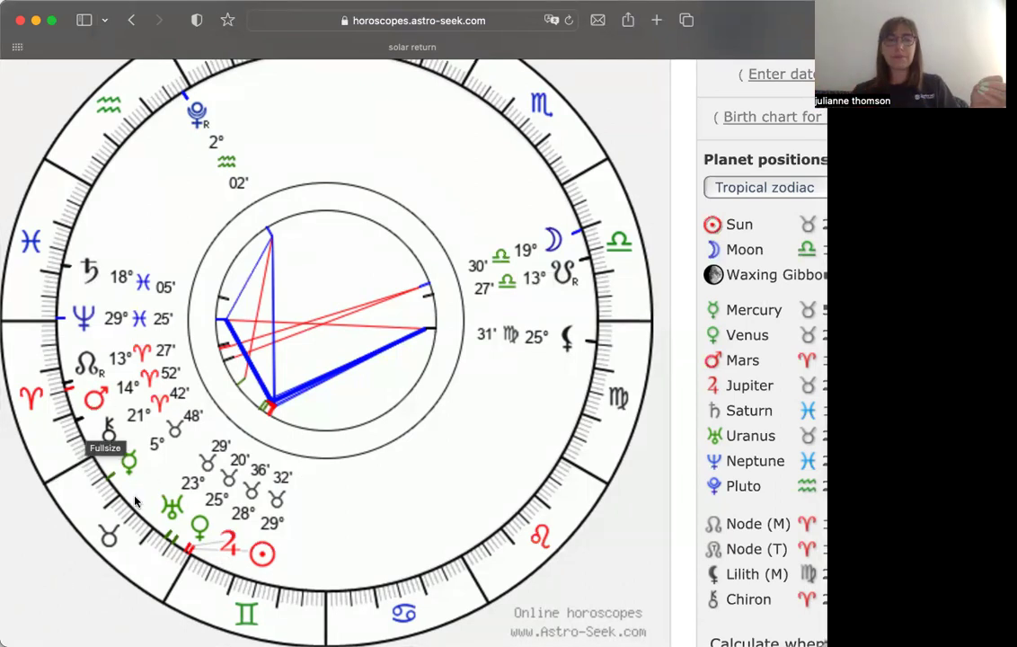
mouse_move(146, 524)
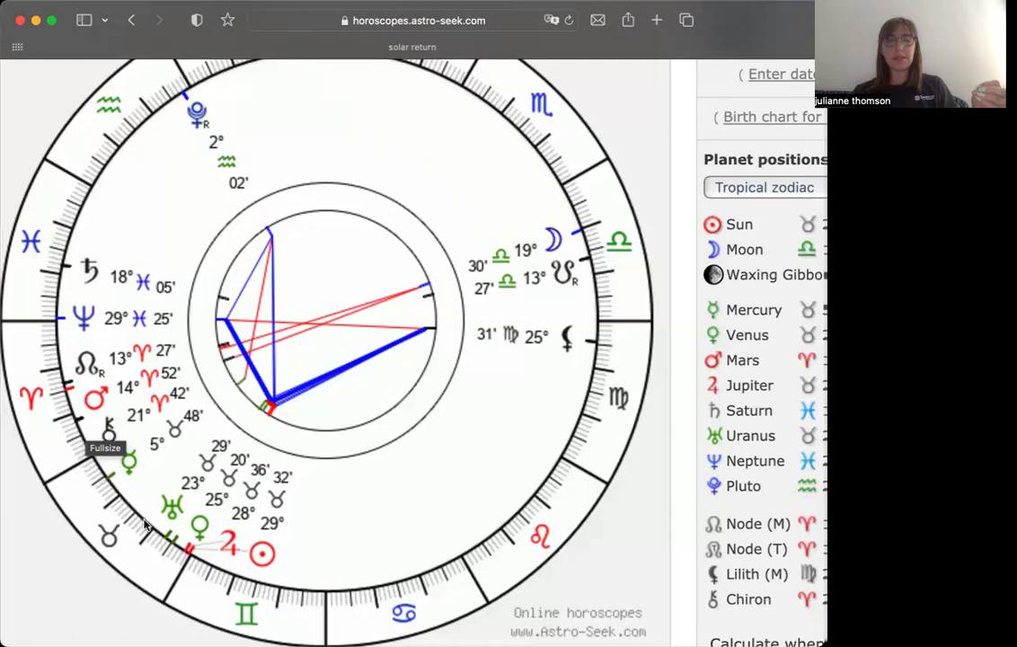
mouse_move(45, 568)
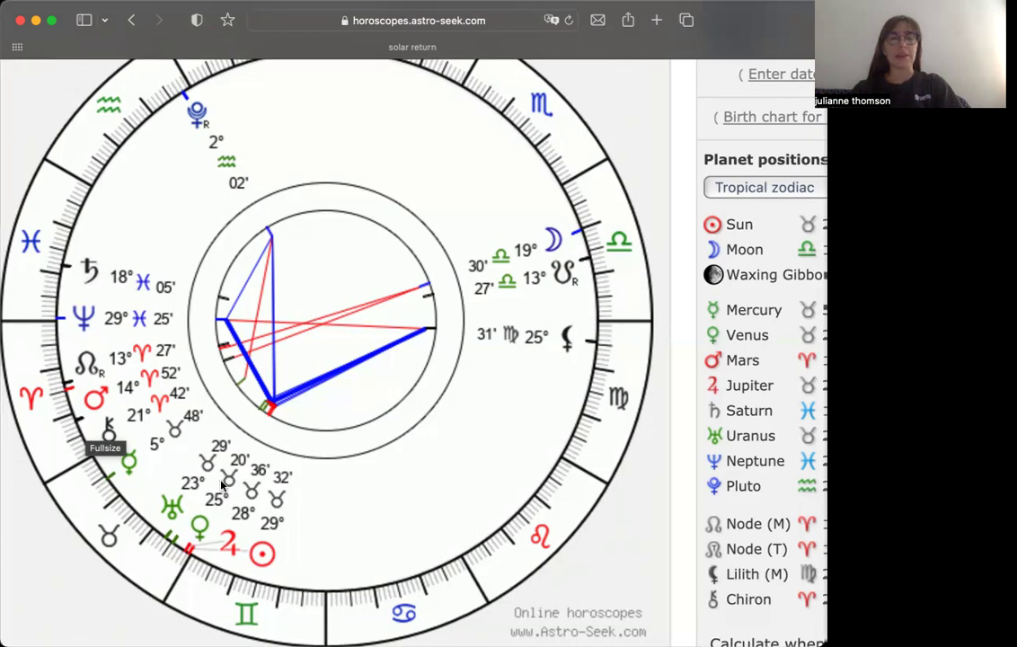
mouse_move(230, 550)
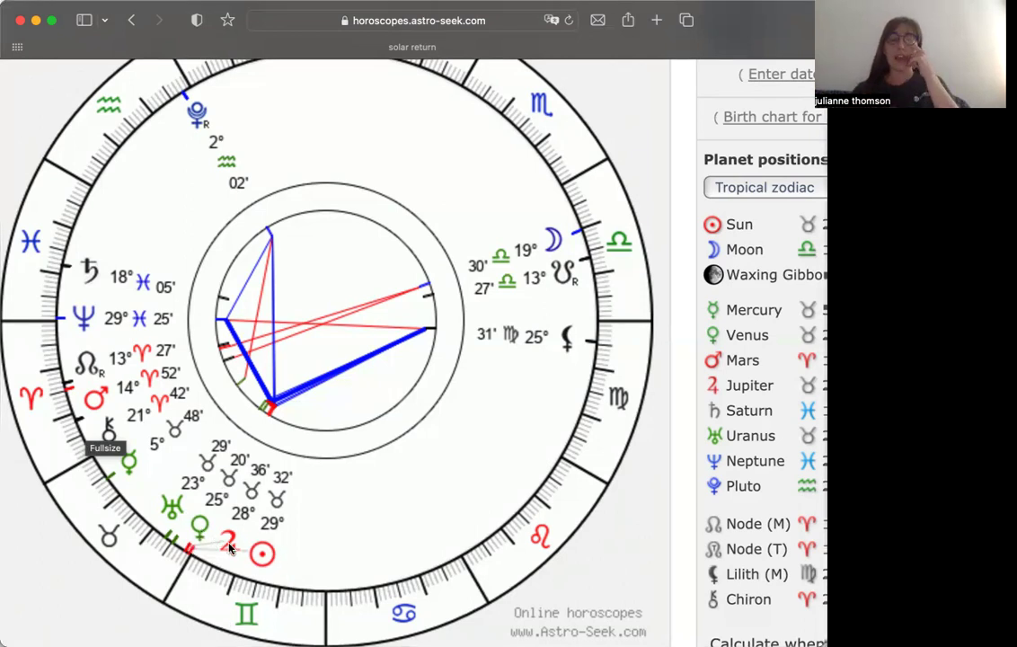
mouse_move(188, 539)
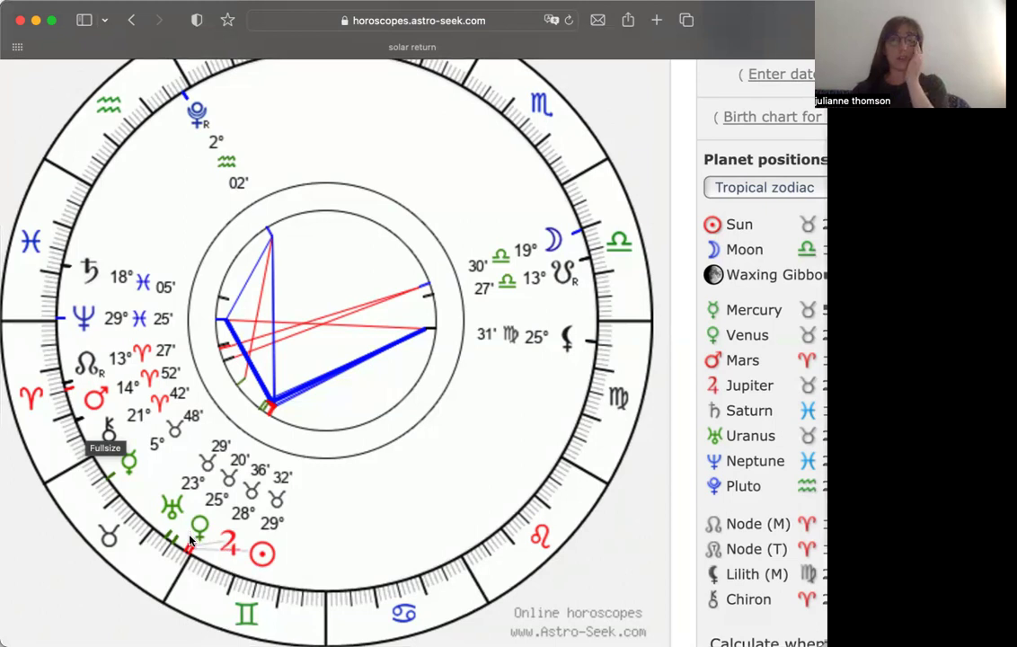
mouse_move(241, 546)
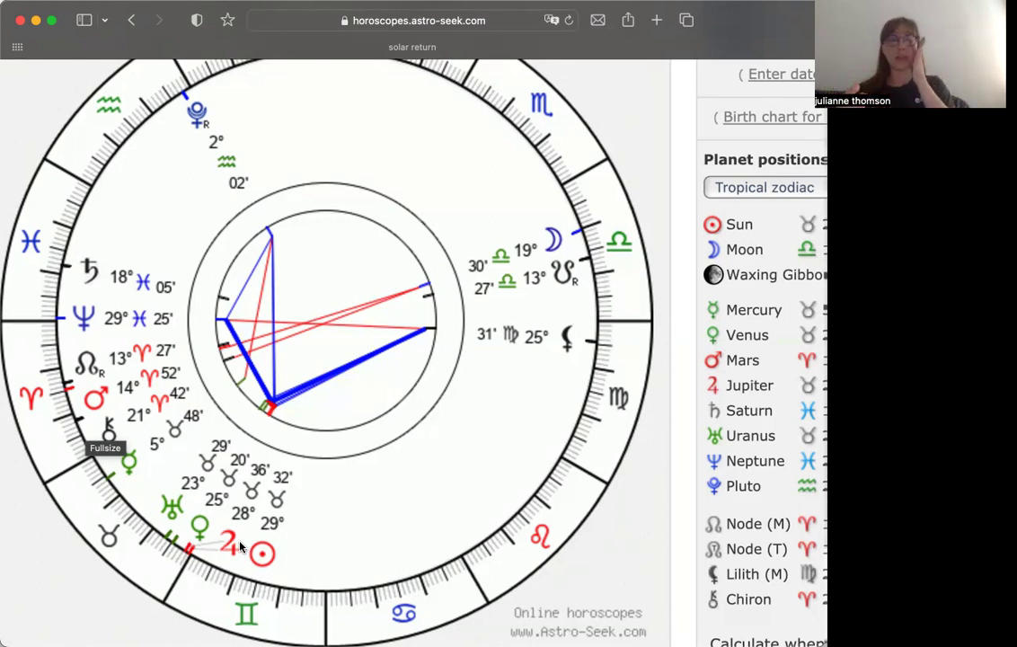
mouse_move(205, 528)
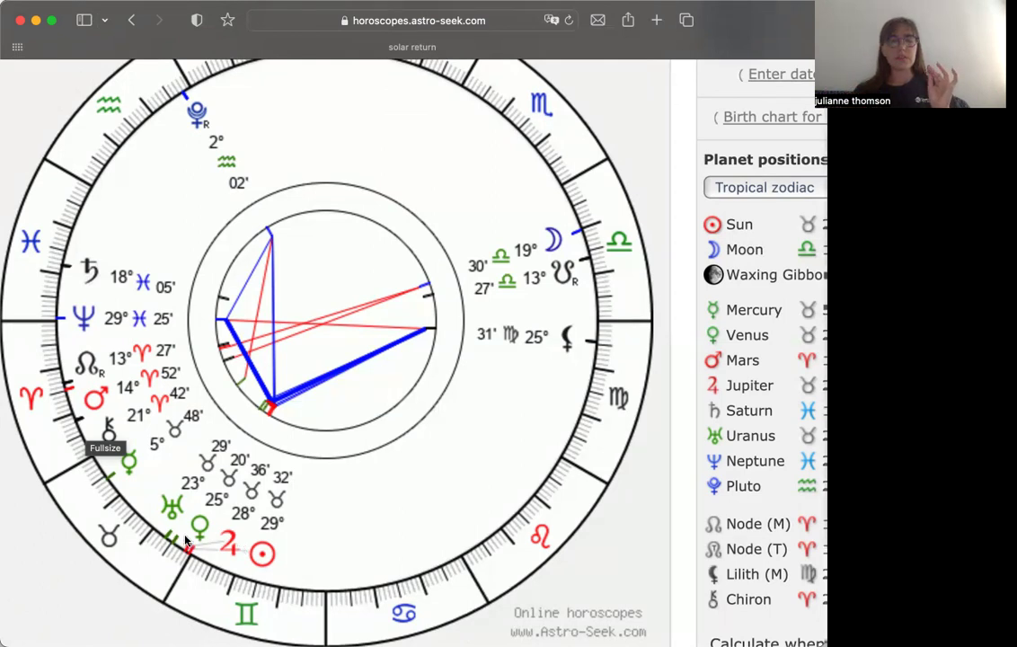
mouse_move(190, 520)
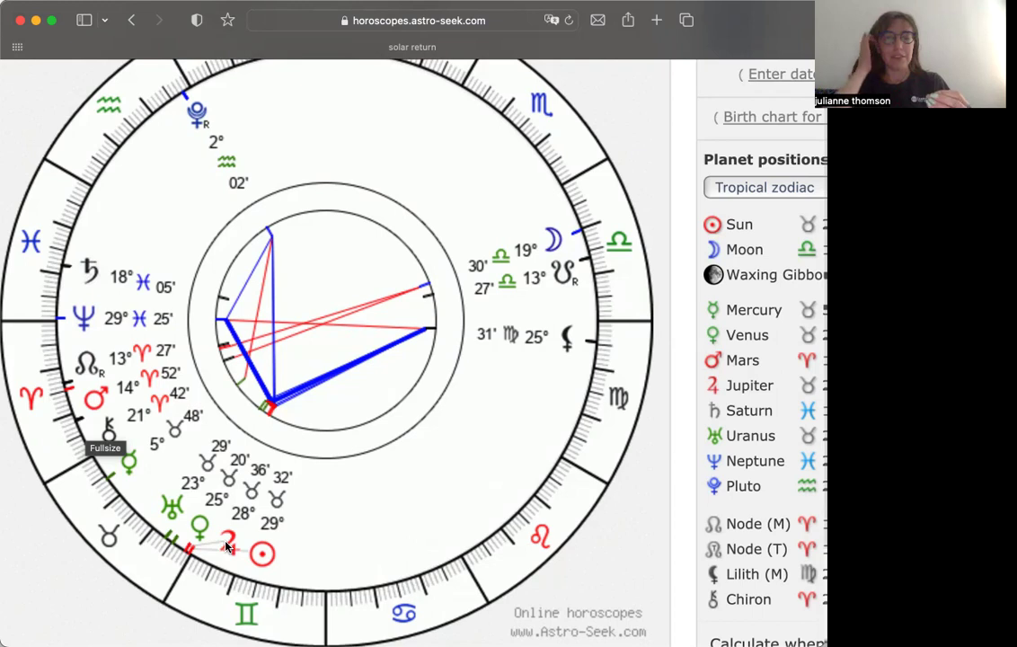
mouse_move(566, 268)
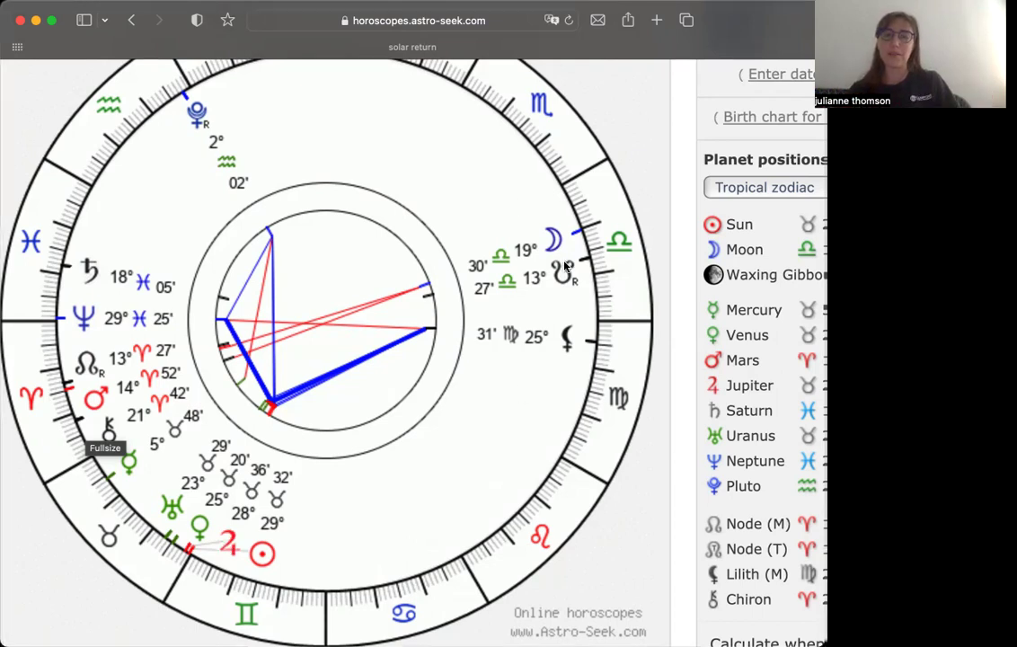
mouse_move(586, 245)
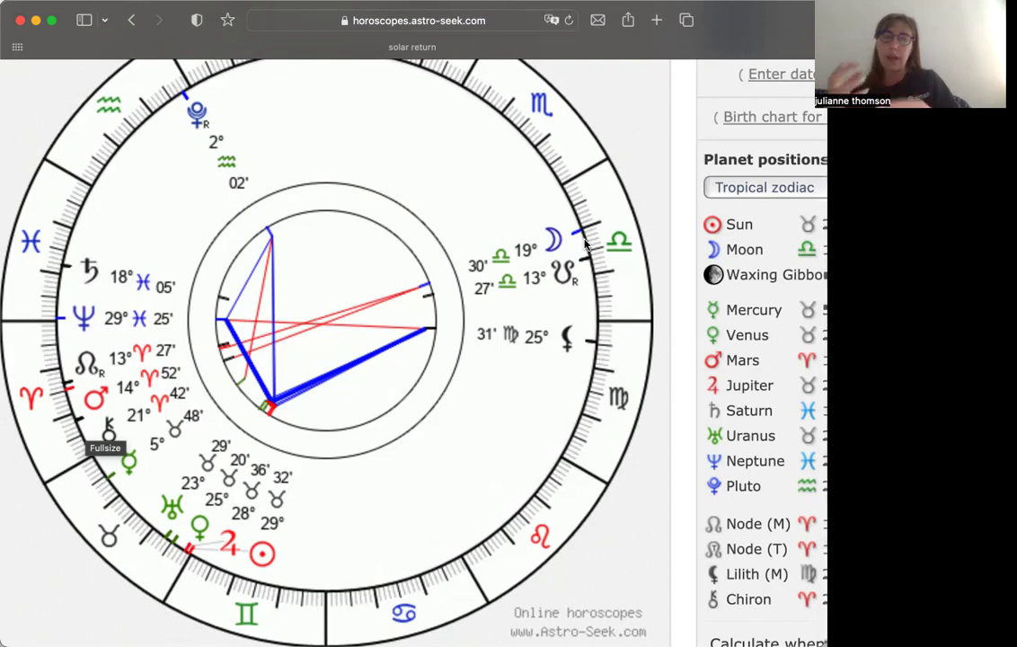
mouse_move(191, 597)
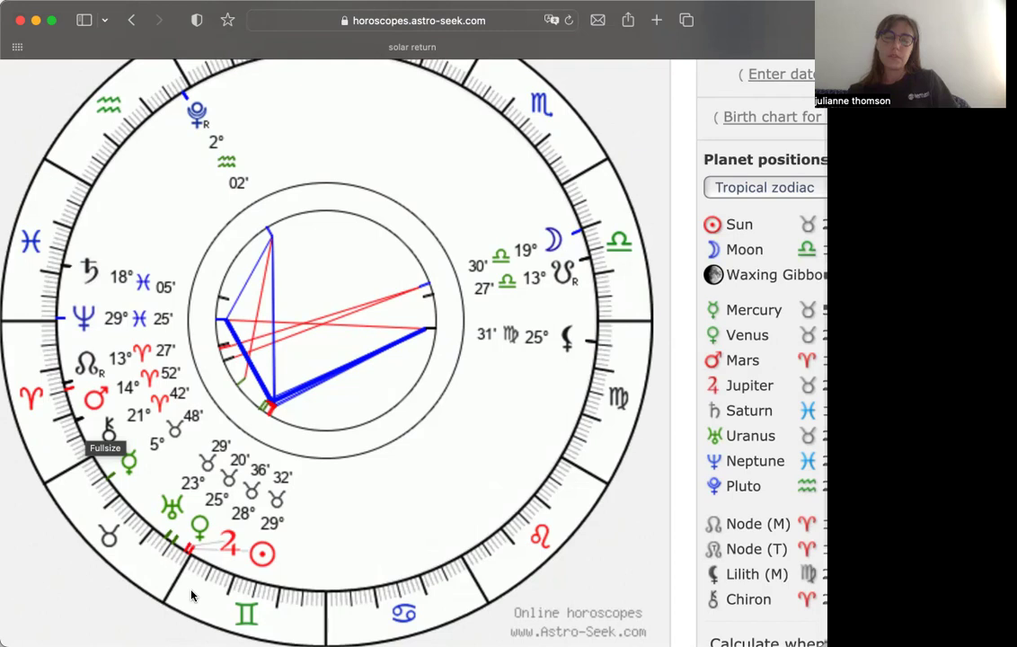
mouse_move(176, 518)
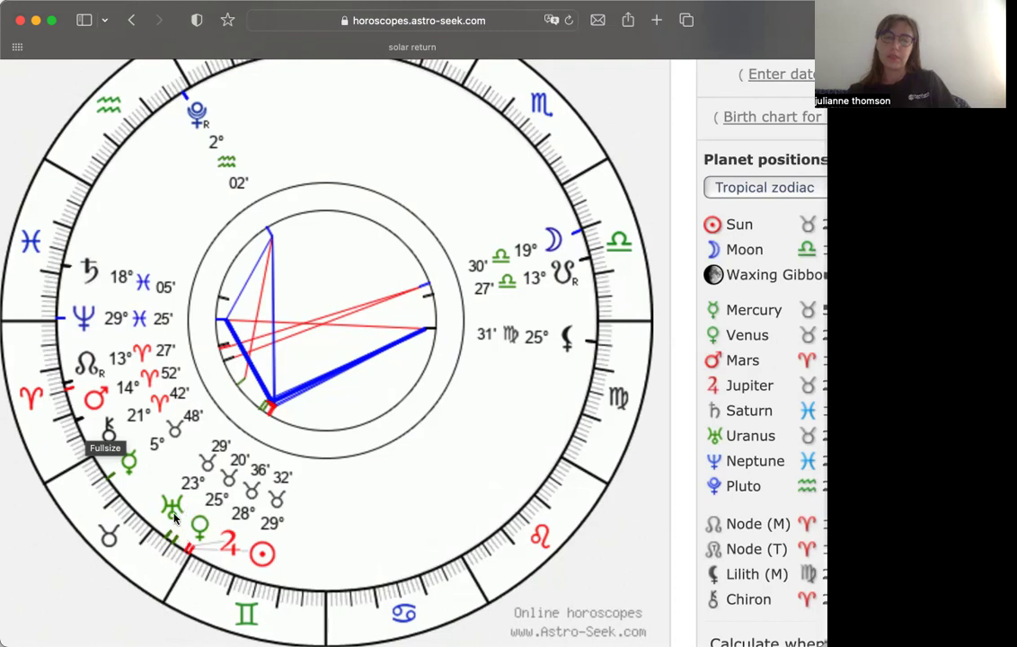
mouse_move(248, 548)
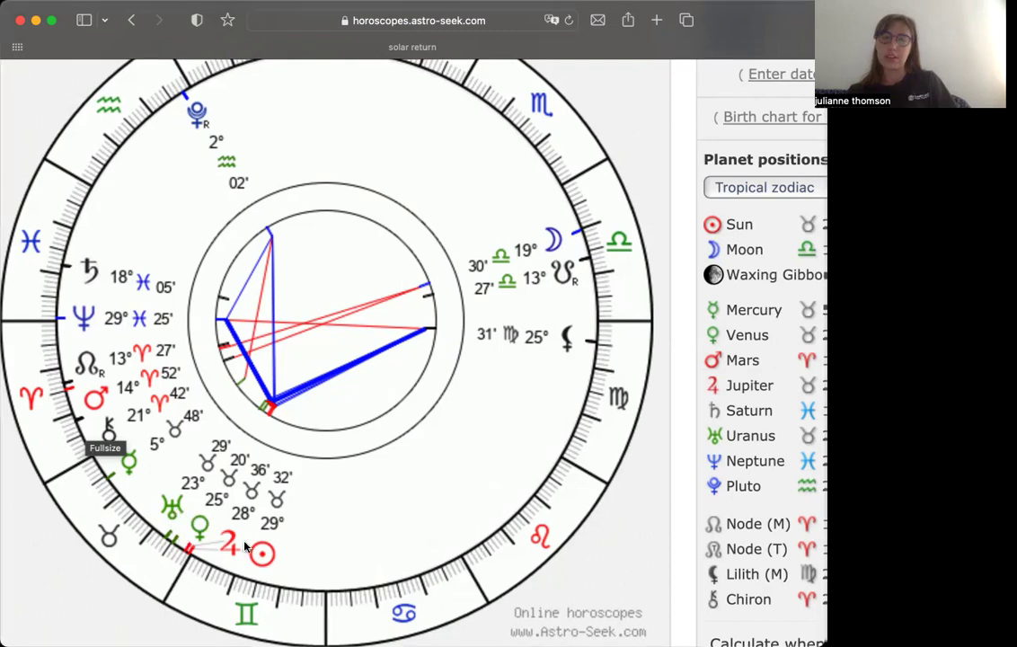
mouse_move(106, 532)
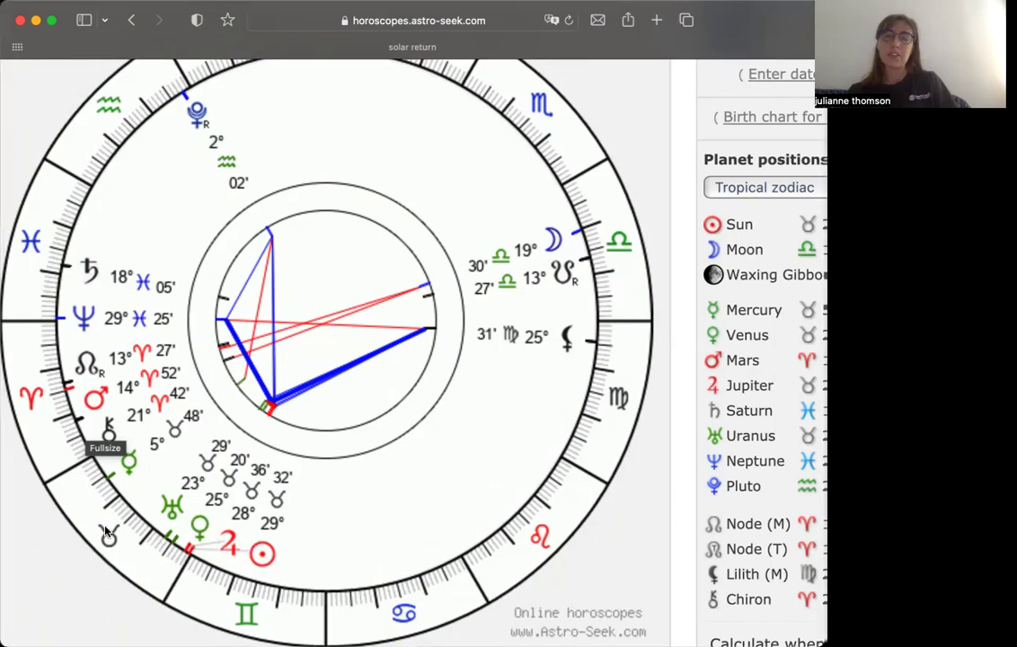
mouse_move(478, 257)
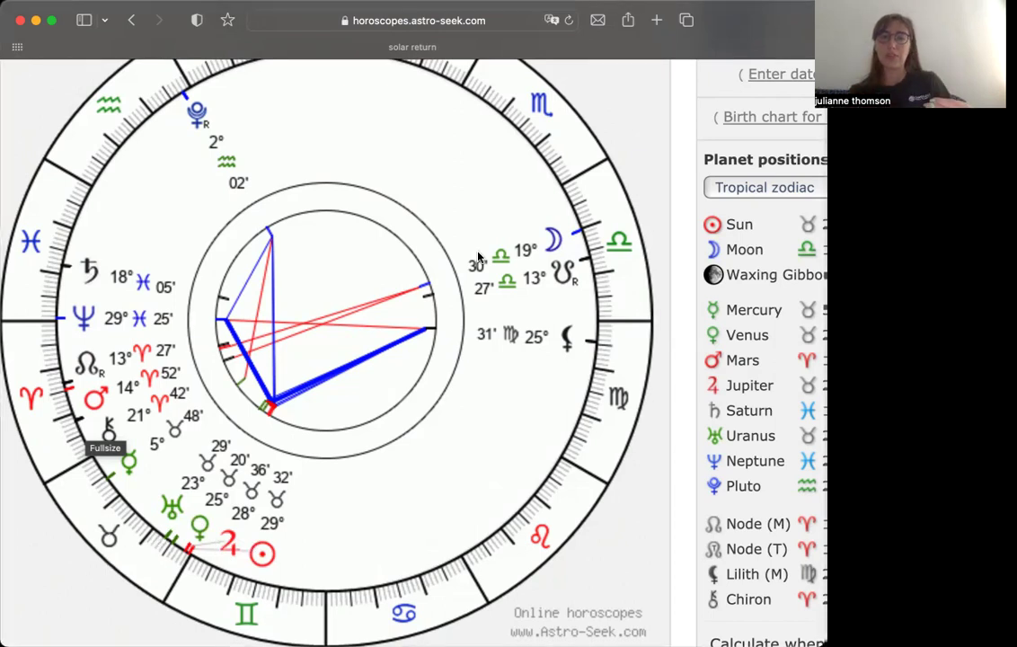
mouse_move(627, 237)
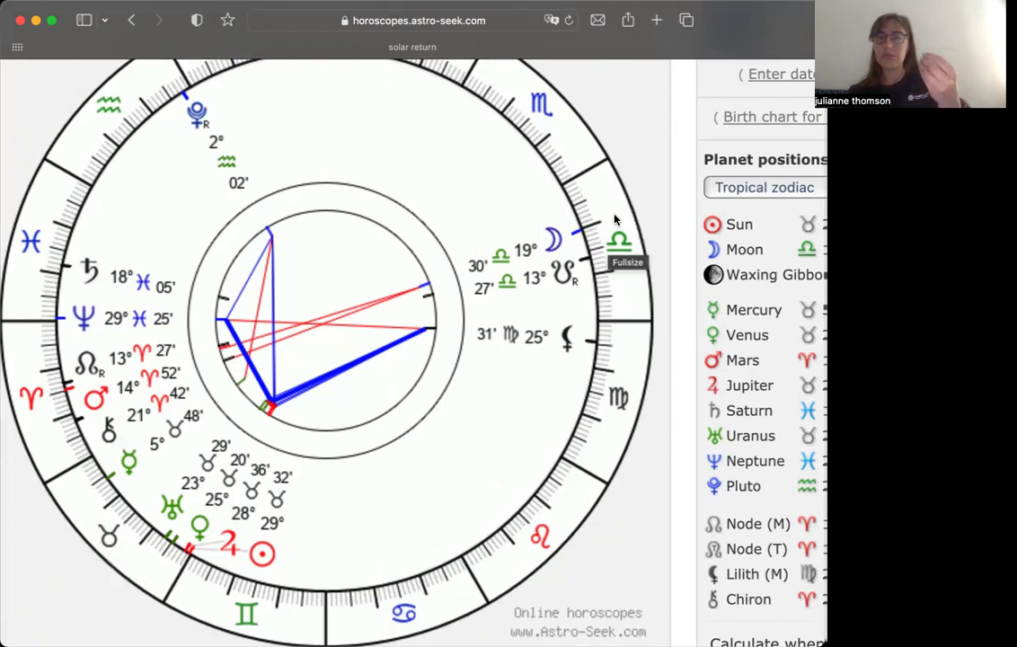
mouse_move(611, 256)
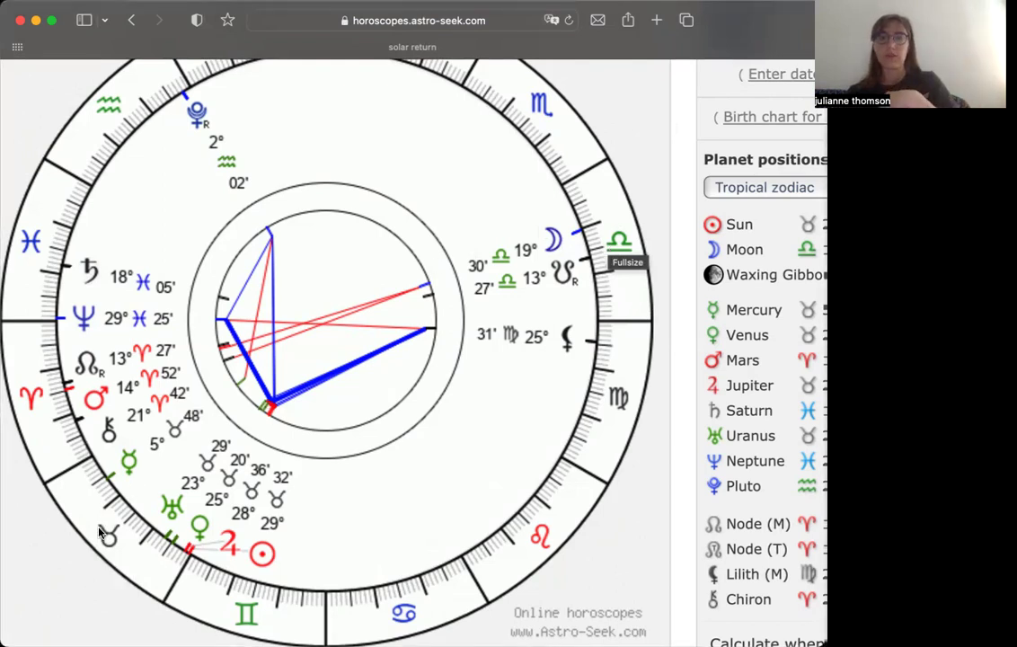
mouse_move(115, 521)
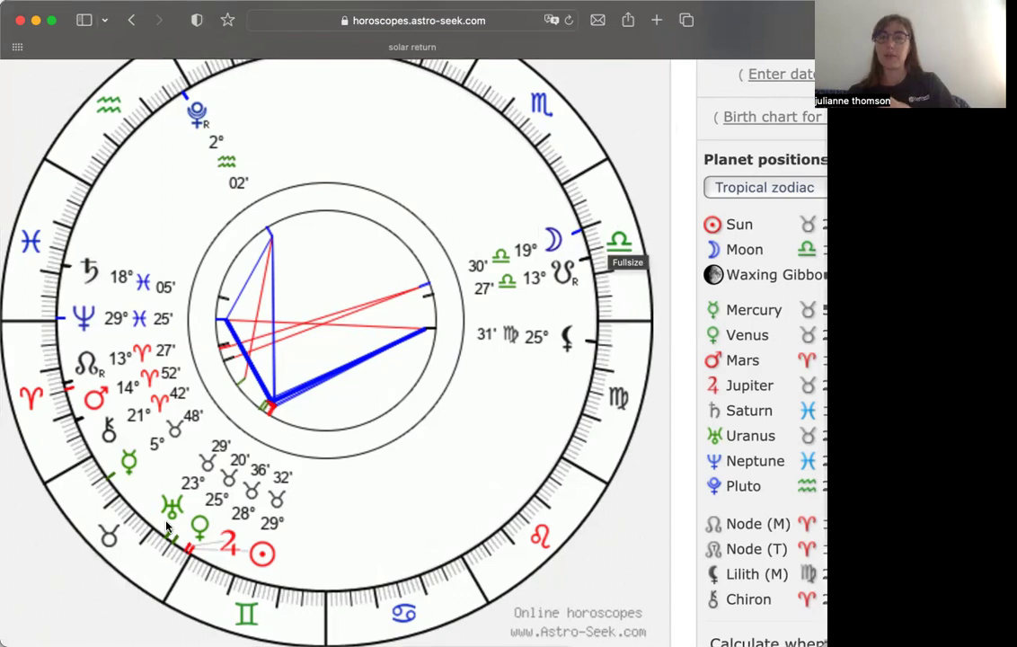
mouse_move(662, 205)
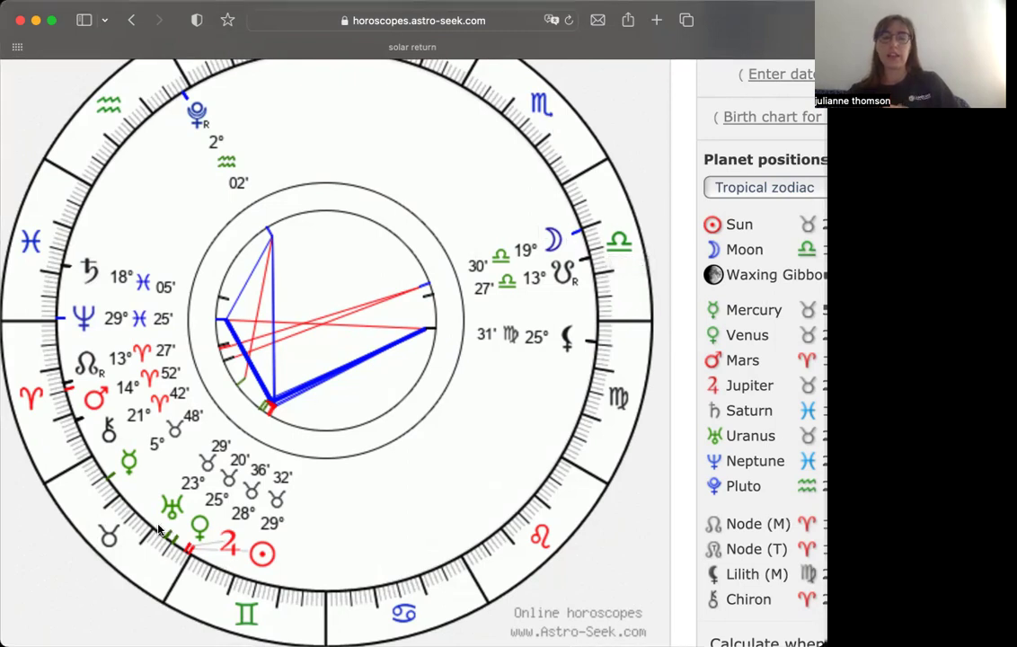
mouse_move(160, 530)
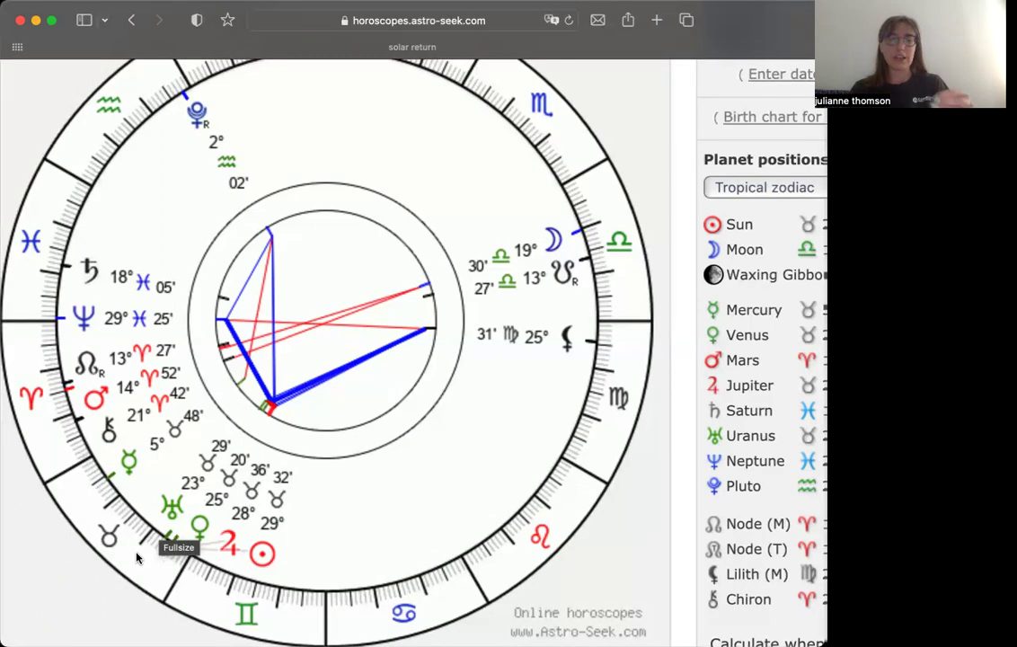
mouse_move(224, 511)
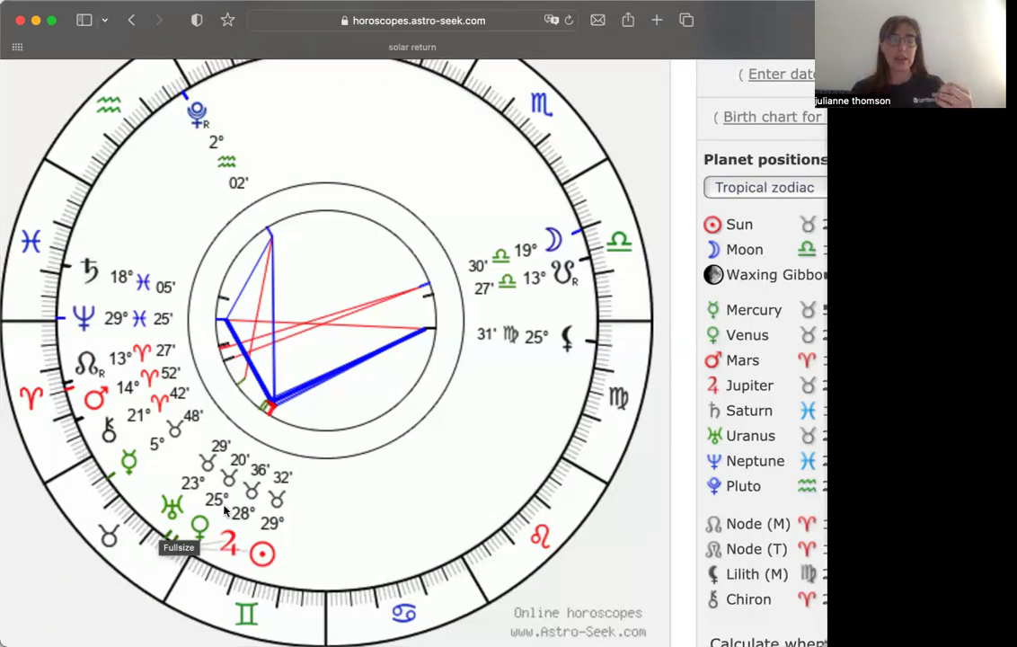
mouse_move(51, 367)
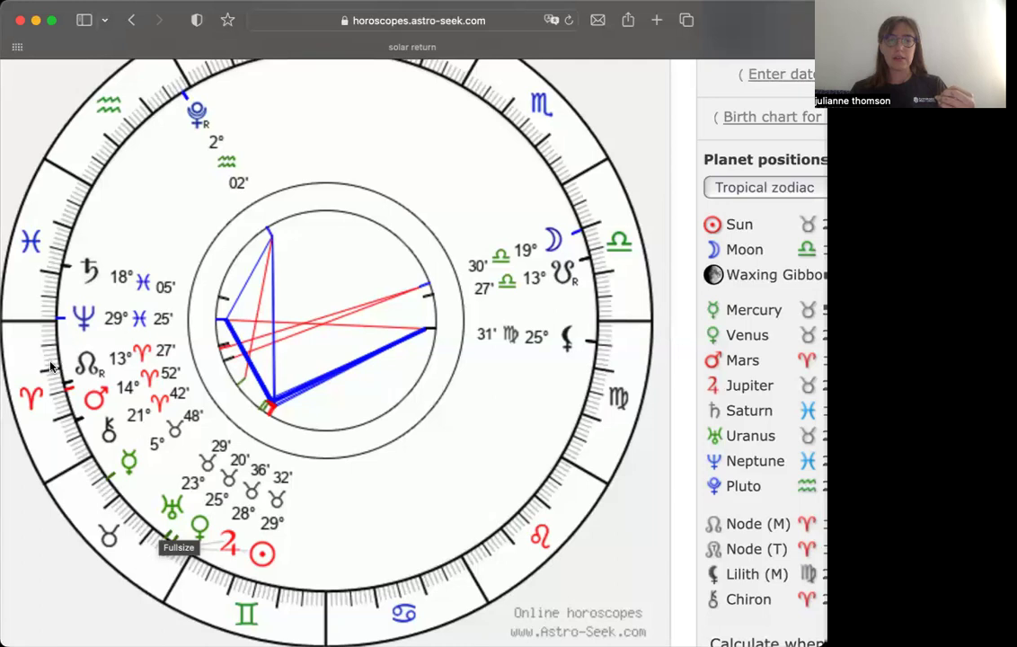
mouse_move(147, 376)
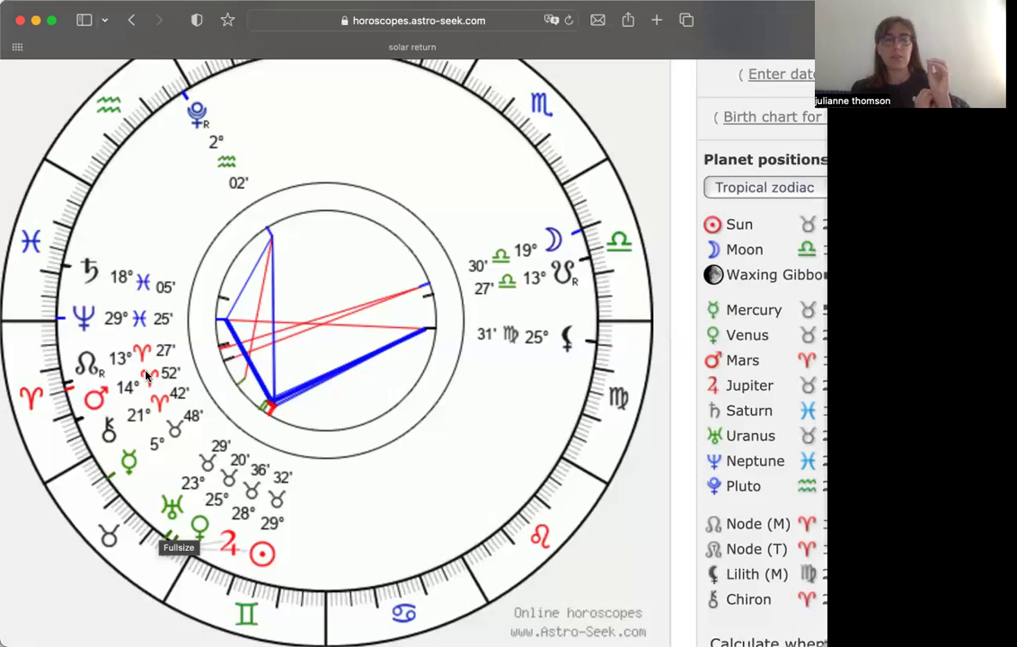
mouse_move(52, 353)
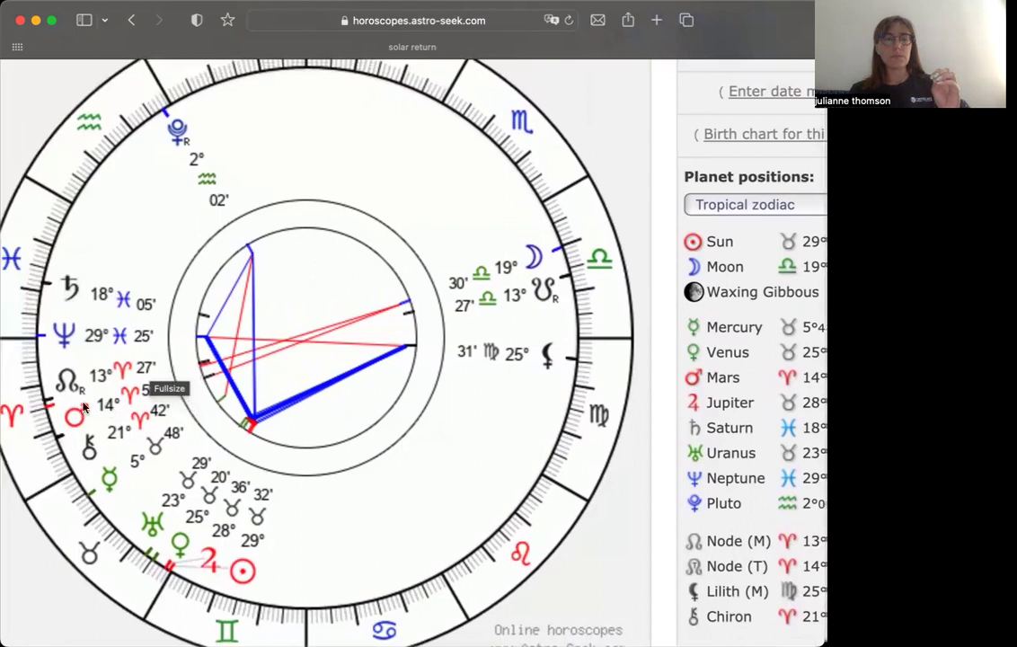
mouse_move(181, 368)
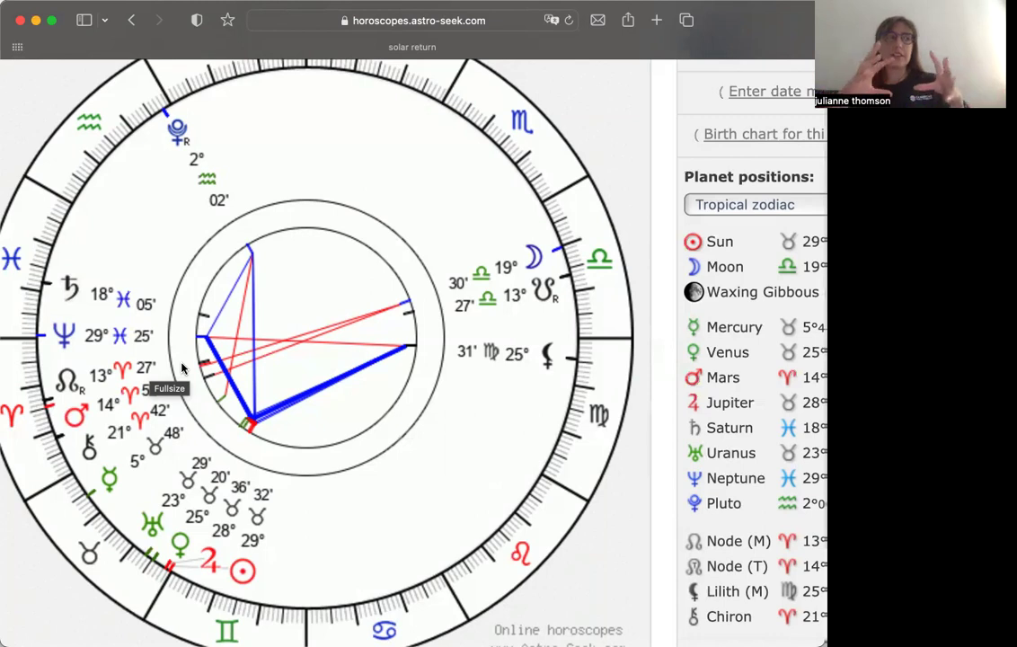
mouse_move(108, 311)
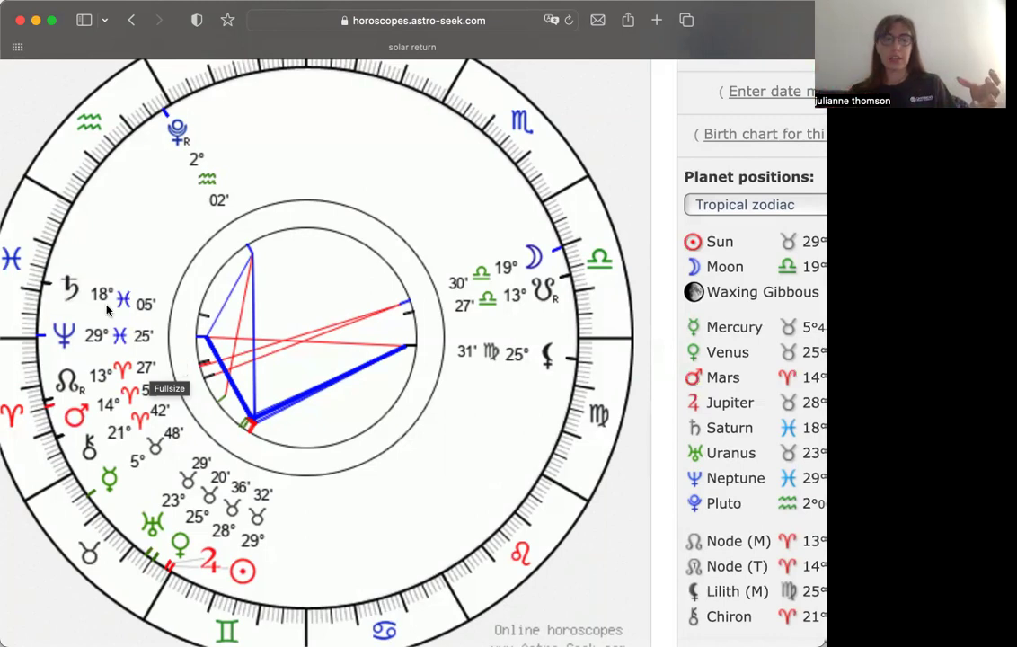
scroll(down, 3)
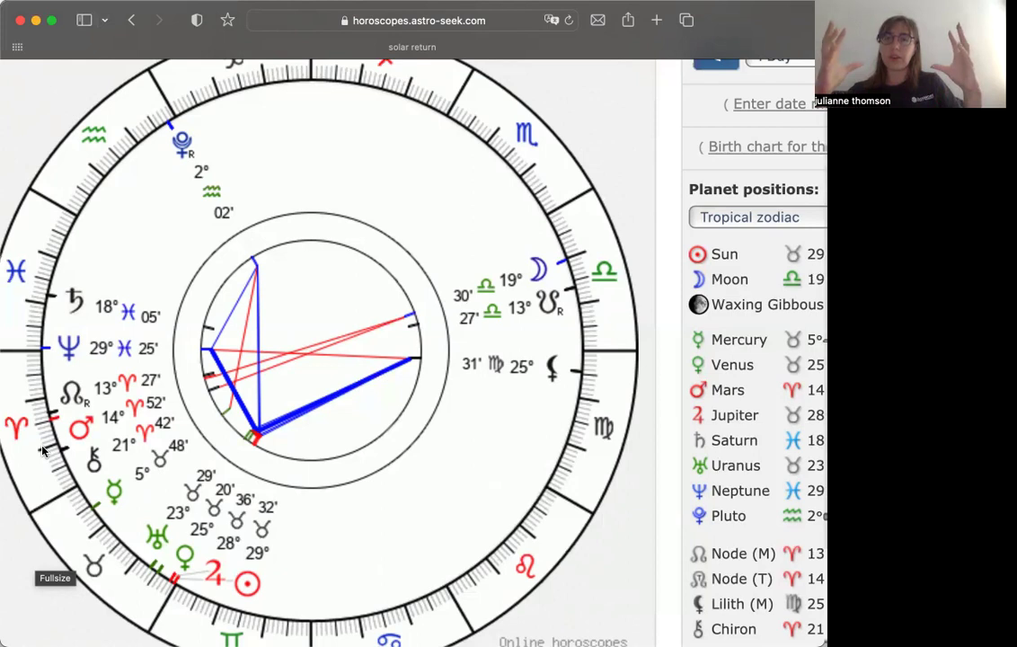
mouse_move(72, 440)
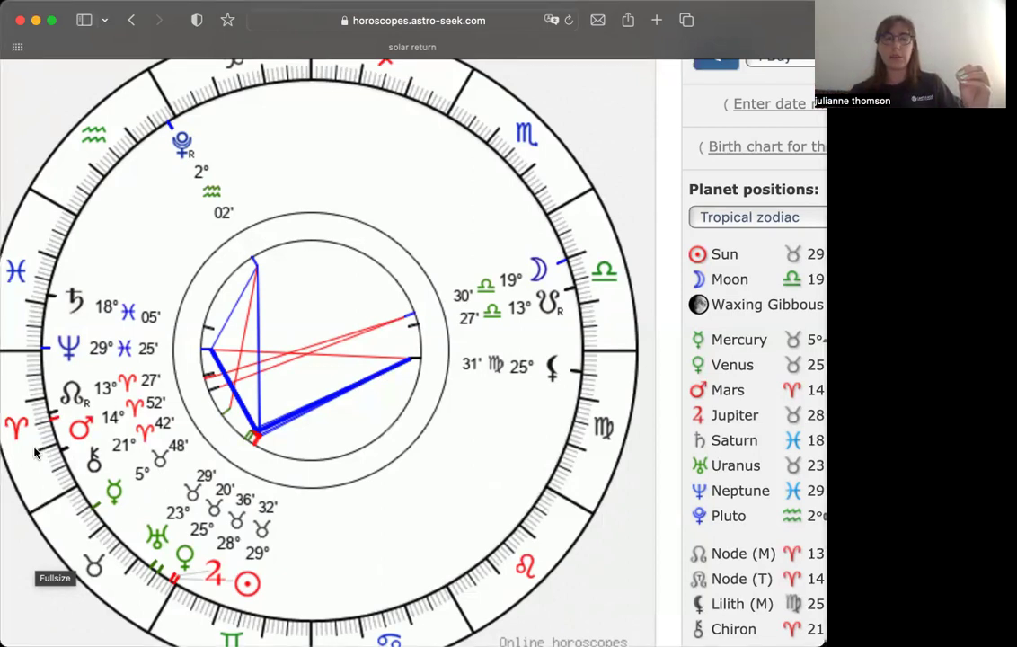
mouse_move(90, 464)
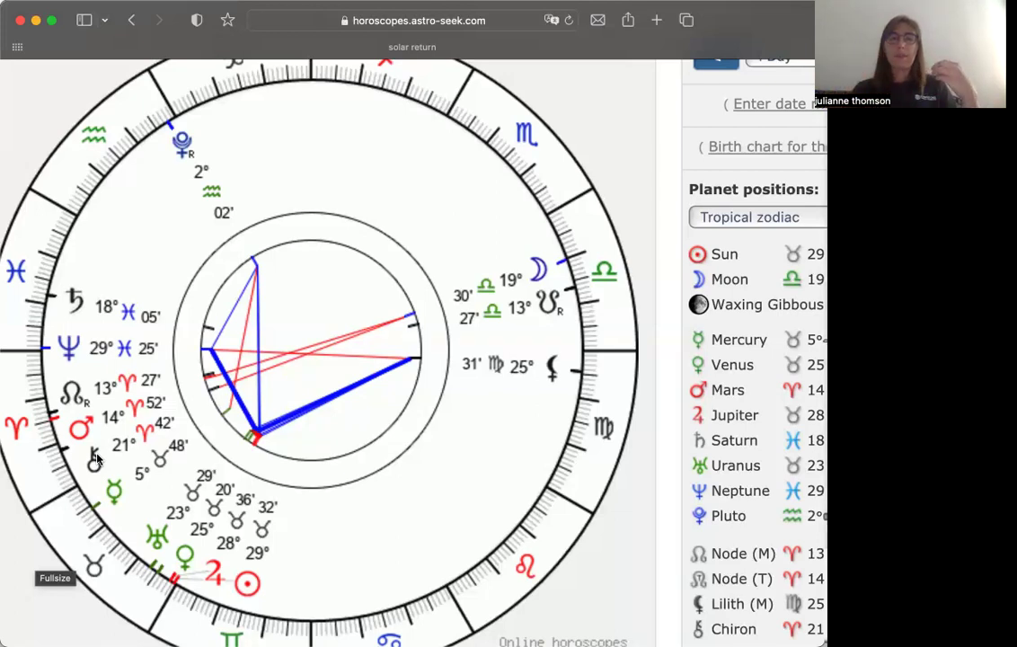
mouse_move(629, 315)
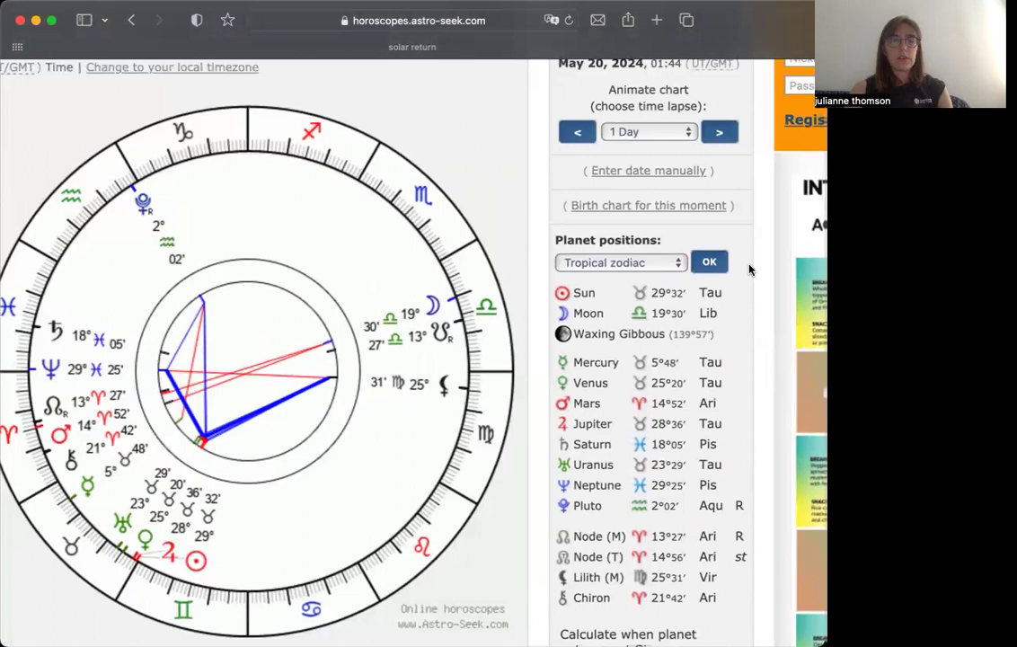
click(718, 131)
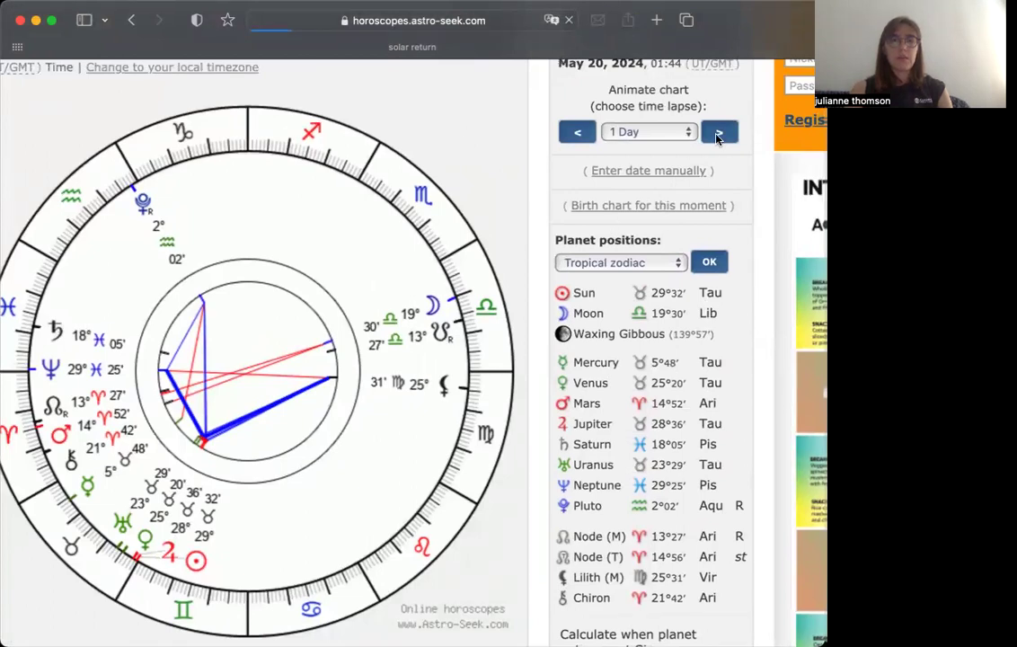
click(719, 131)
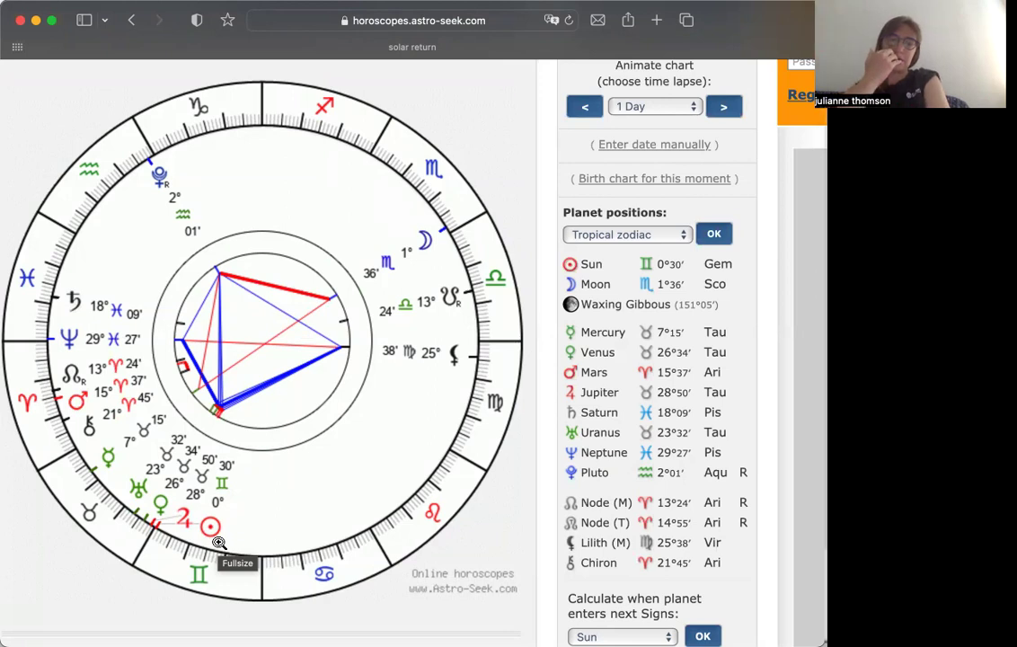
mouse_move(129, 478)
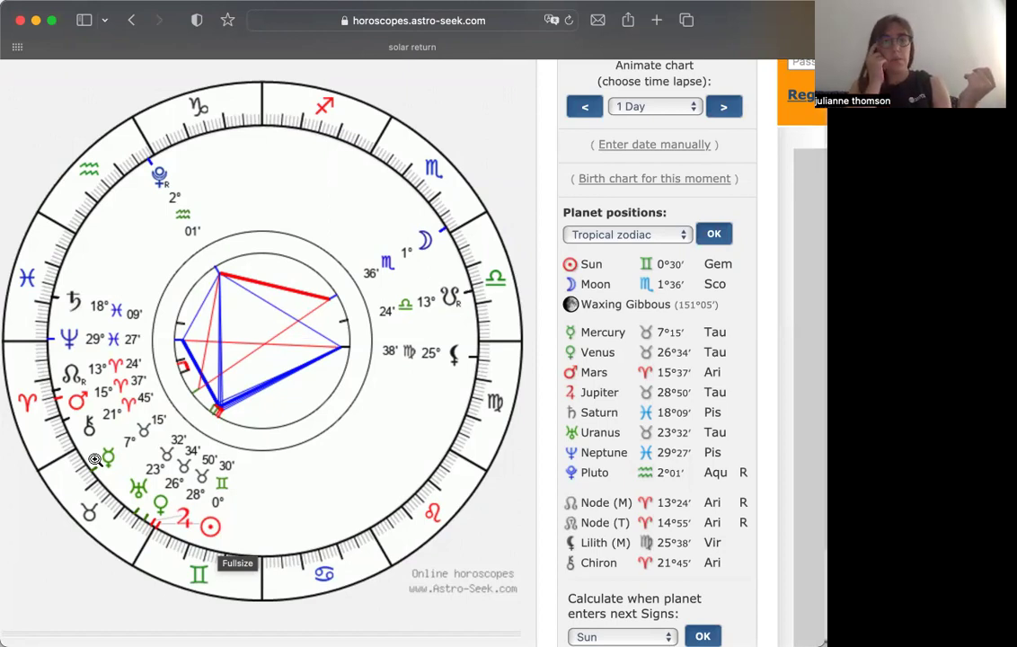
mouse_move(392, 287)
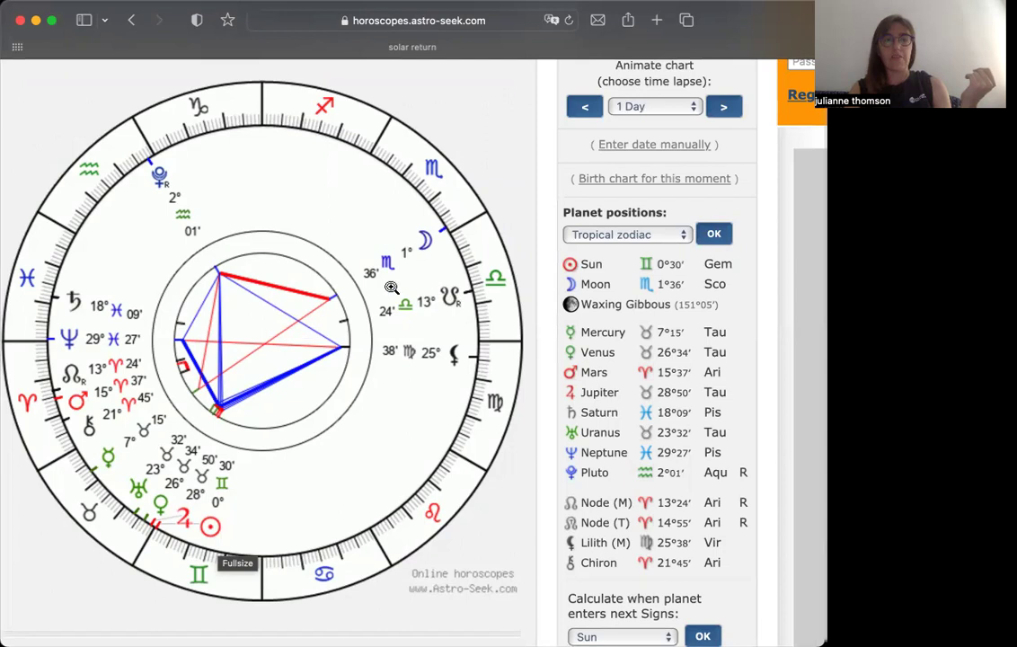
mouse_move(388, 246)
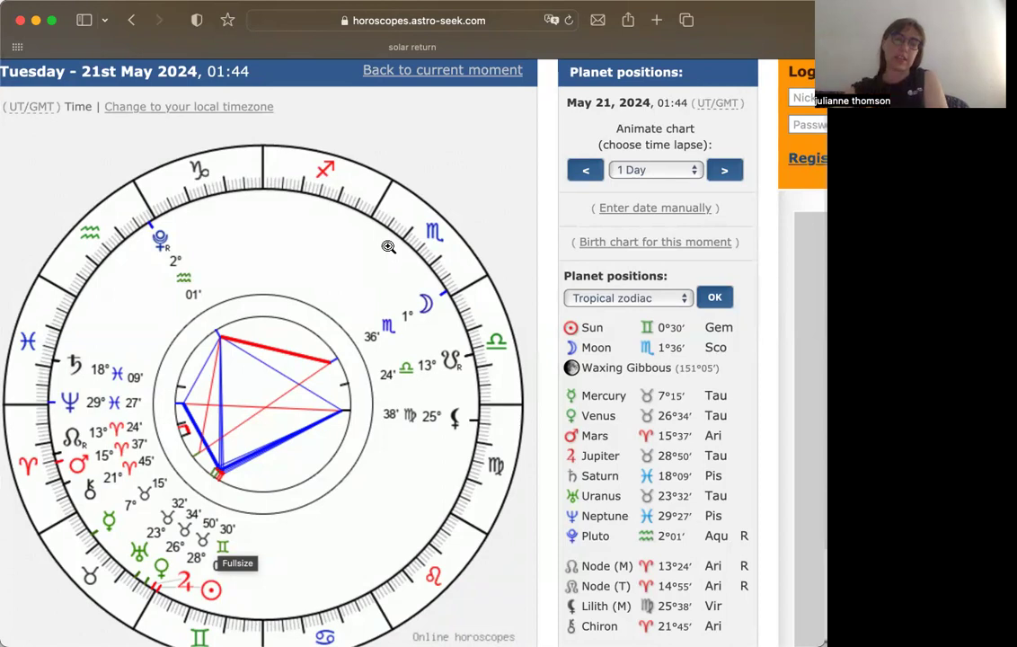
mouse_move(529, 376)
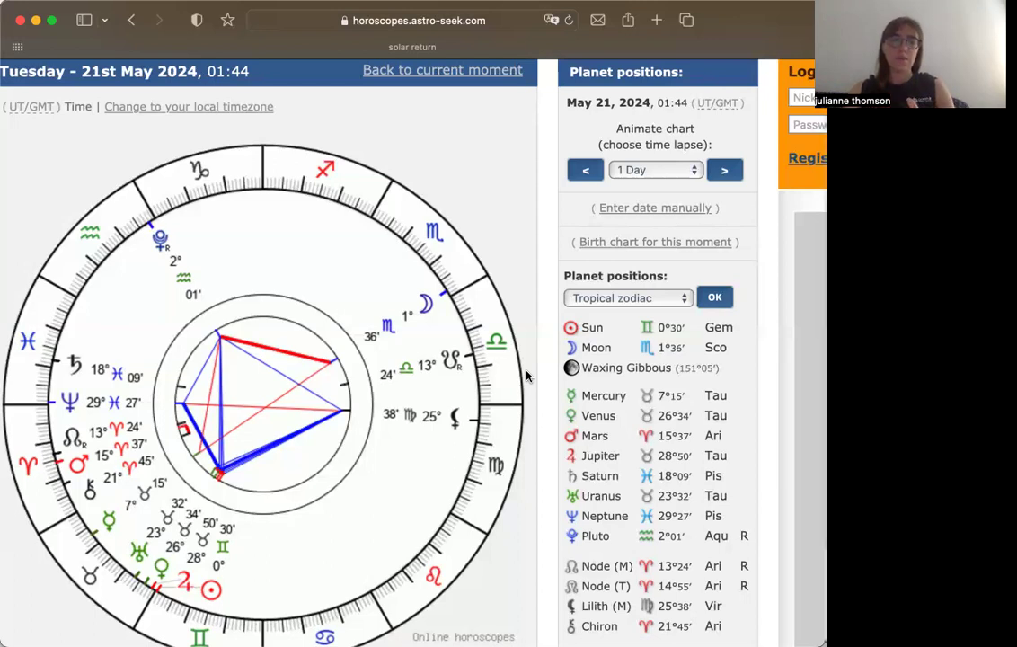
mouse_move(434, 309)
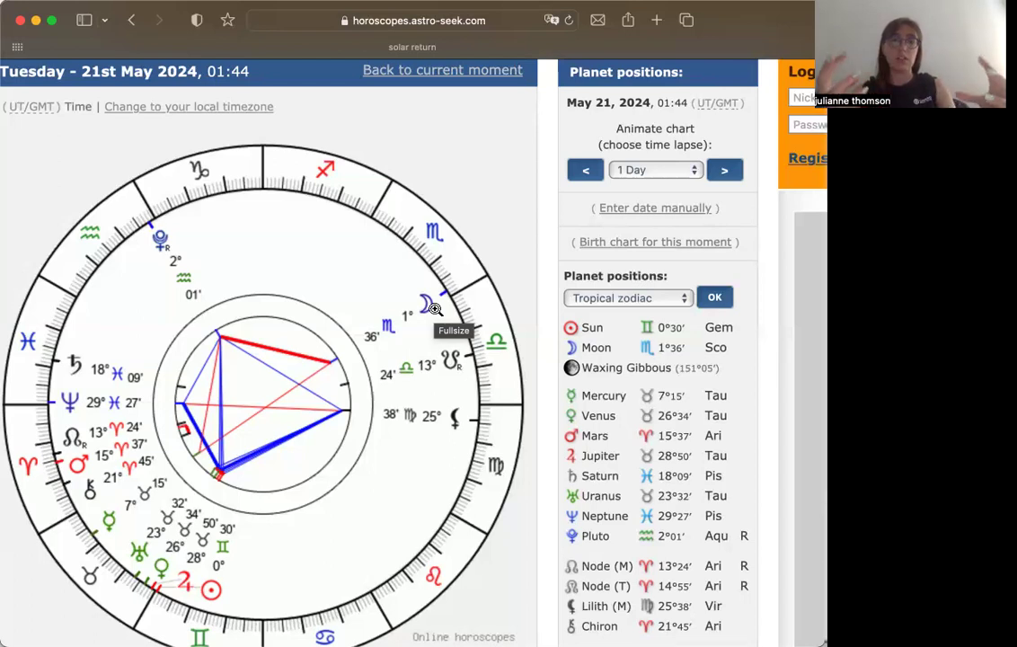
mouse_move(546, 262)
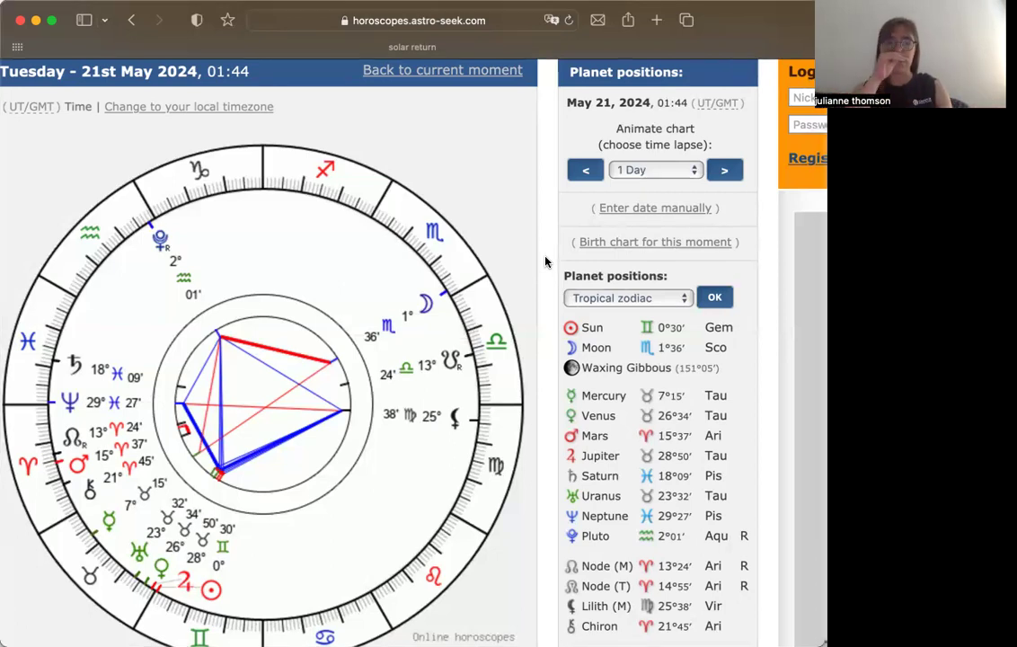
mouse_move(248, 470)
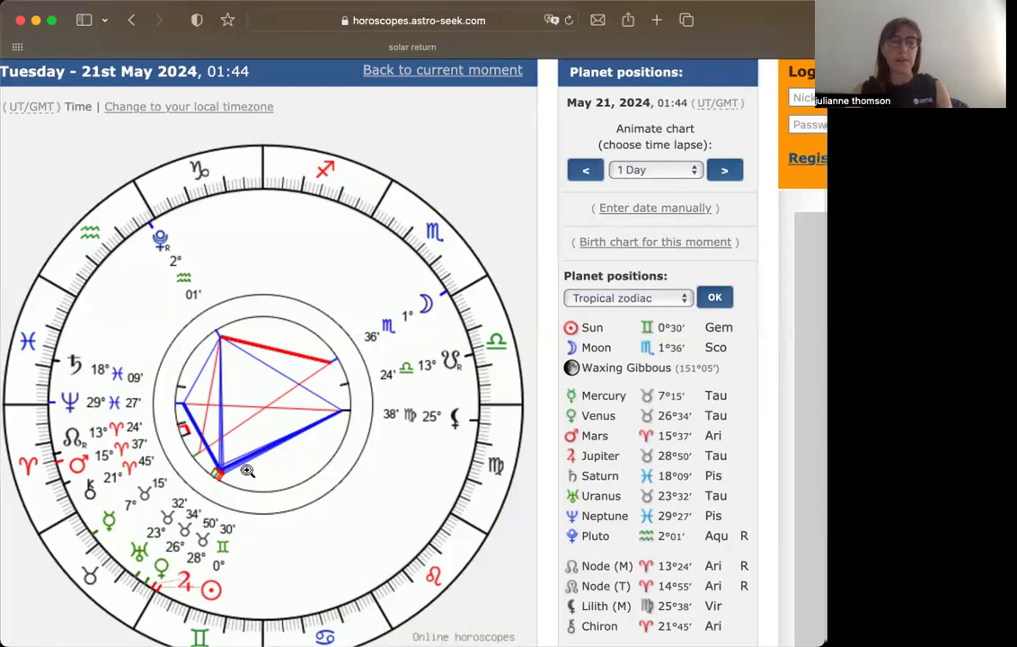
scroll(down, 3)
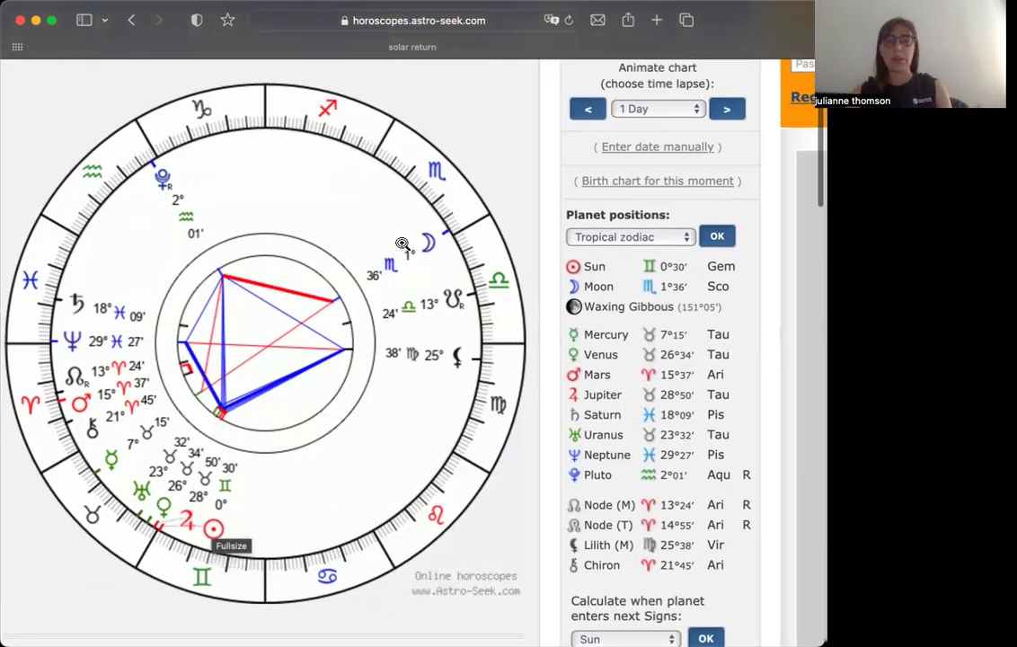
scroll(up, 3)
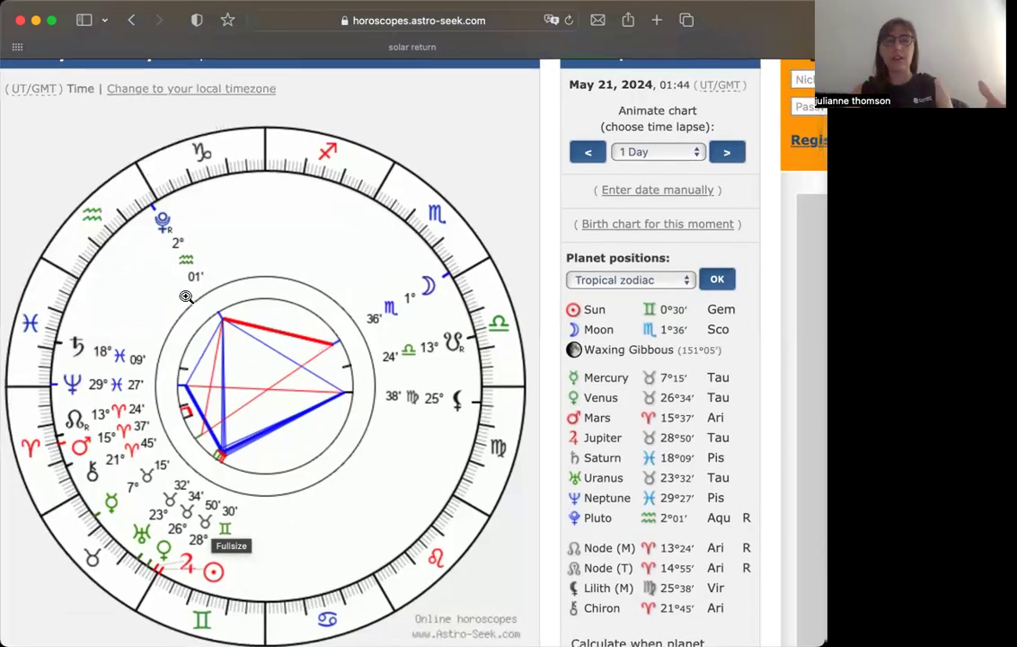
mouse_move(258, 255)
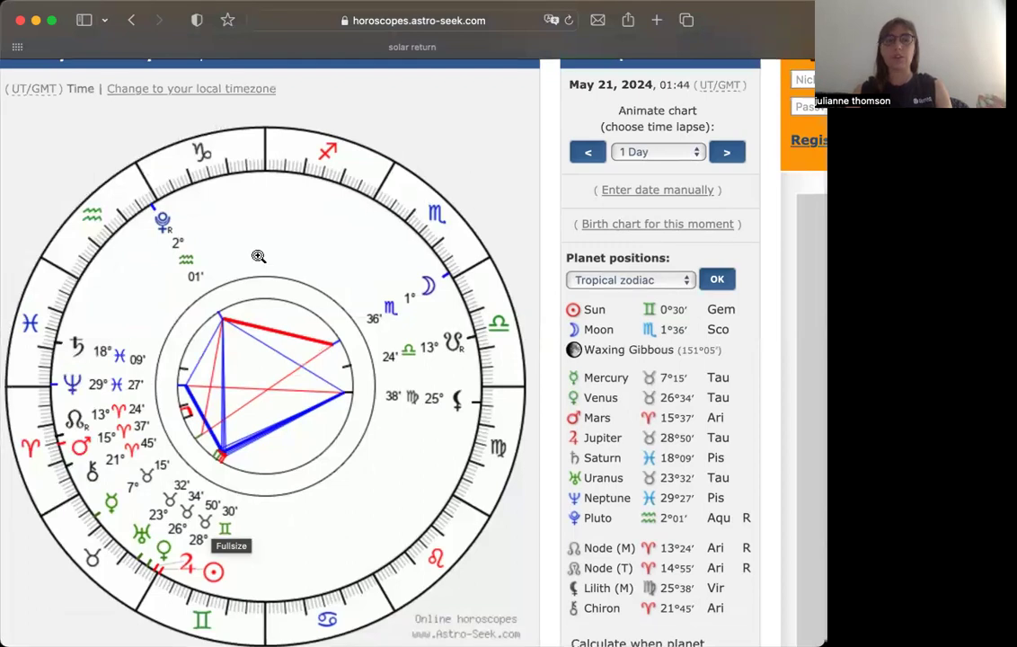
mouse_move(158, 220)
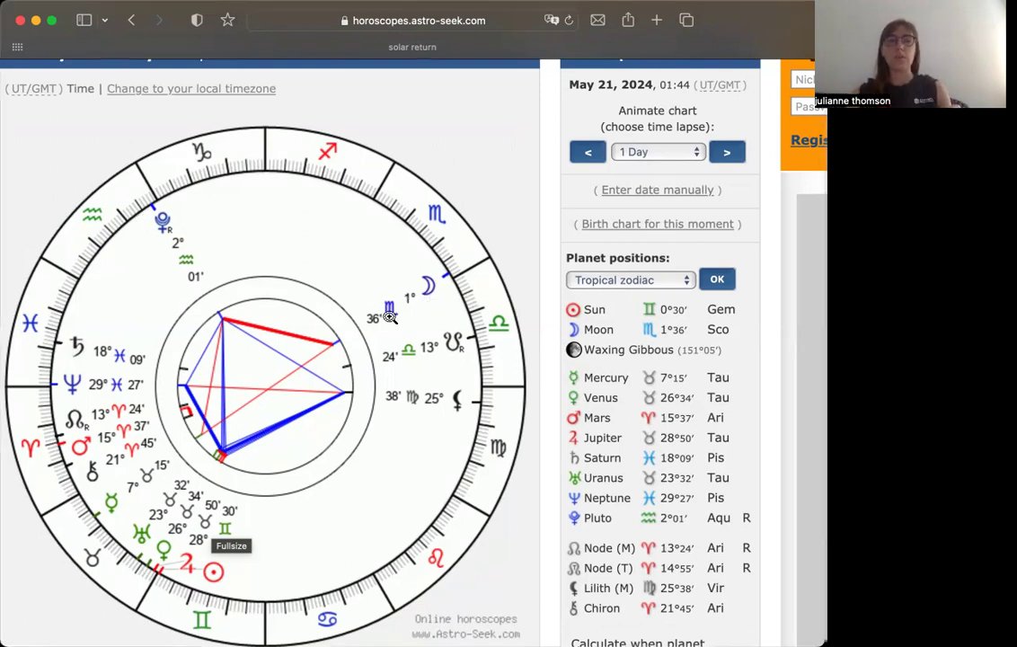
mouse_move(401, 303)
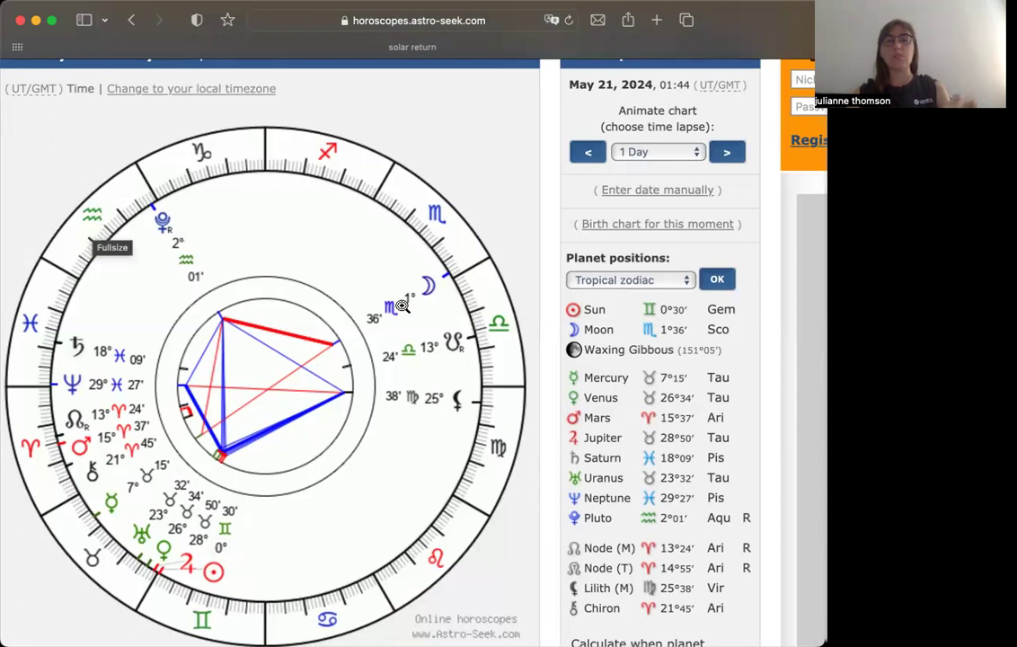
mouse_move(512, 239)
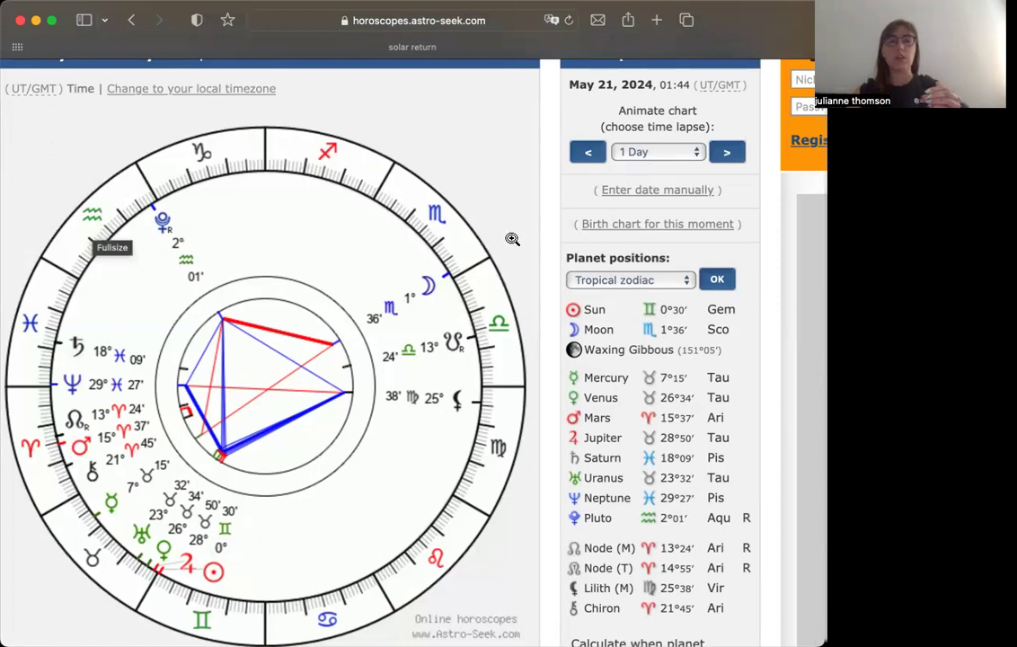
scroll(down, 3)
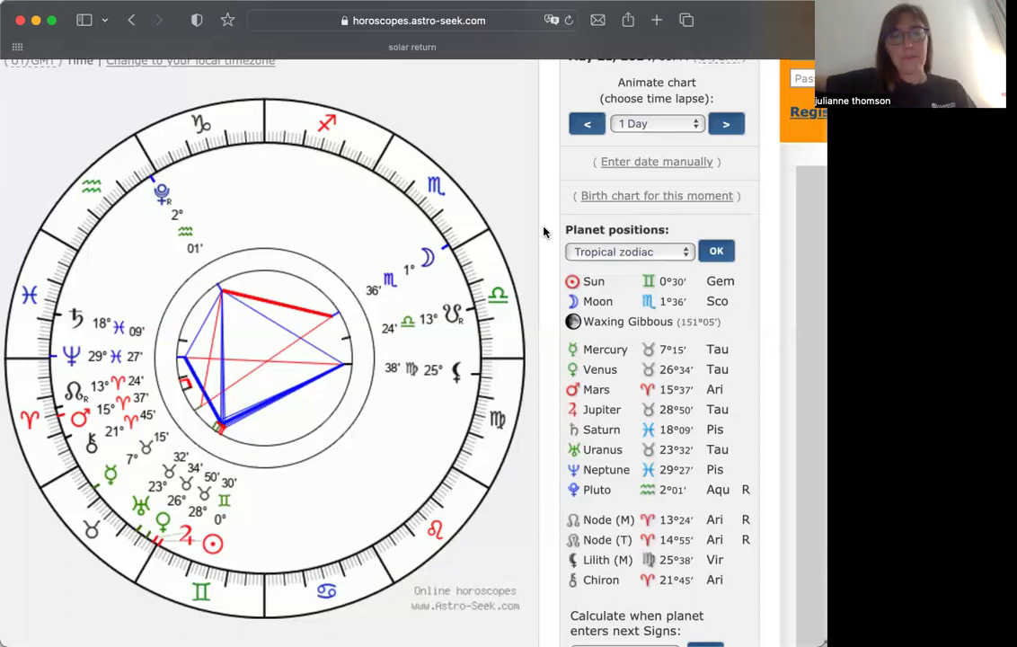
mouse_move(492, 223)
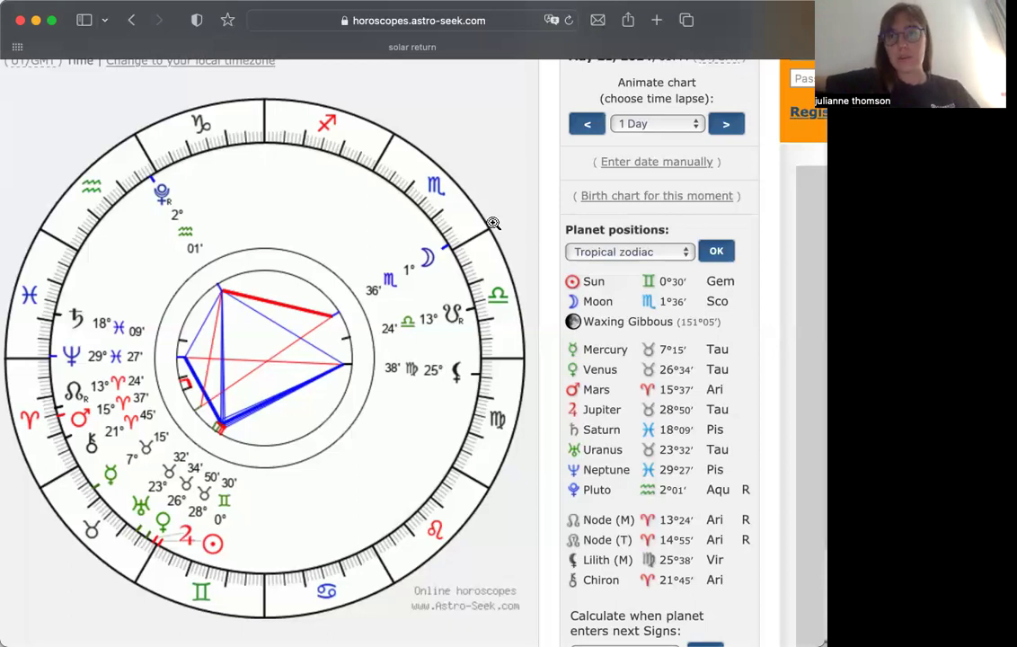
mouse_move(105, 475)
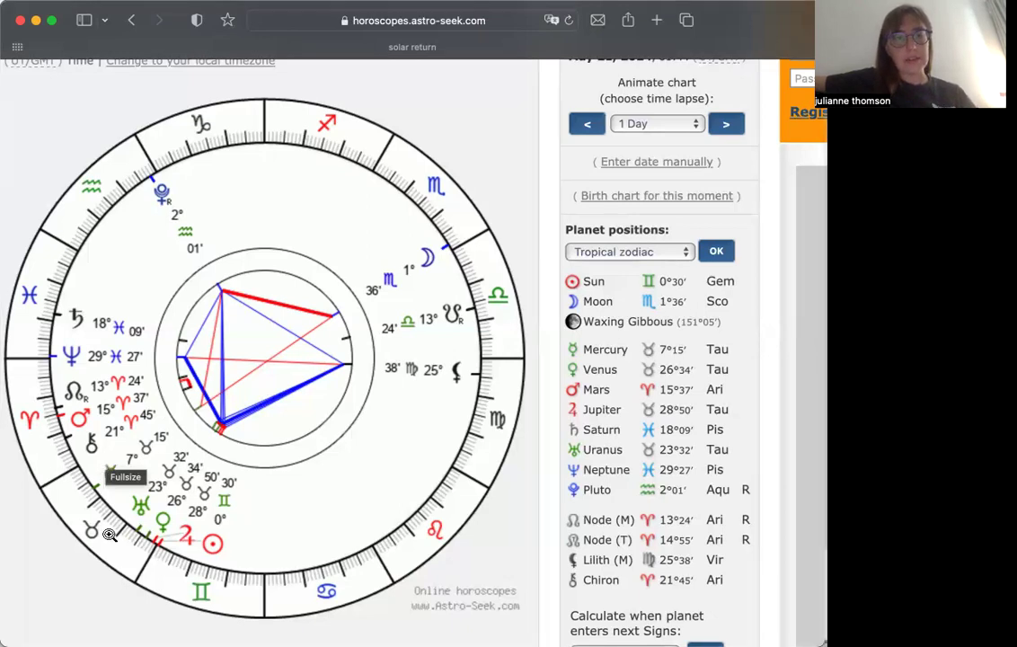
mouse_move(174, 212)
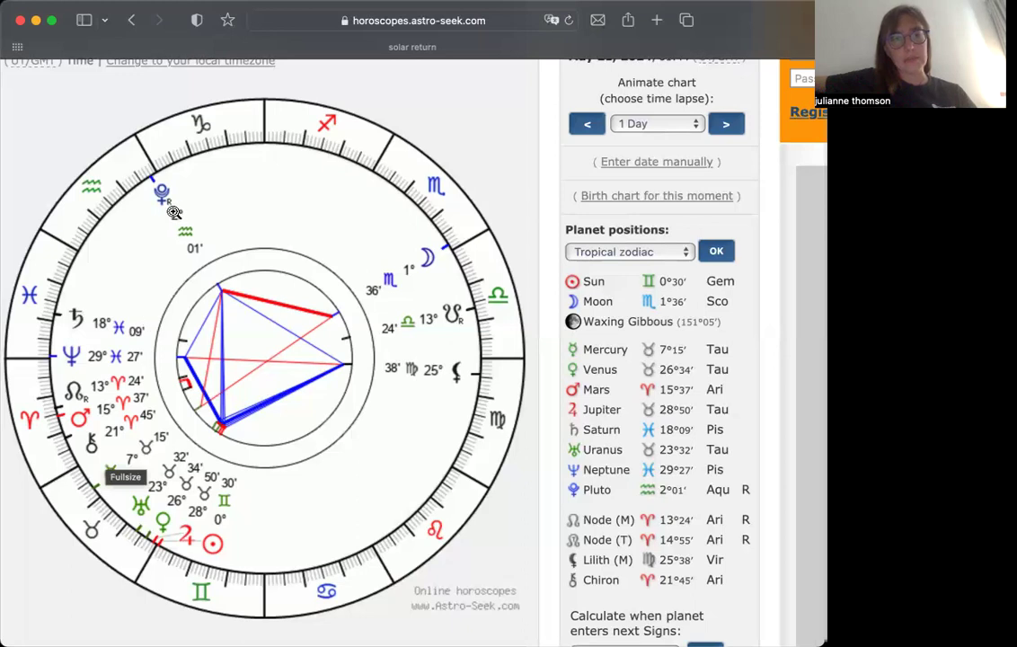
mouse_move(29, 263)
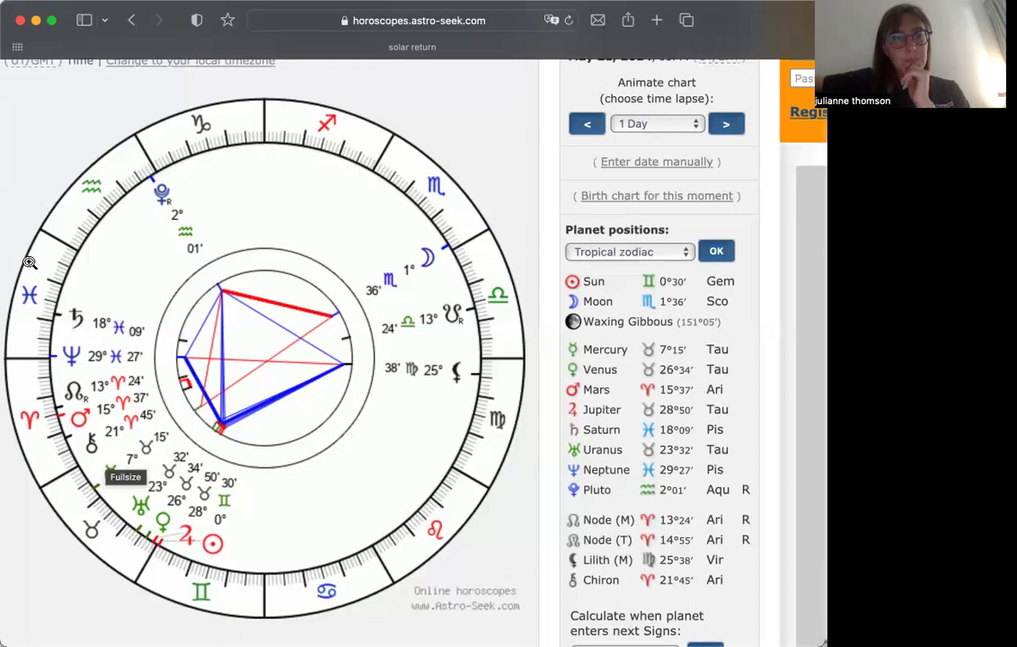
mouse_move(430, 176)
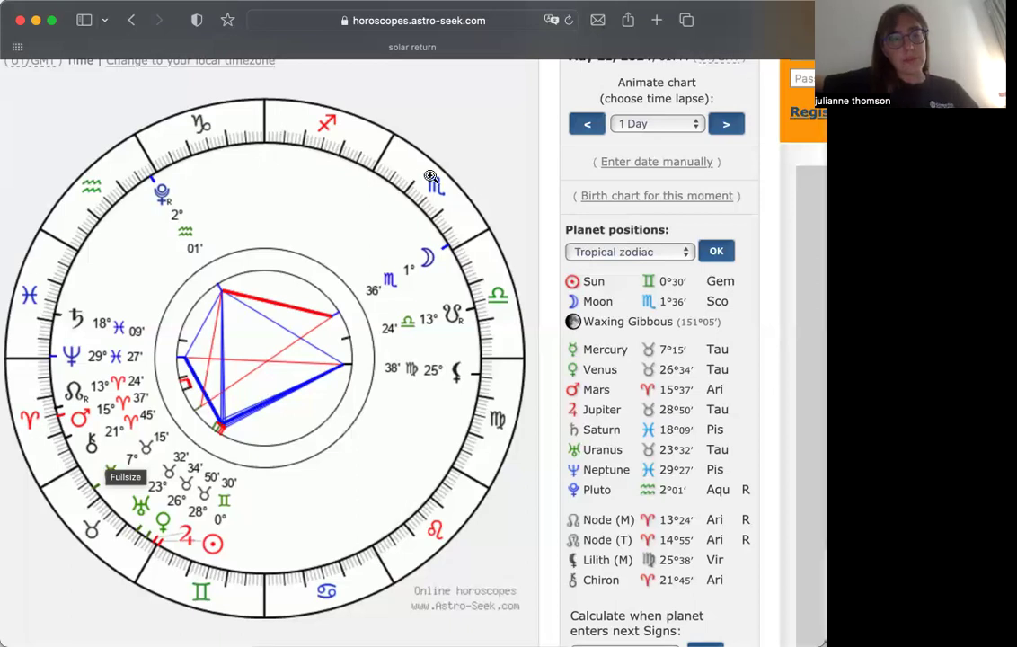
mouse_move(315, 298)
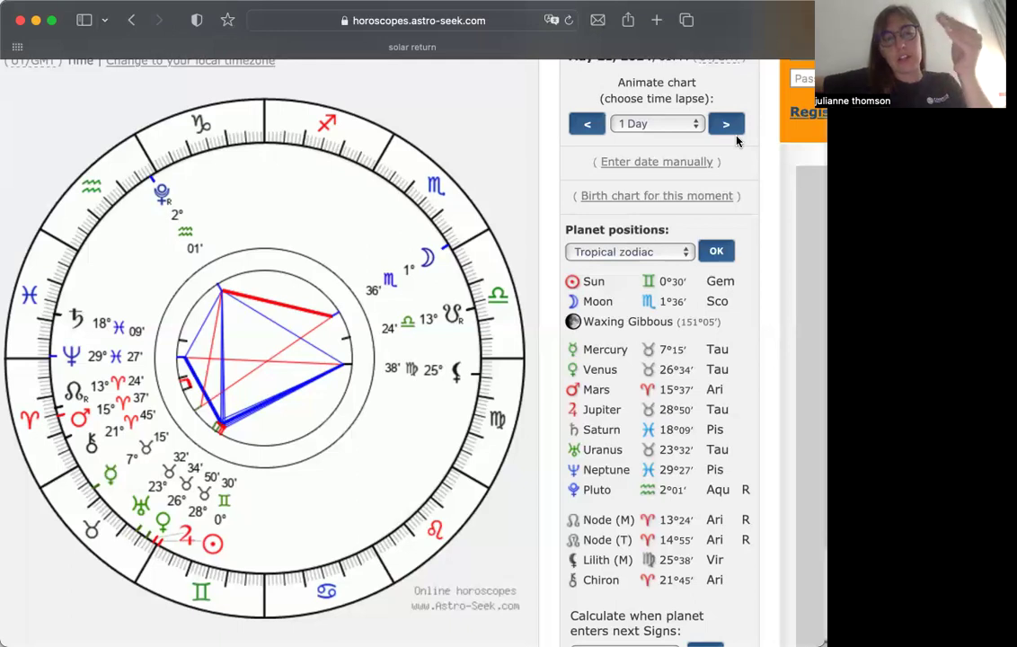
mouse_move(718, 144)
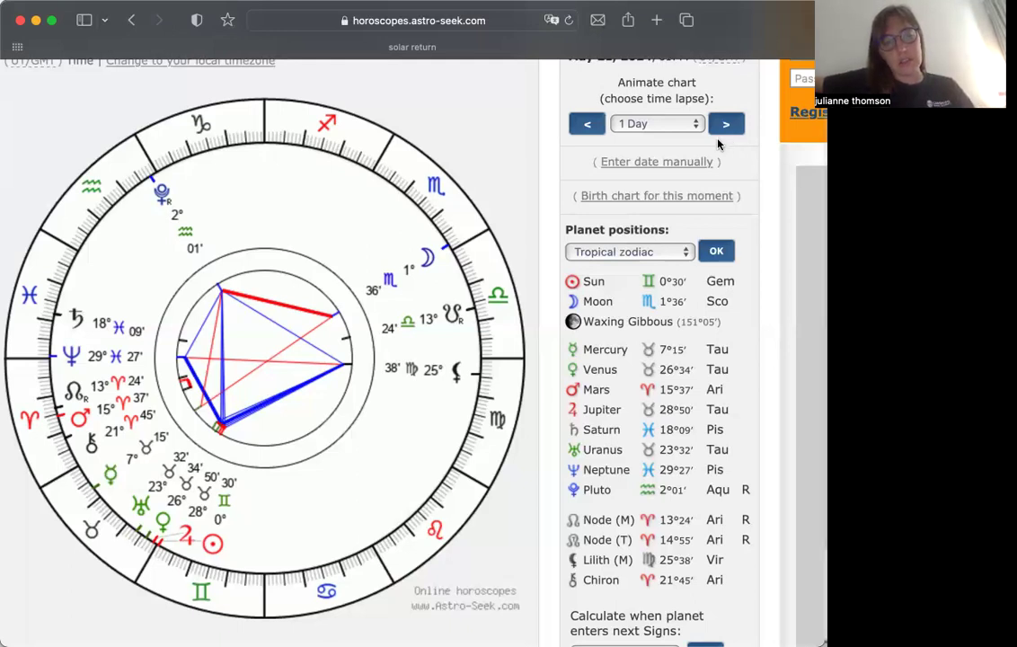
mouse_move(71, 393)
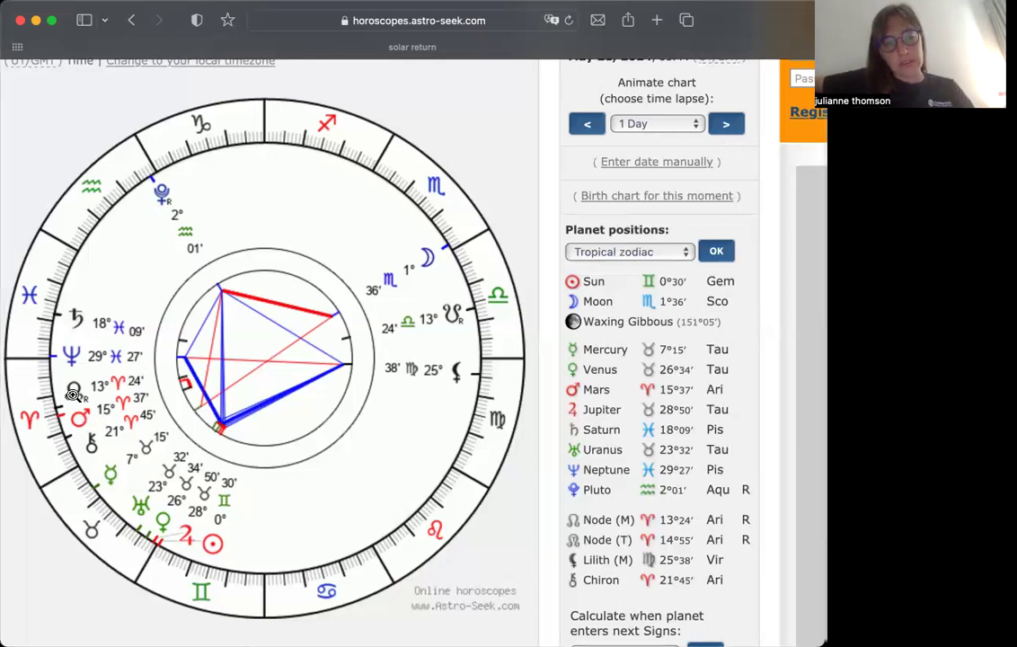
mouse_move(68, 370)
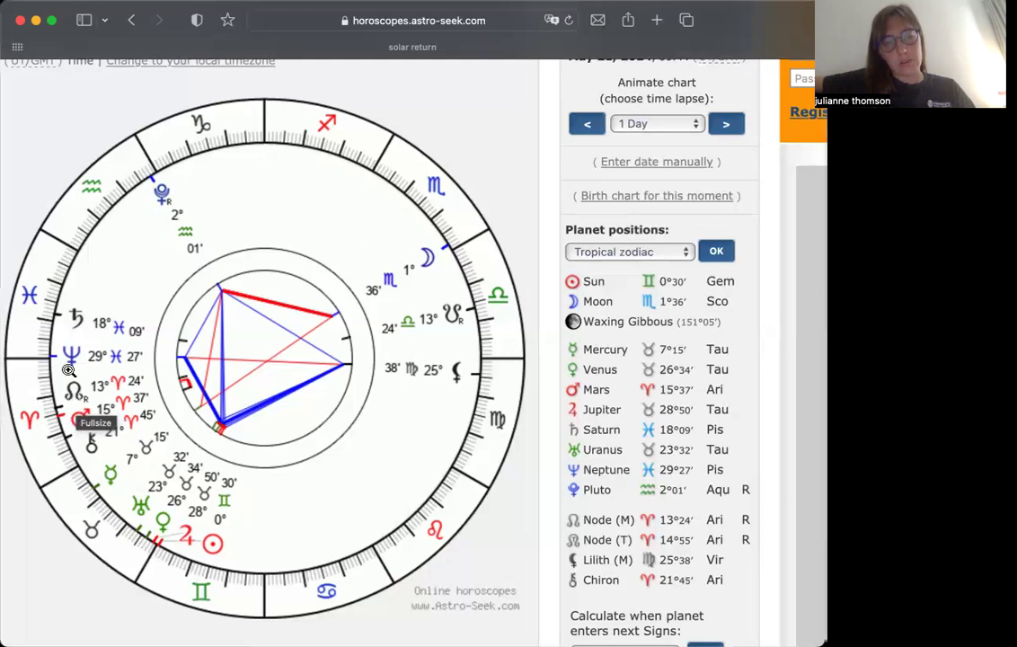
mouse_move(147, 519)
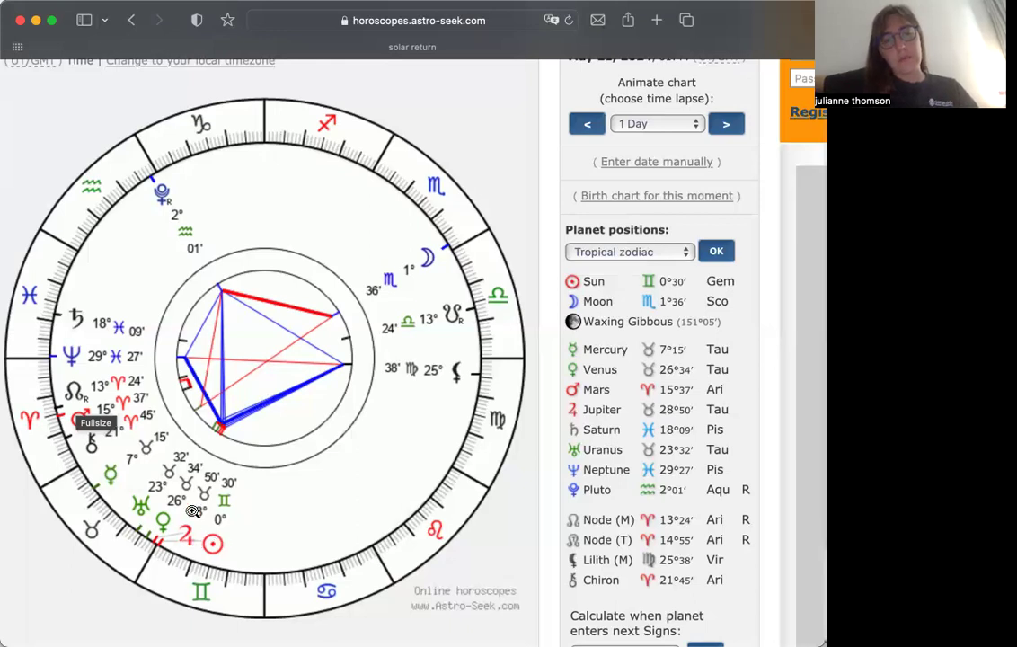
mouse_move(169, 519)
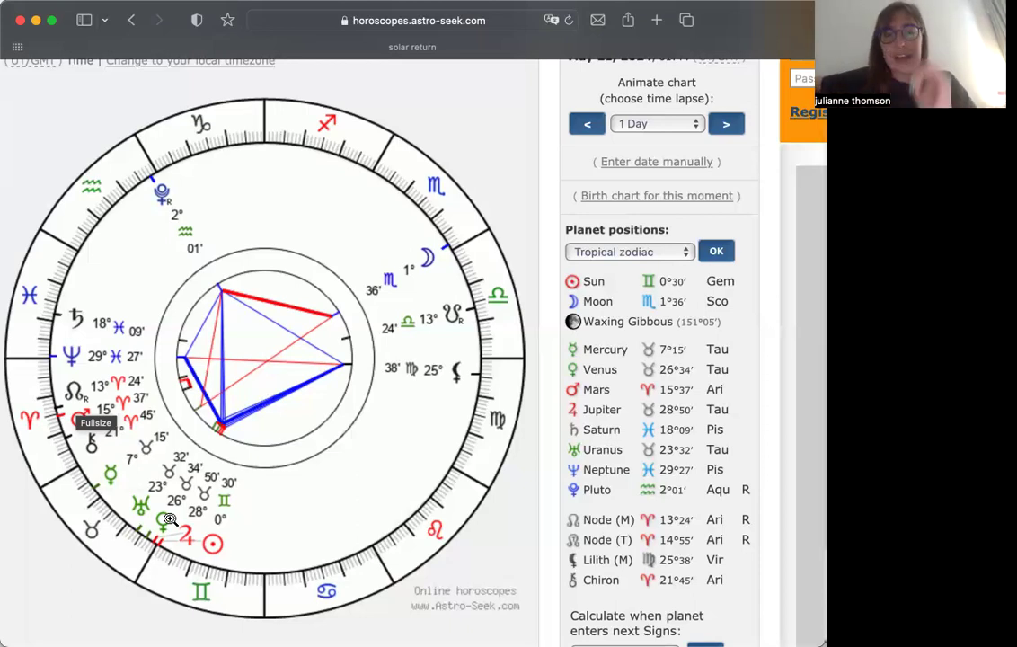
mouse_move(426, 235)
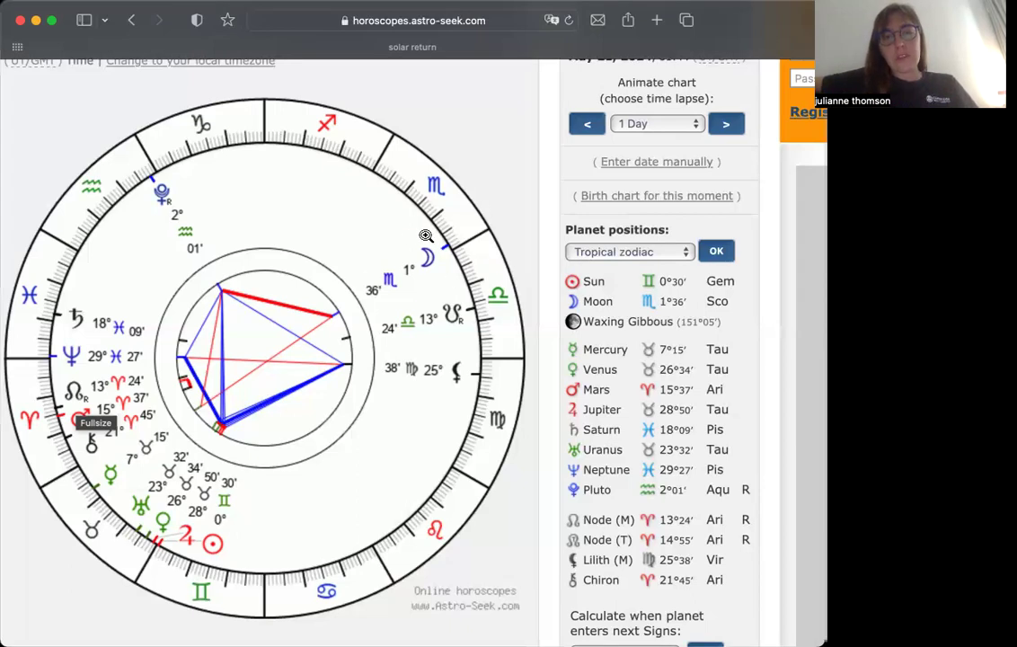
mouse_move(103, 555)
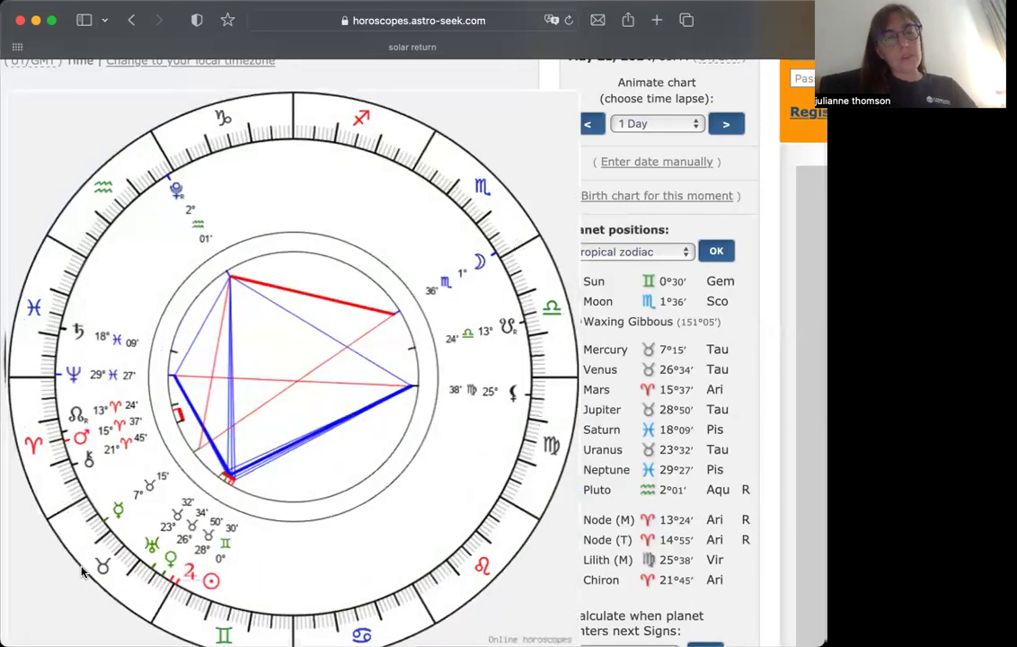
Step: Advance the chart one day to Wednesday 22 May 2024, 01:44
scroll(down, 3)
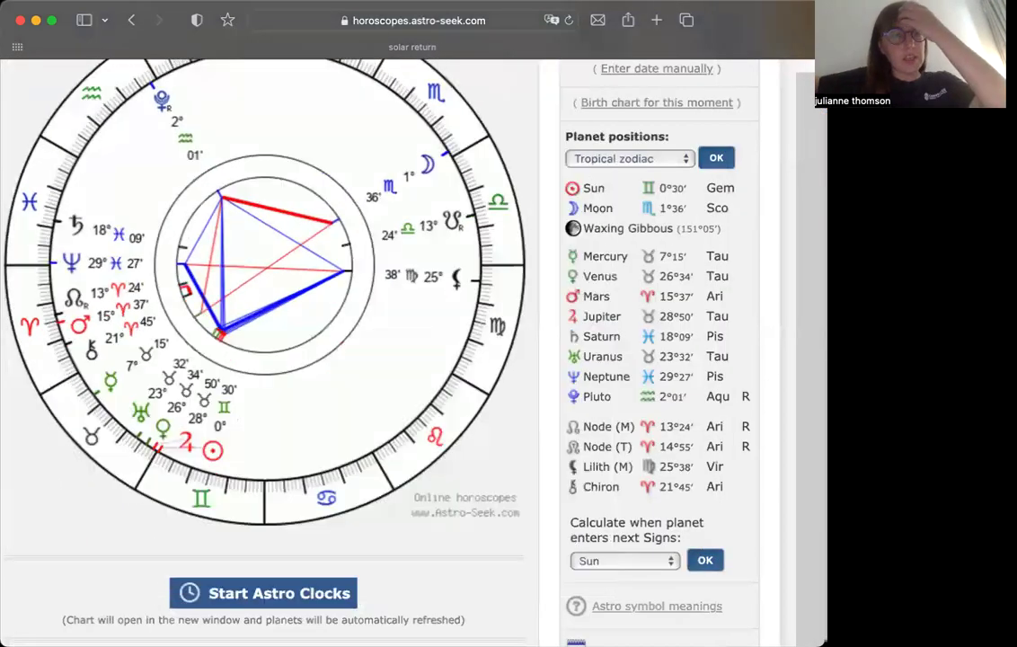
scroll(up, 3)
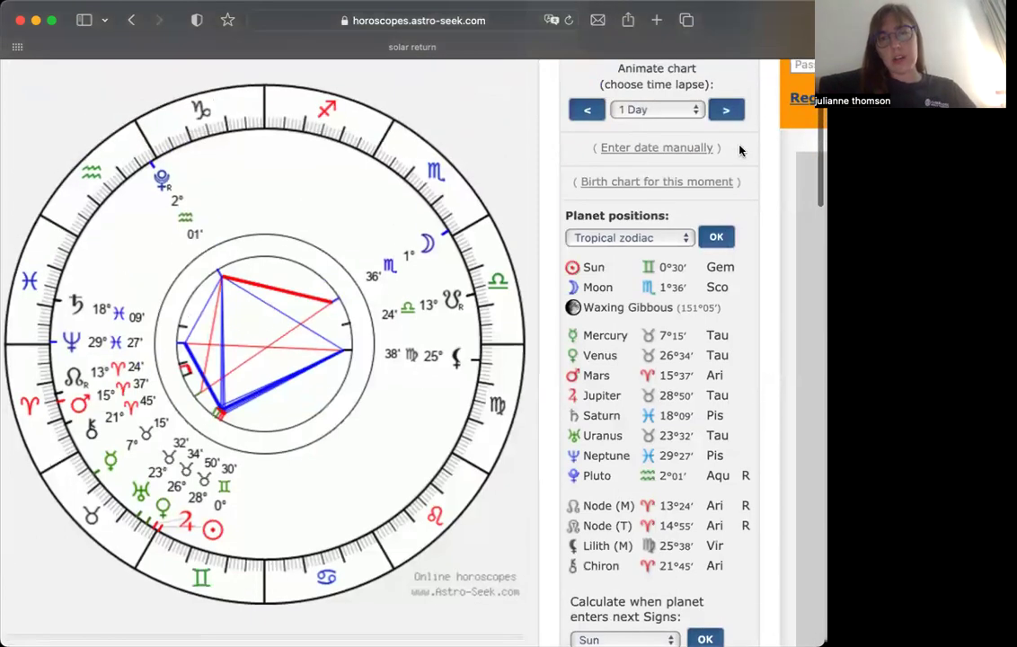
click(726, 109)
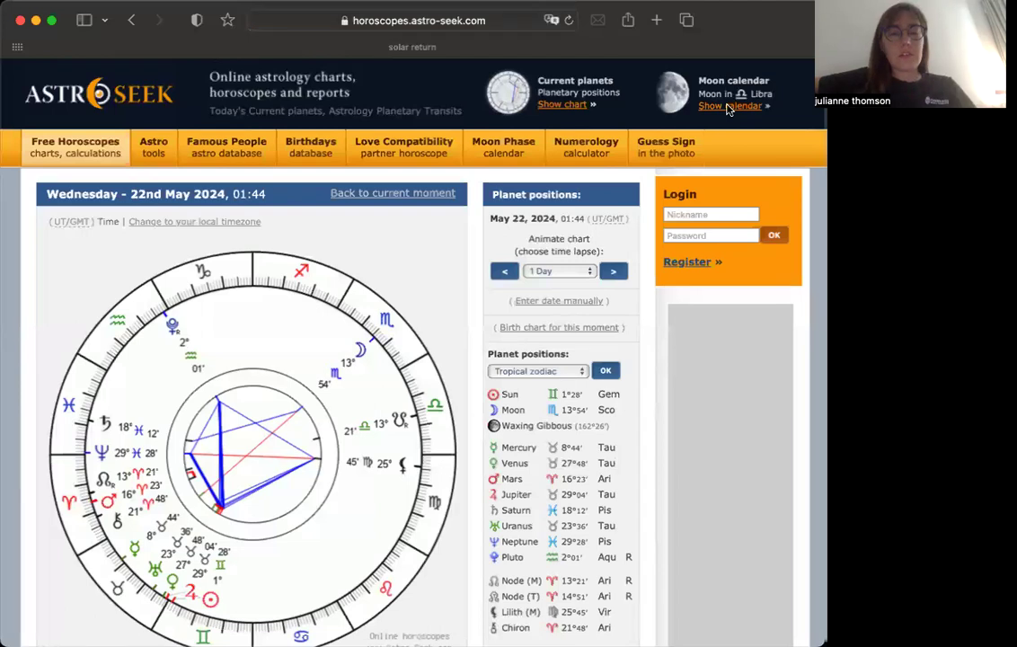
scroll(down, 3)
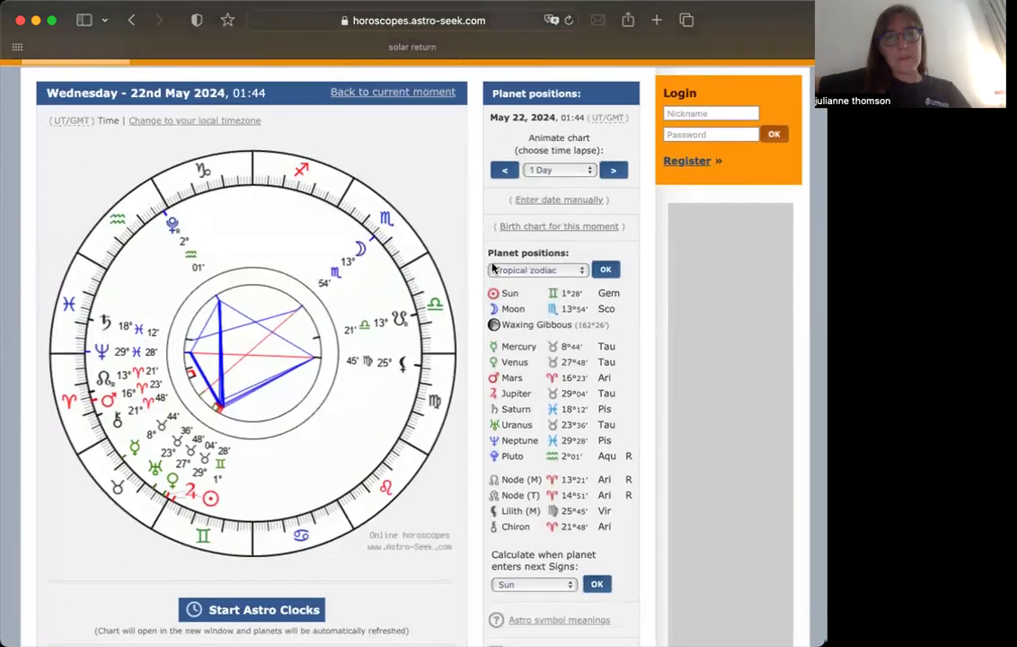
mouse_move(471, 262)
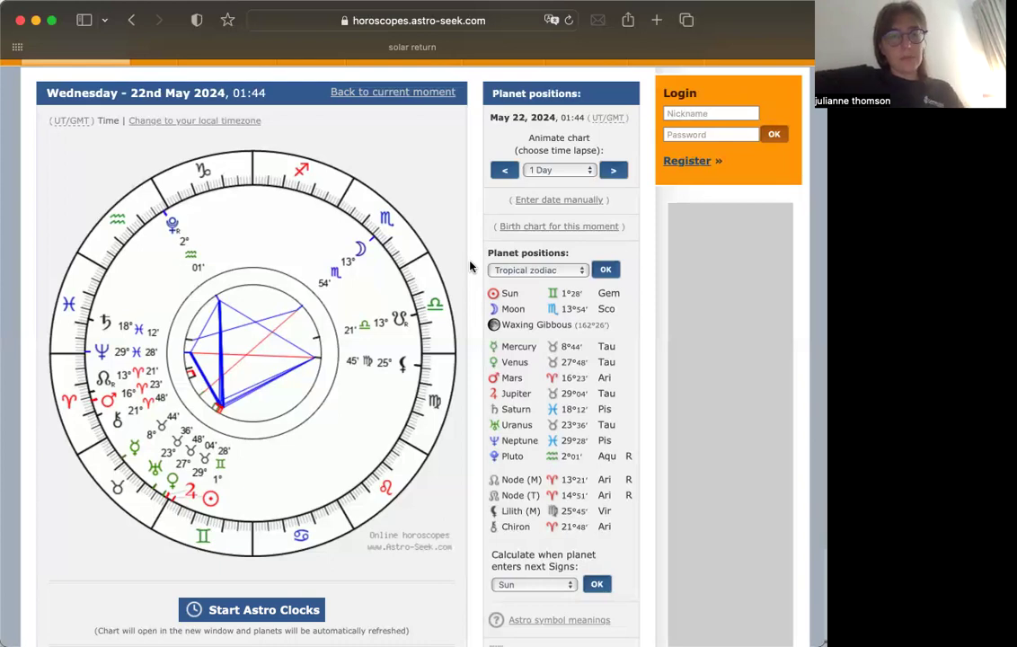
mouse_move(160, 485)
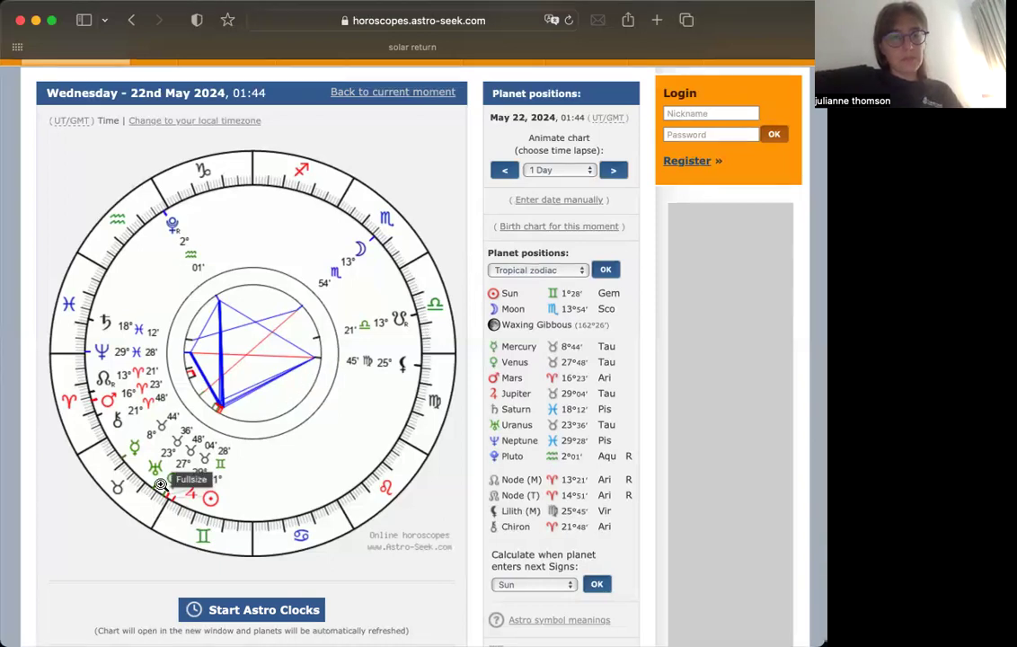
mouse_move(133, 467)
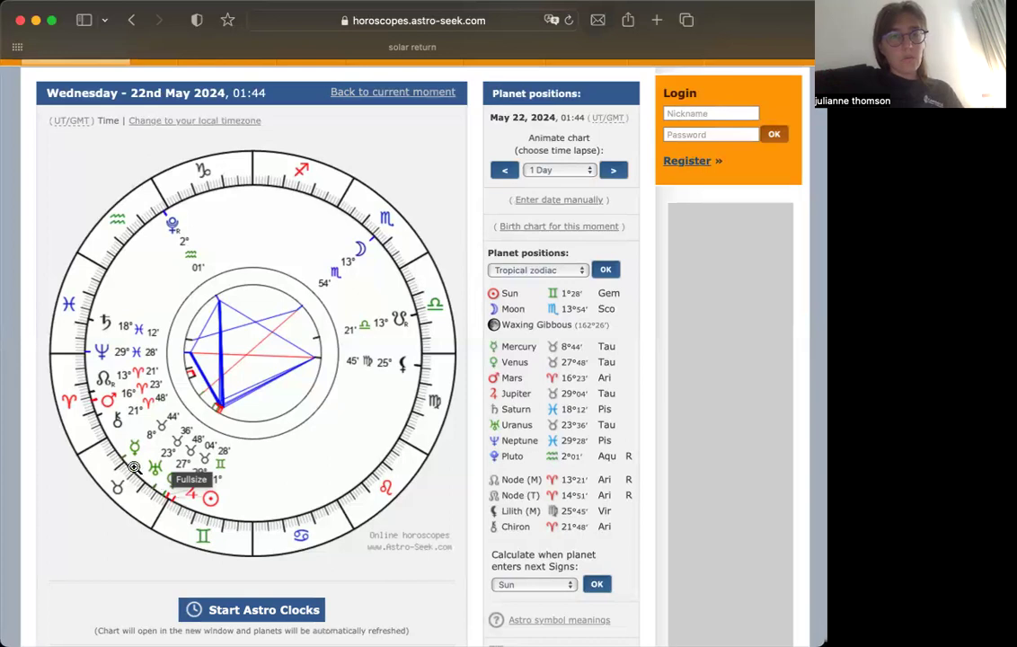
mouse_move(406, 216)
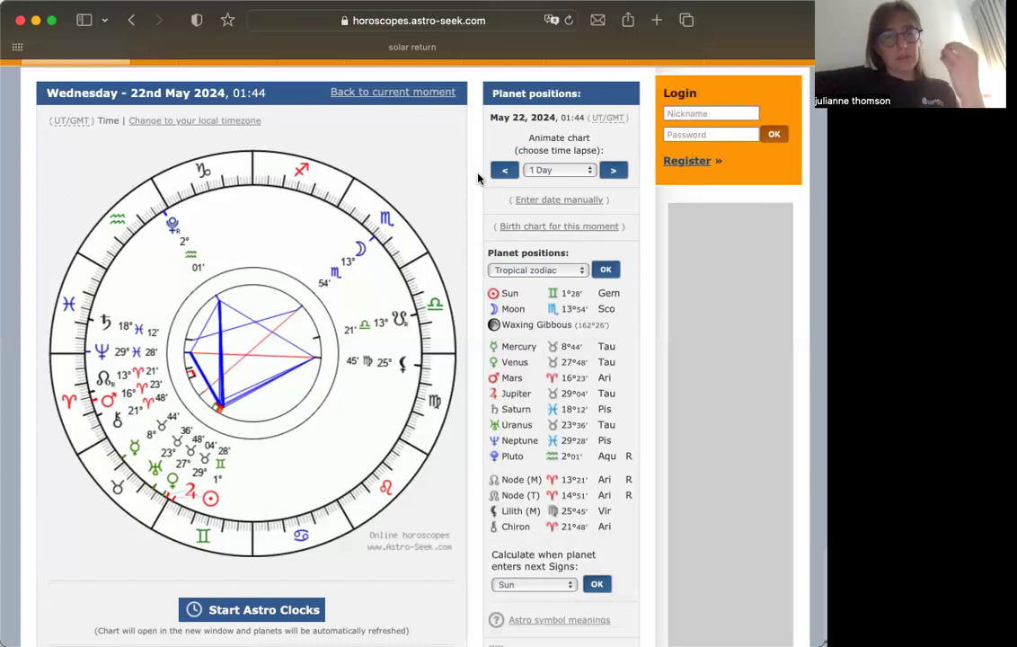
mouse_move(273, 410)
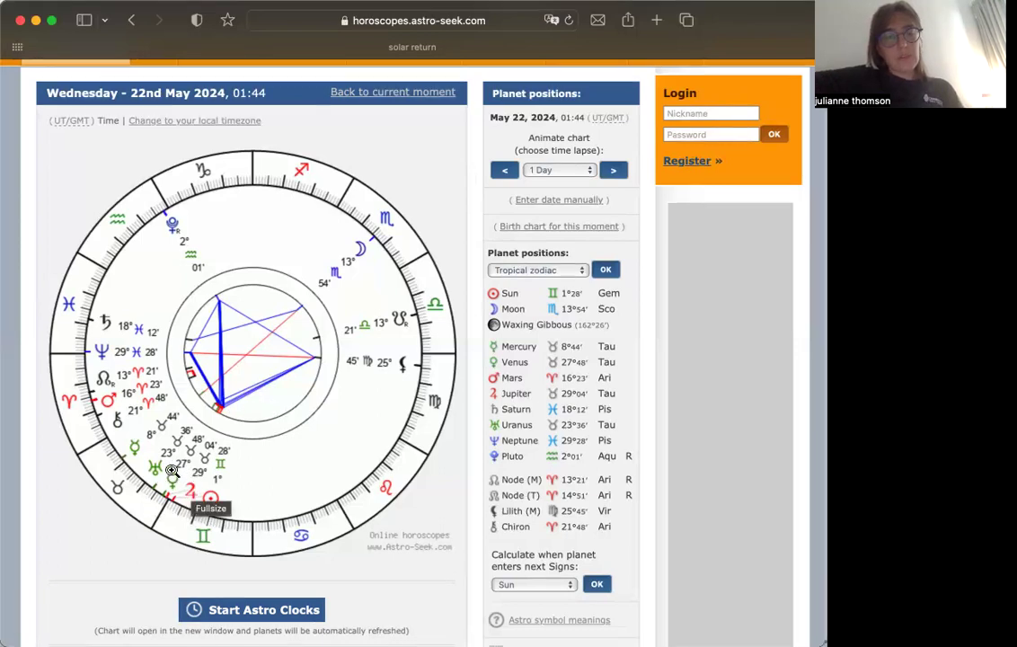
mouse_move(187, 468)
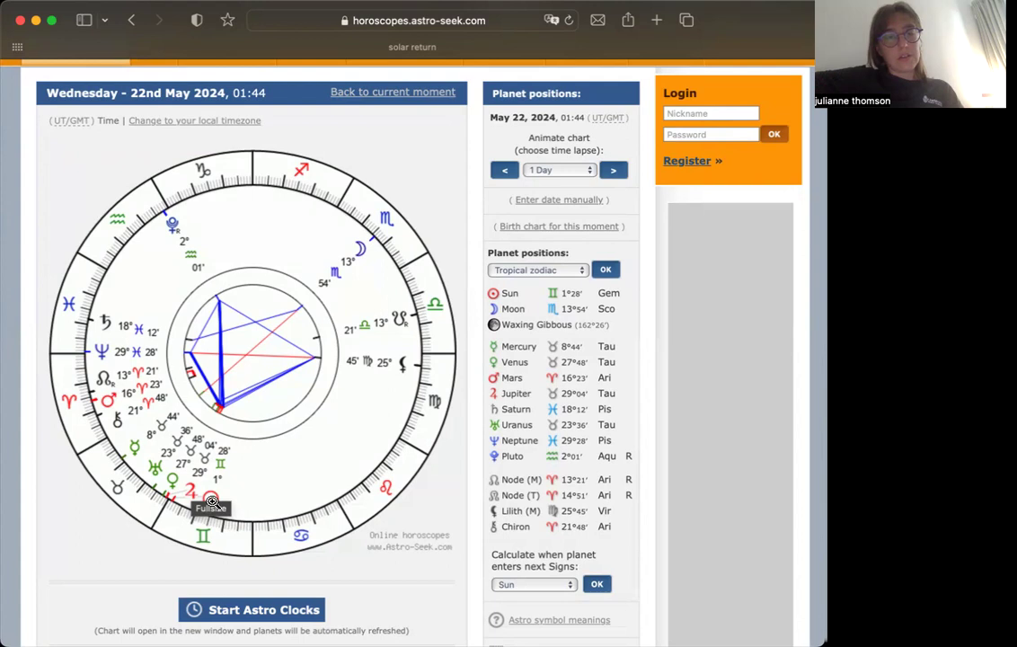
mouse_move(401, 144)
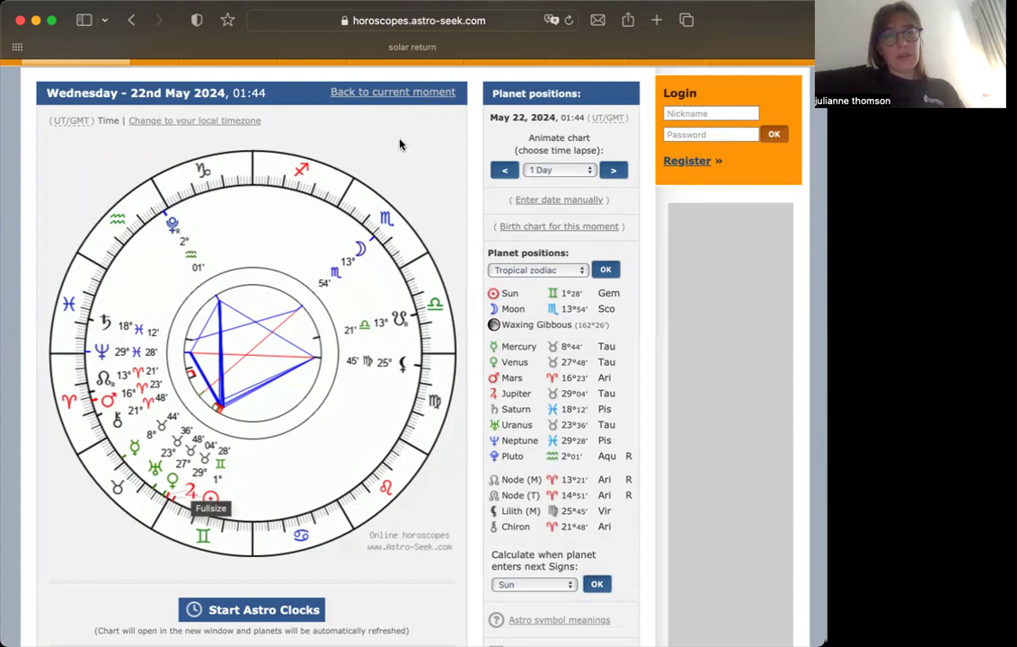
mouse_move(474, 127)
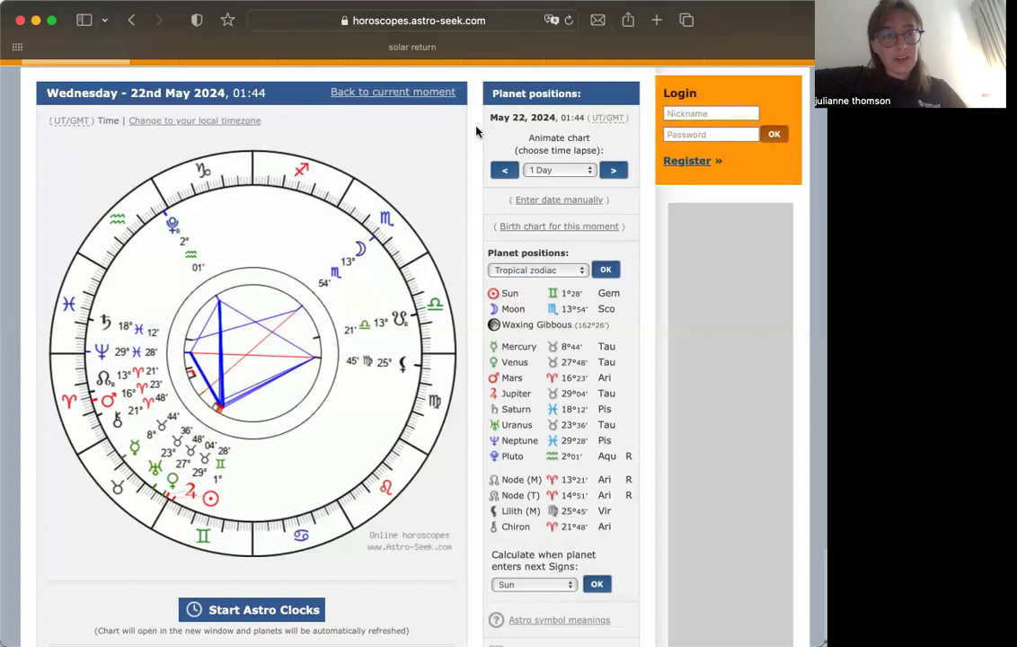
mouse_move(615, 183)
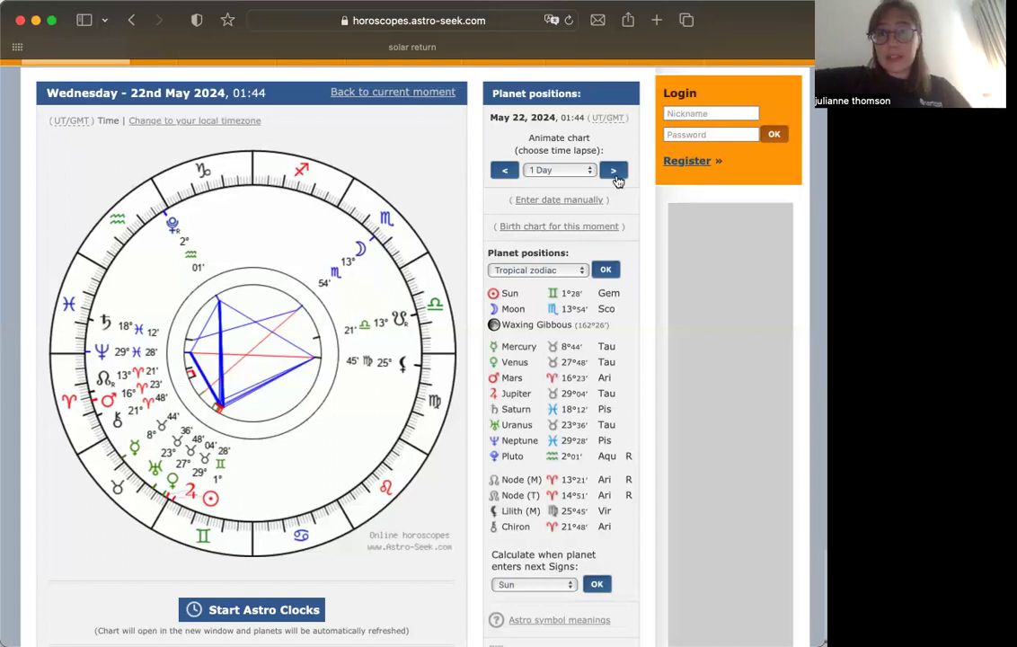
click(615, 169)
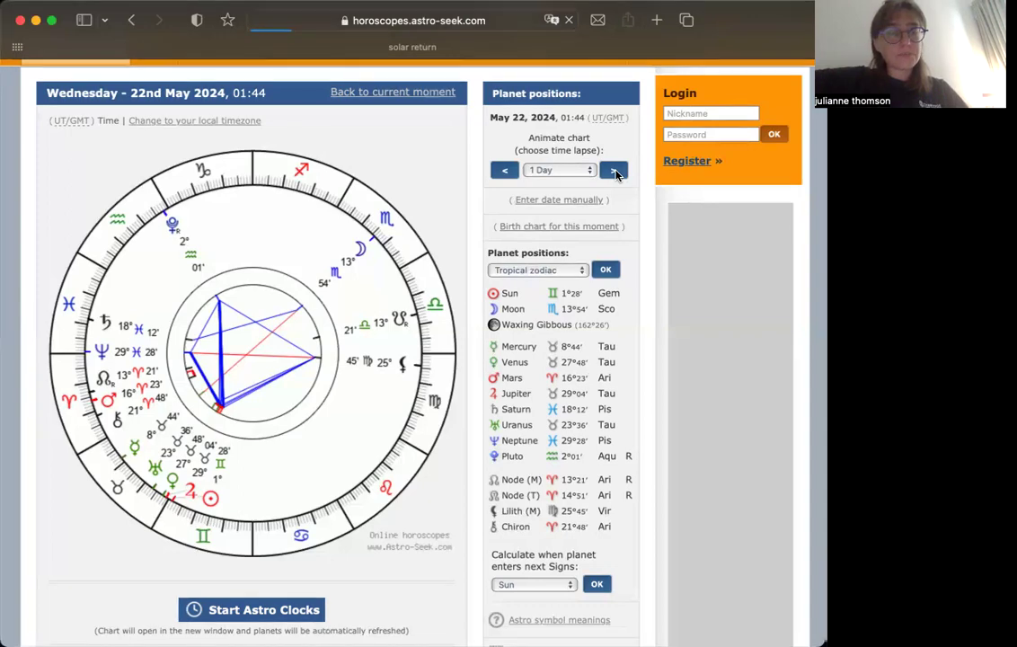
click(615, 169)
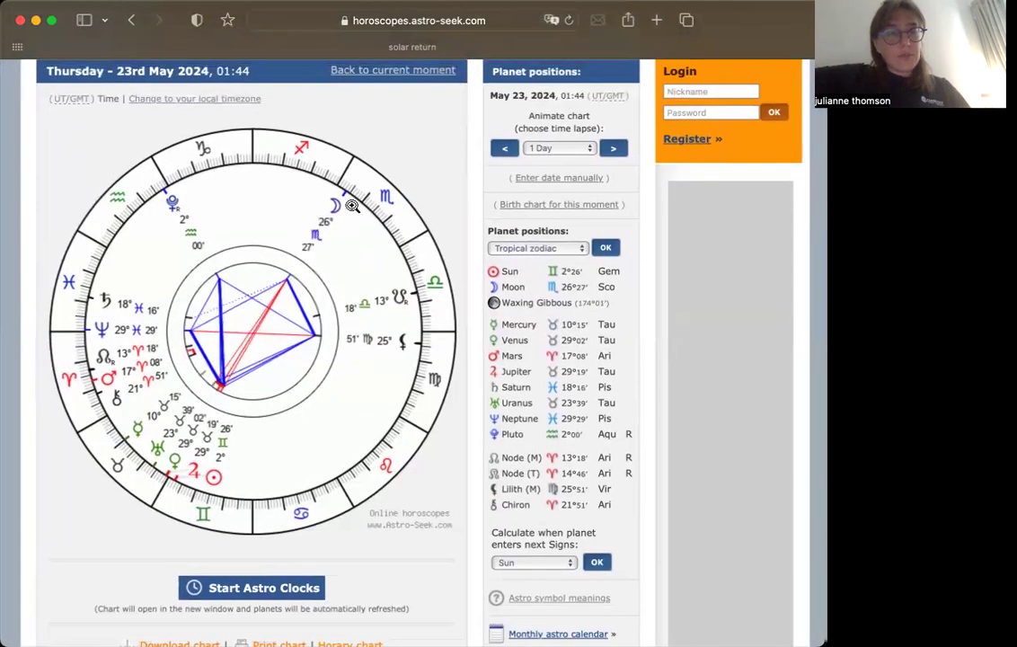
mouse_move(350, 208)
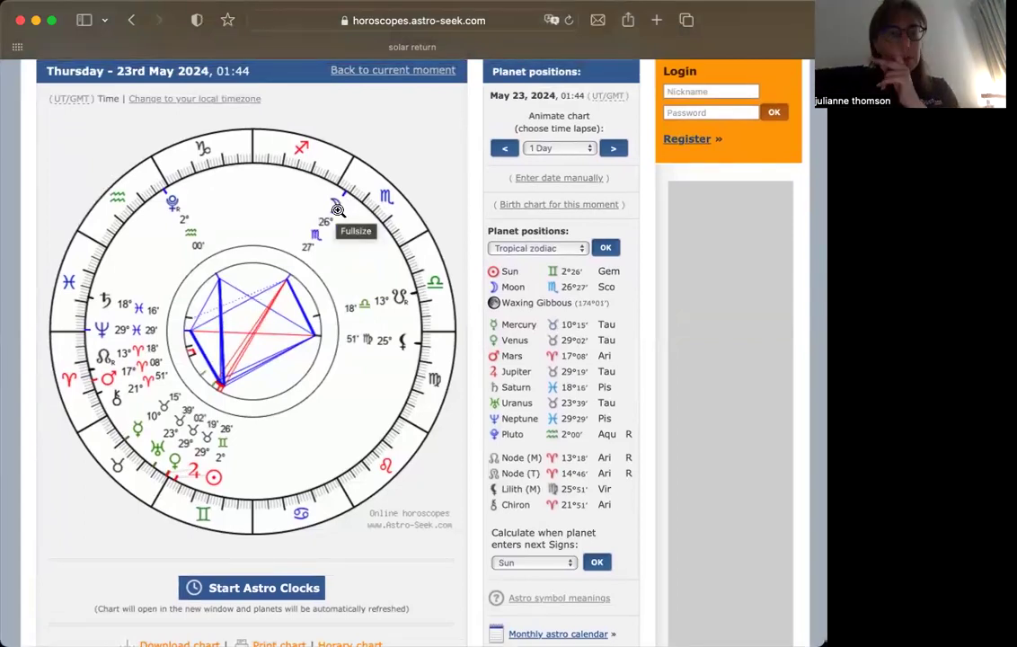
mouse_move(294, 406)
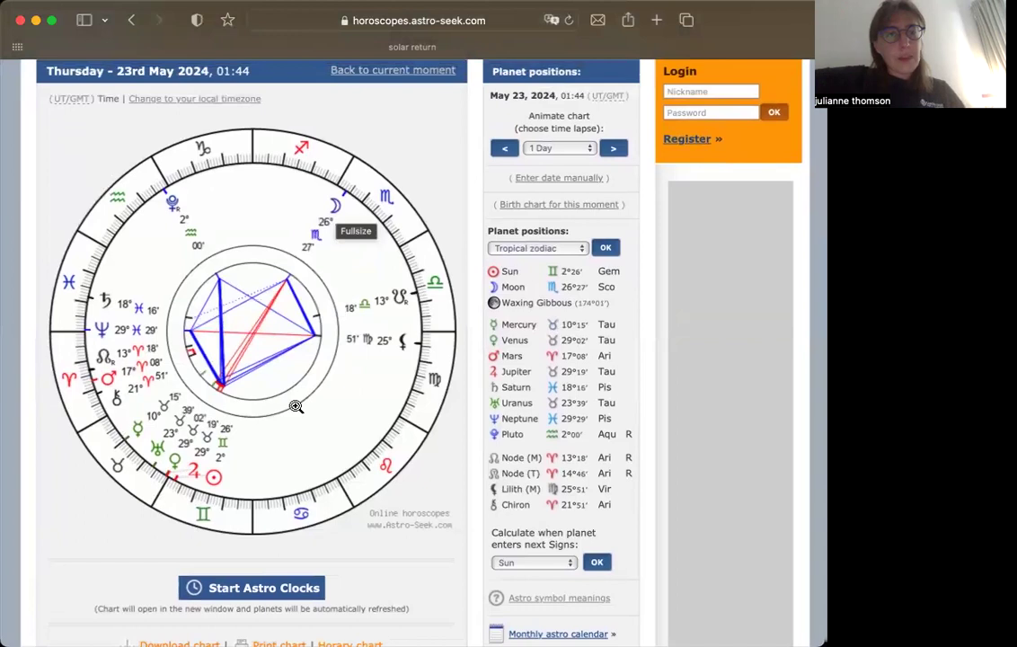
mouse_move(212, 482)
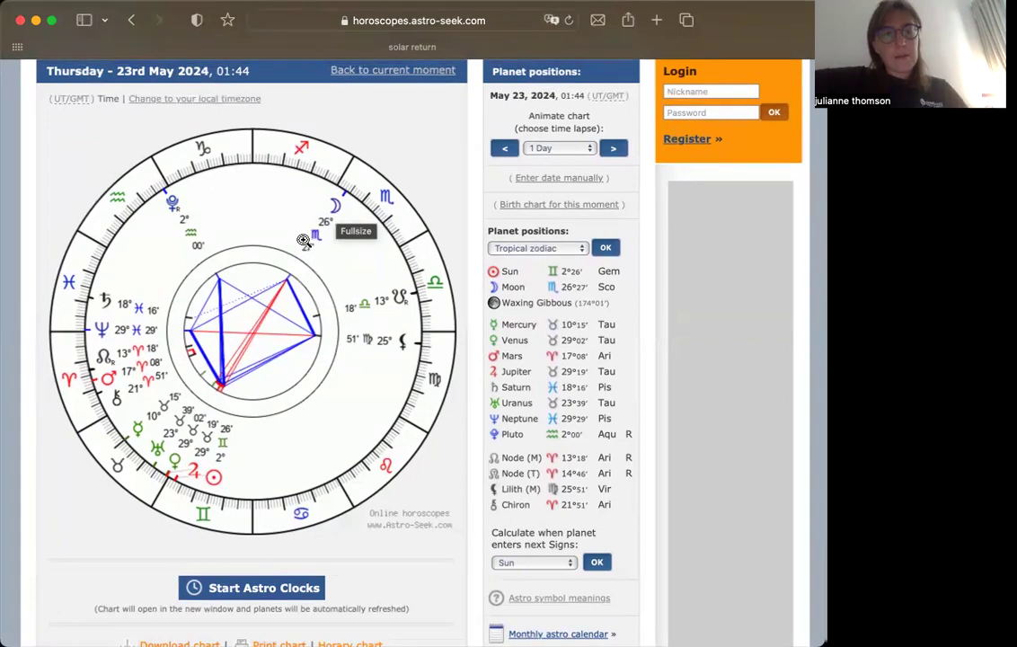
mouse_move(158, 451)
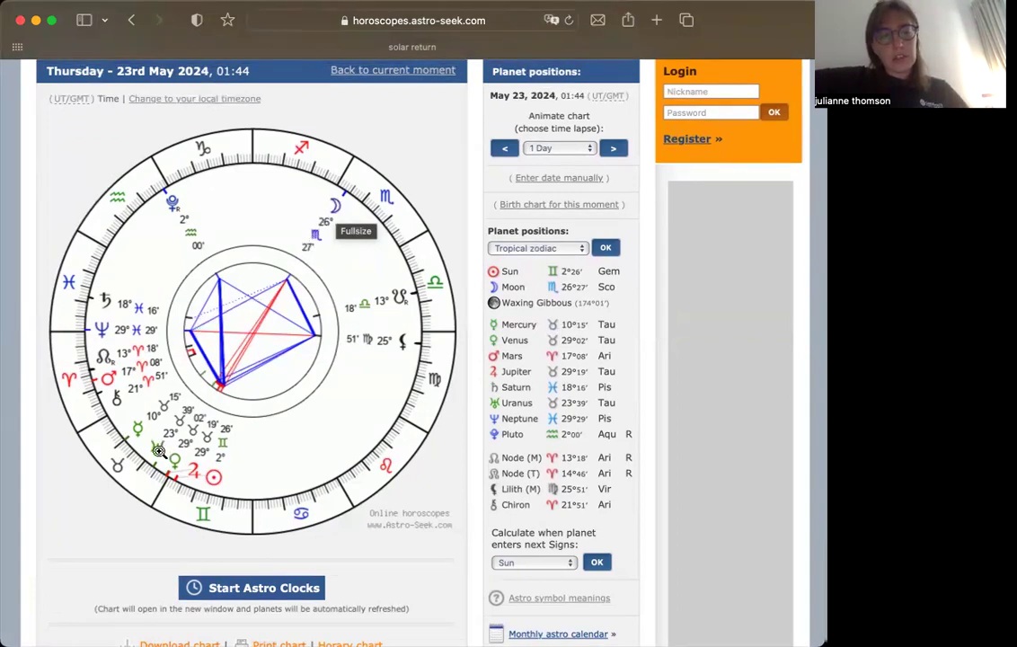
mouse_move(129, 500)
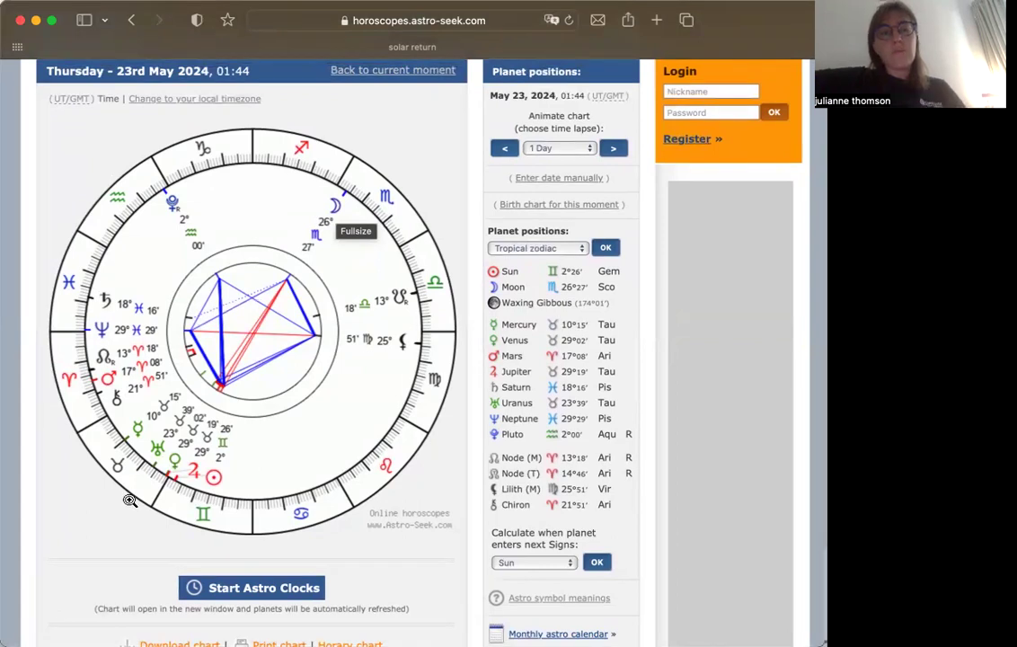
mouse_move(130, 438)
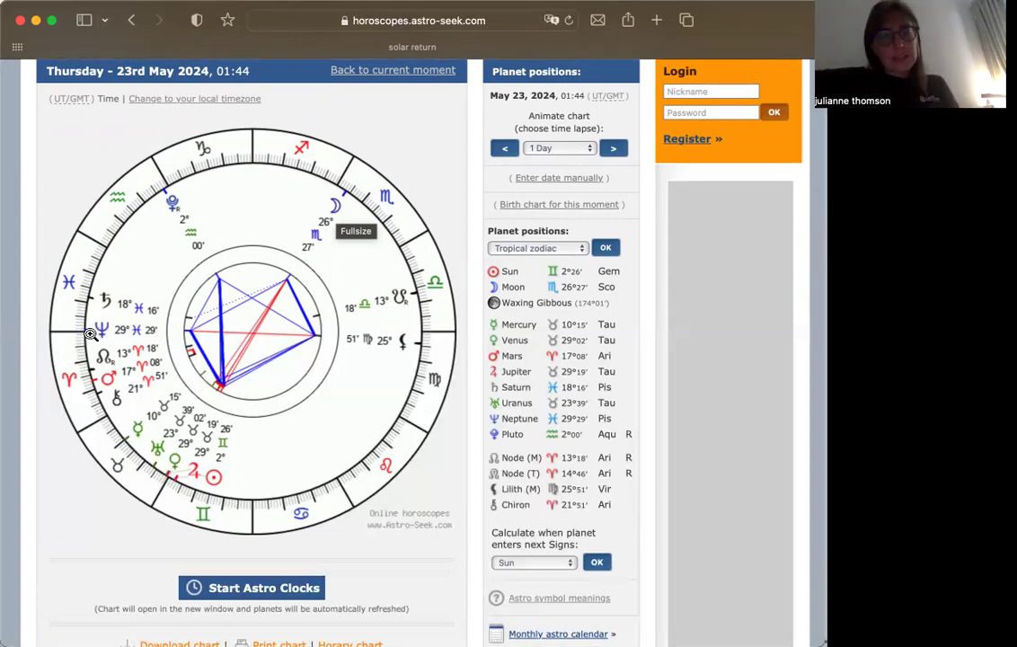
mouse_move(166, 475)
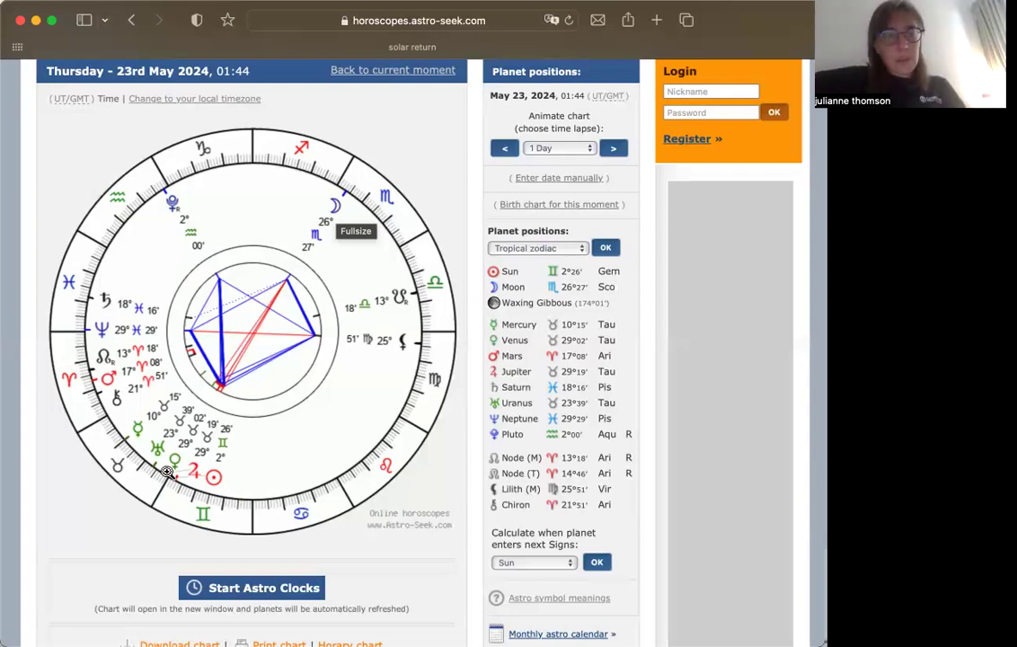
mouse_move(474, 372)
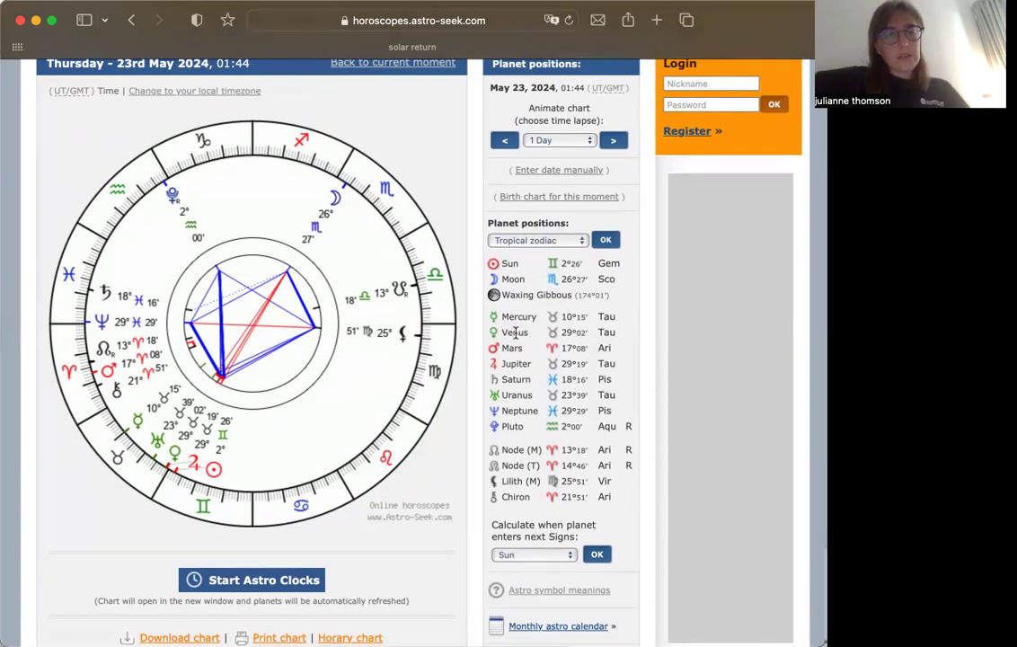
click(615, 140)
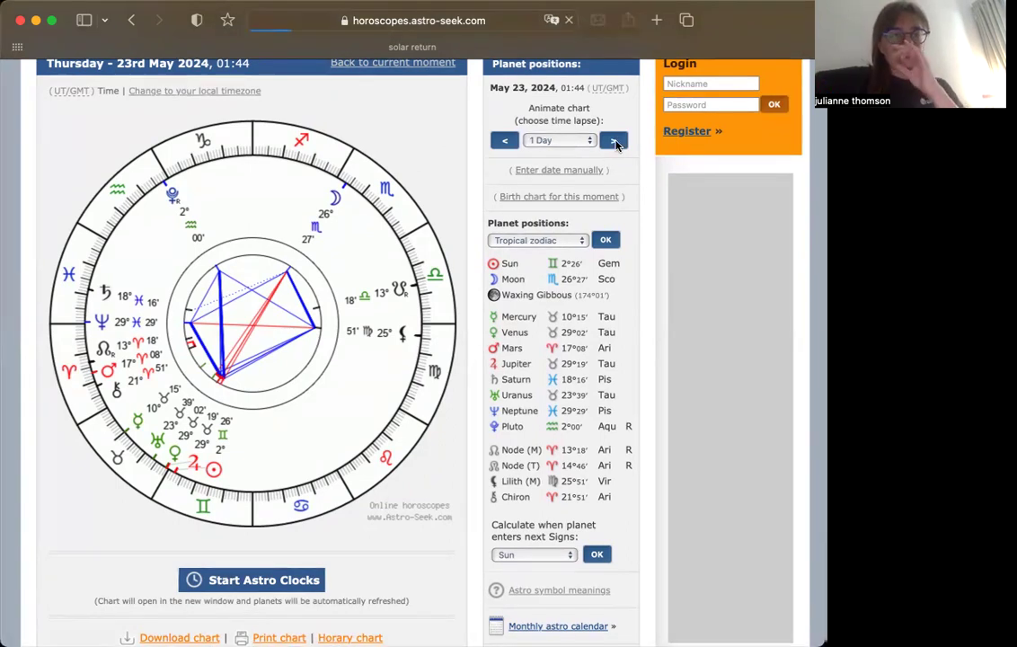
Step: Advance the chart one day to Friday 24 May 2024, 01:44, Full Moon in Sagittarius
click(614, 140)
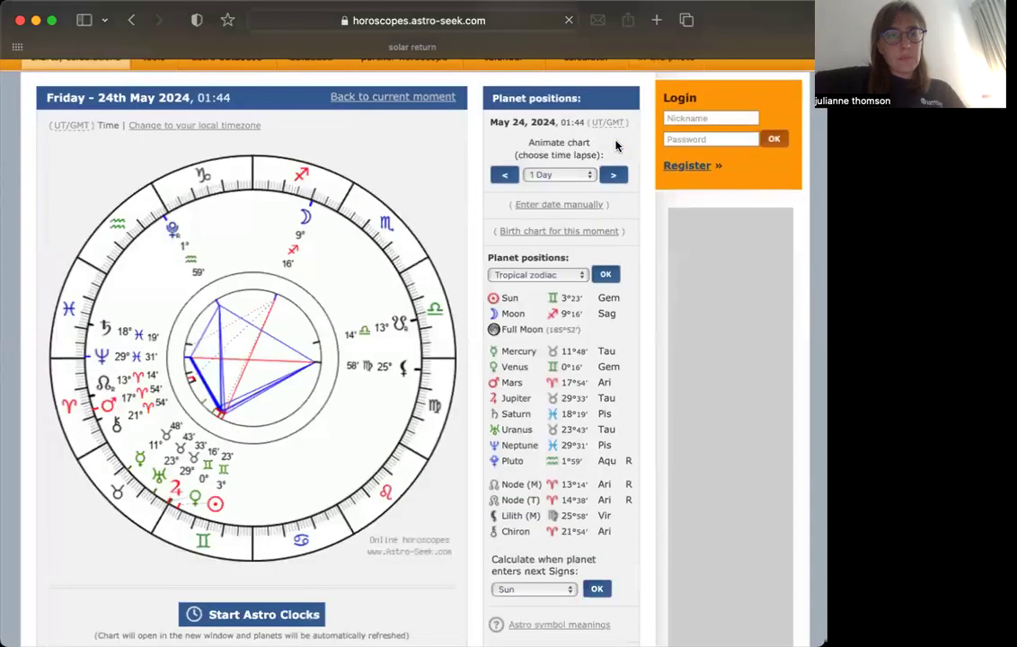
scroll(down, 3)
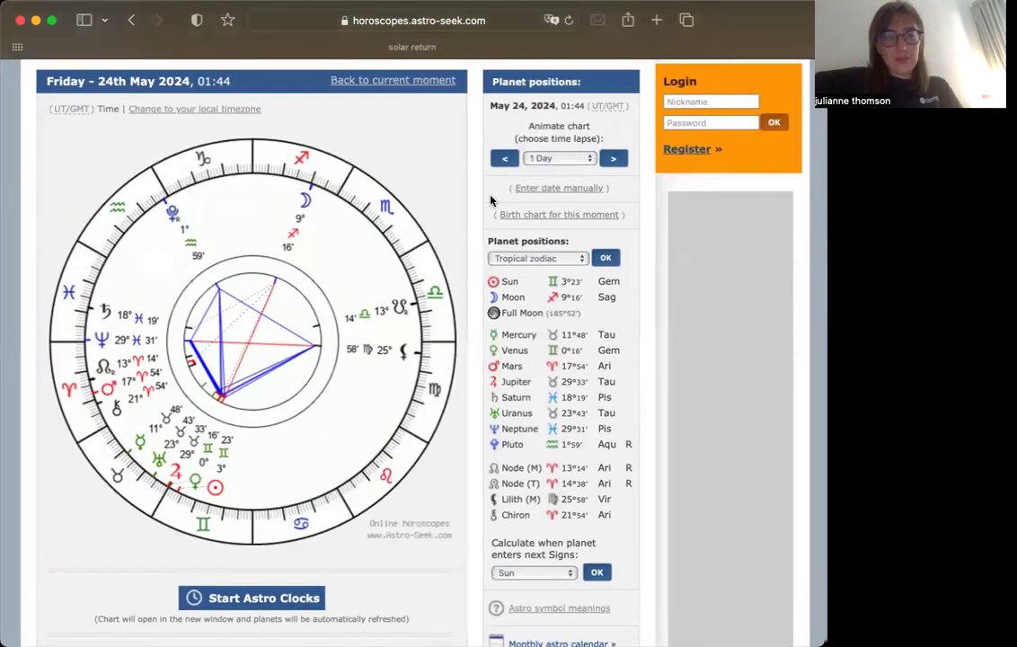
Step: Set the animation step to 12 hours and step back to Thursday 23 May 2024, 13:44
click(559, 158)
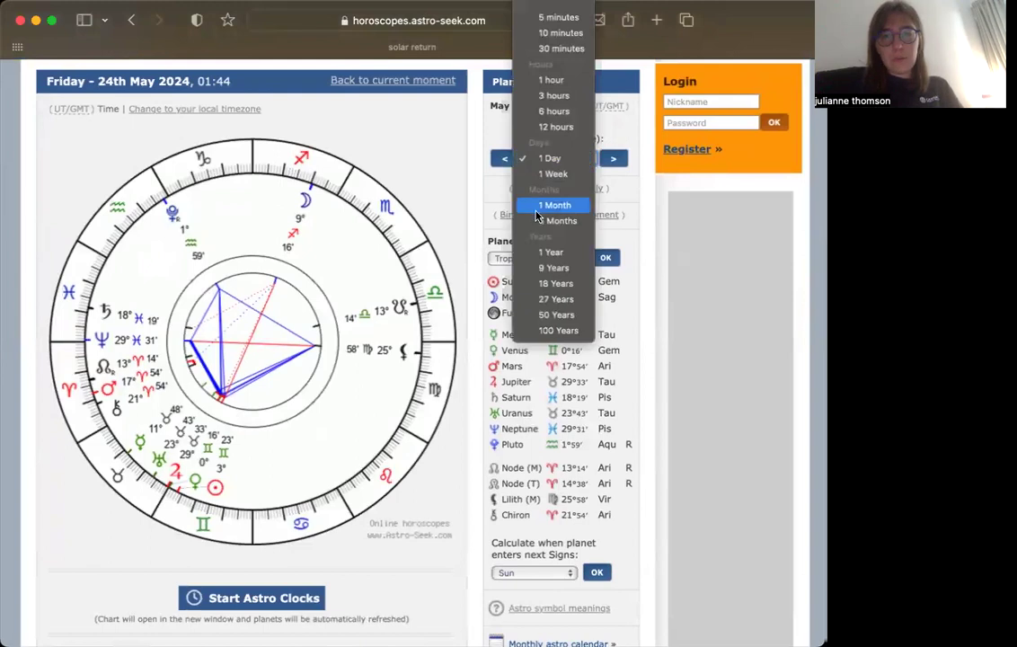
mouse_move(553, 126)
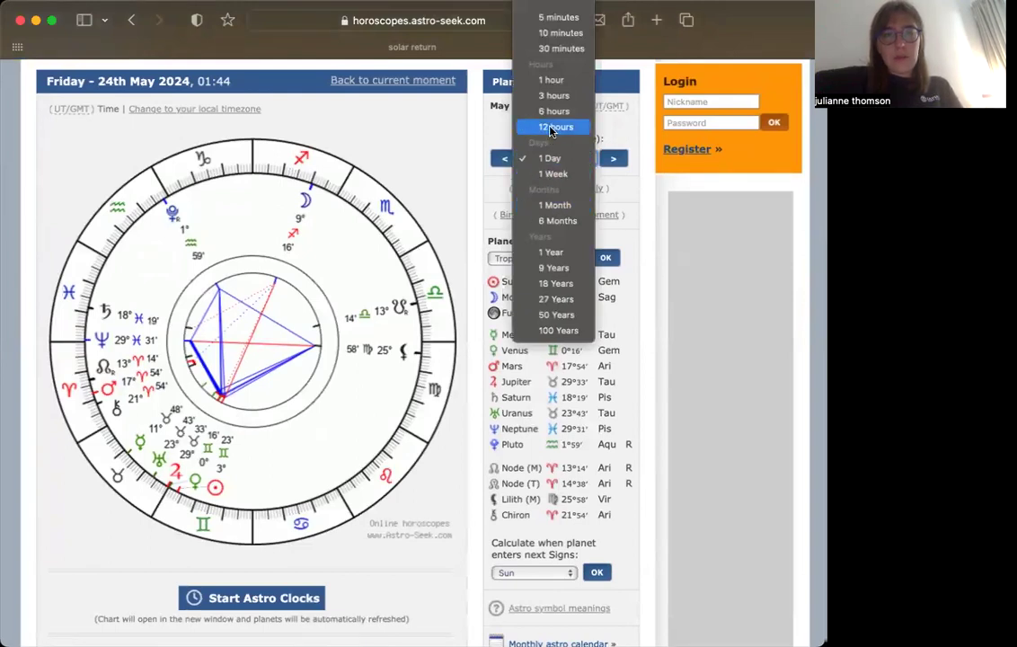
click(552, 126)
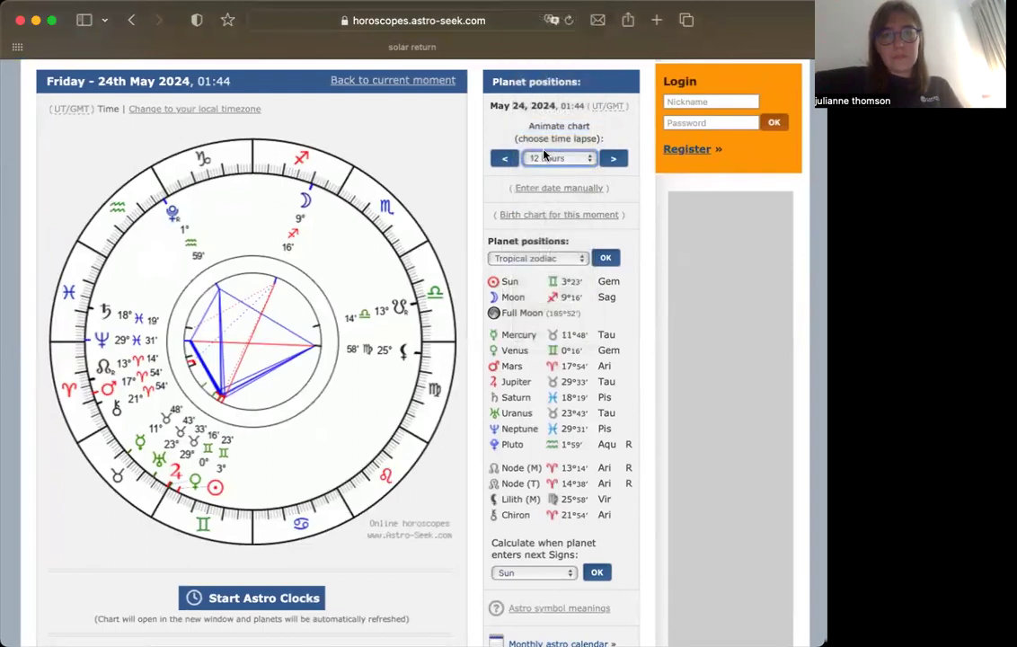
click(559, 158)
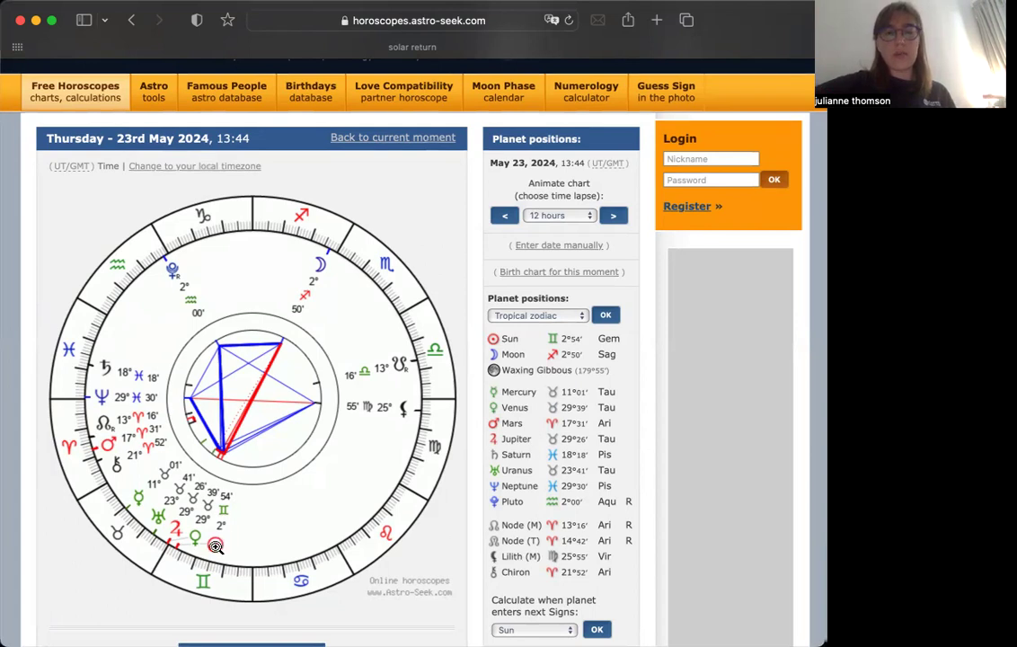
mouse_move(216, 546)
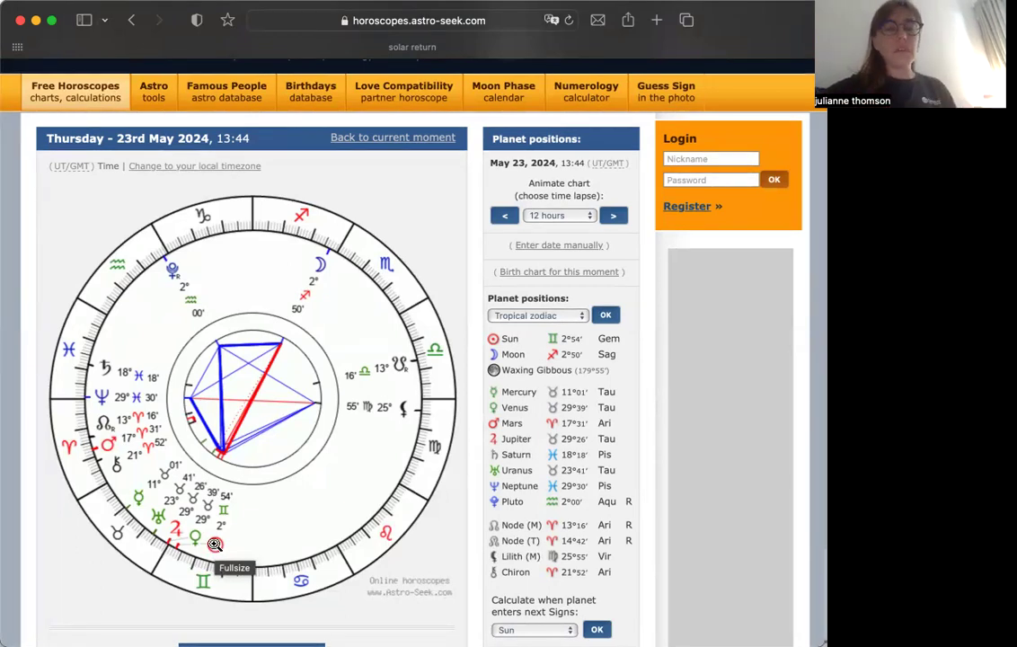
mouse_move(314, 259)
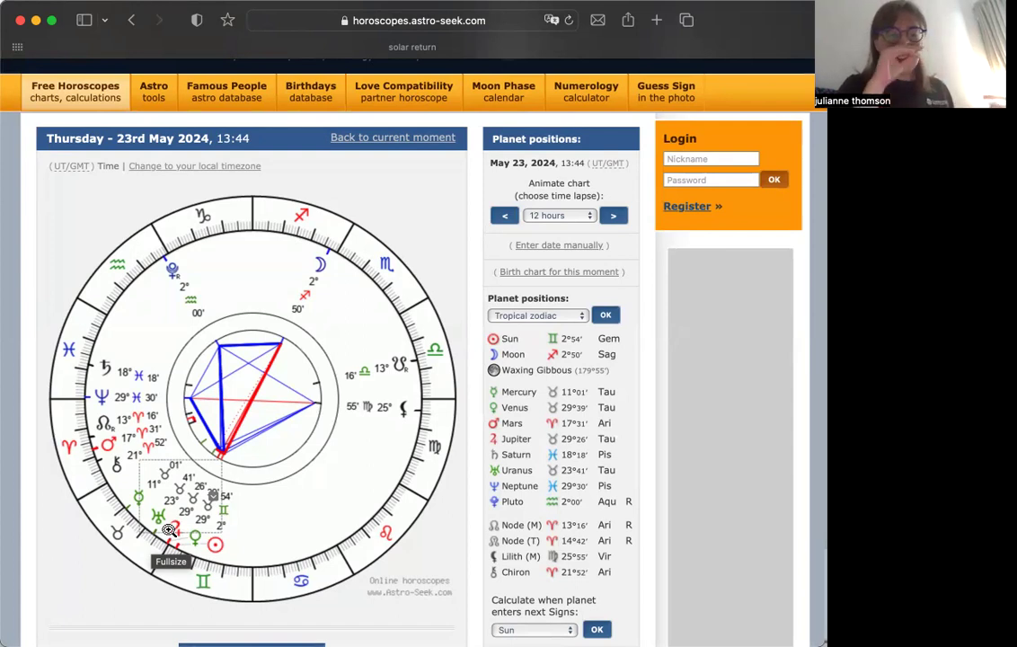
mouse_move(153, 485)
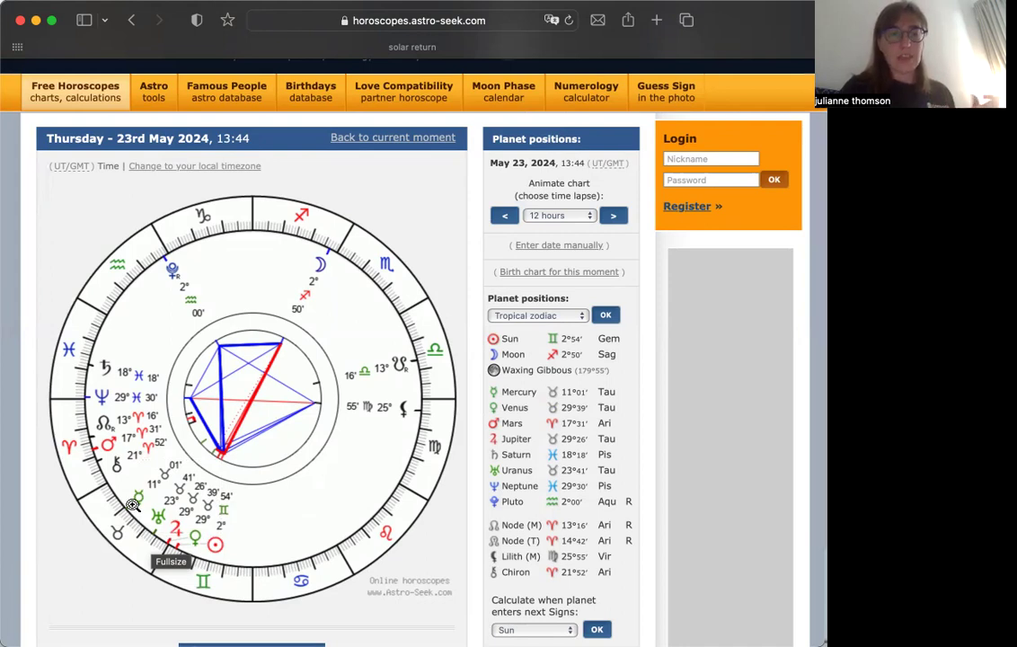
mouse_move(190, 546)
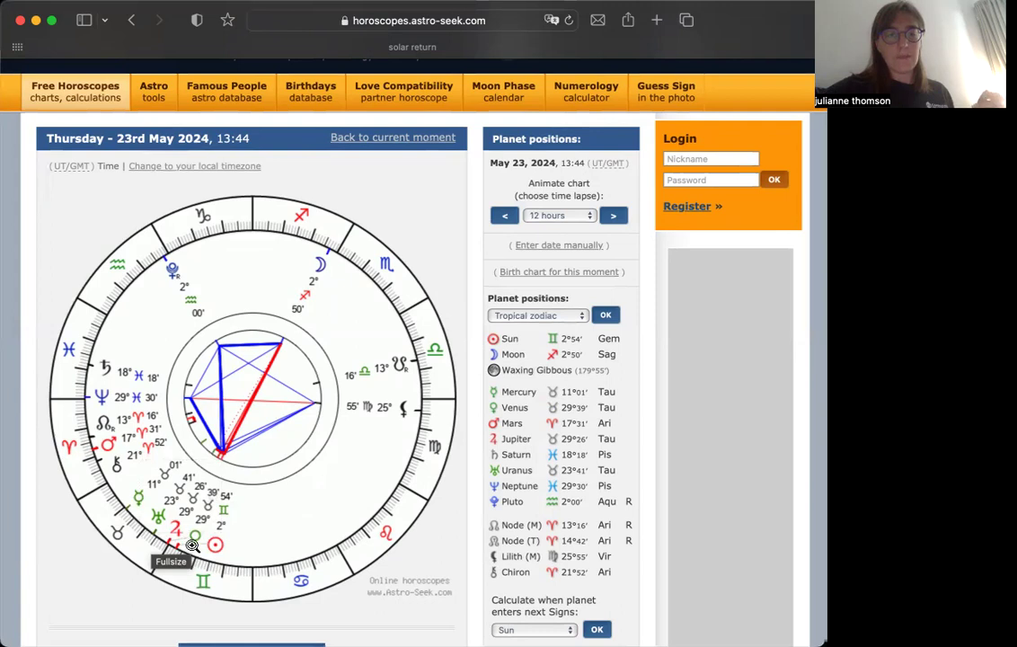
mouse_move(171, 536)
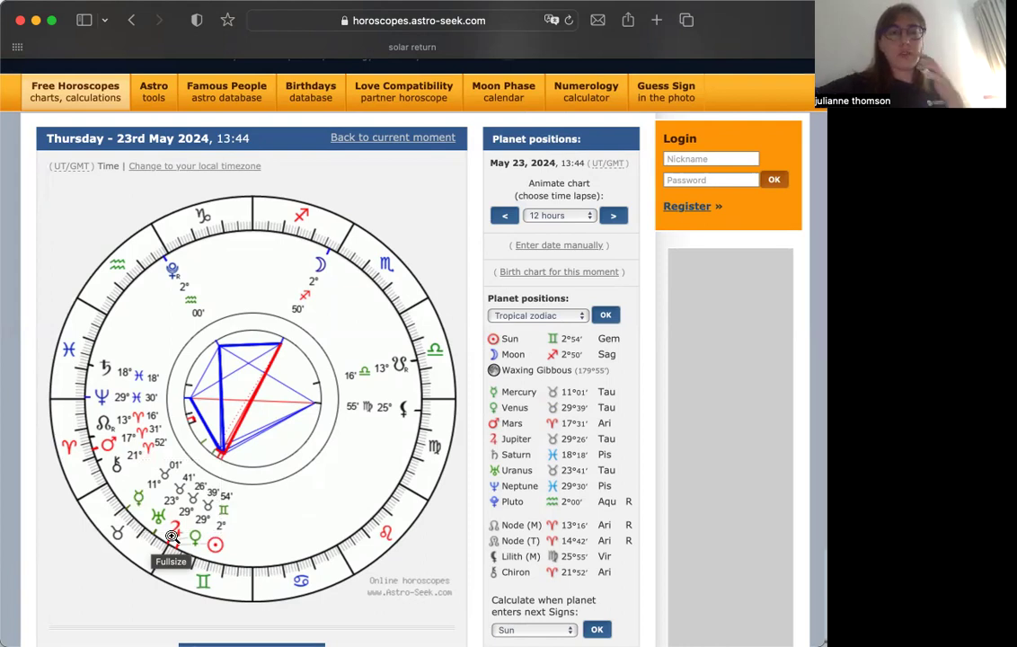
mouse_move(176, 122)
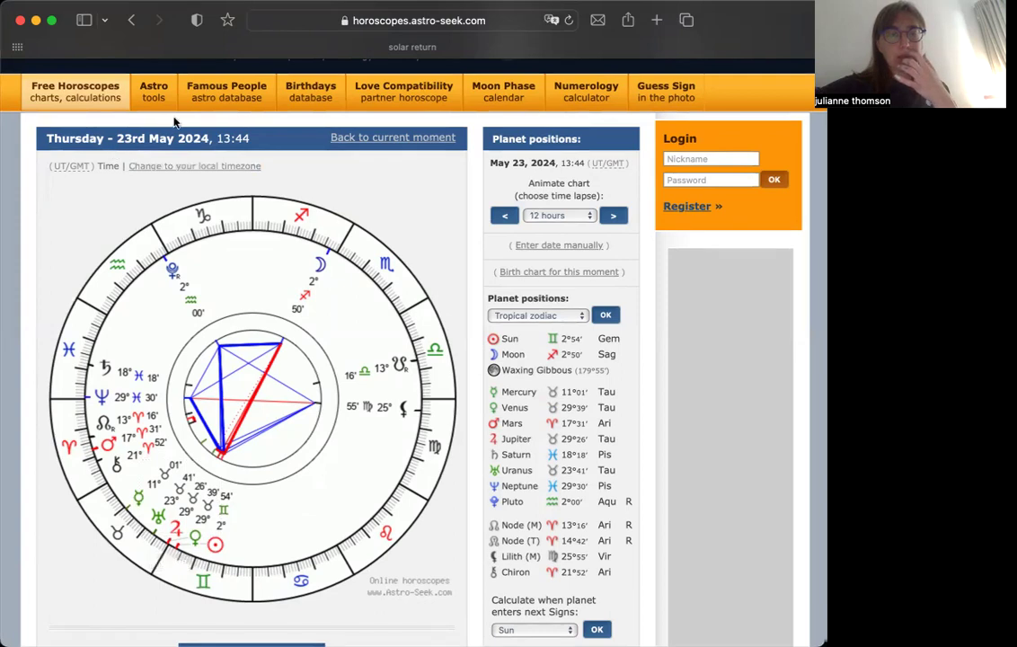
mouse_move(57, 187)
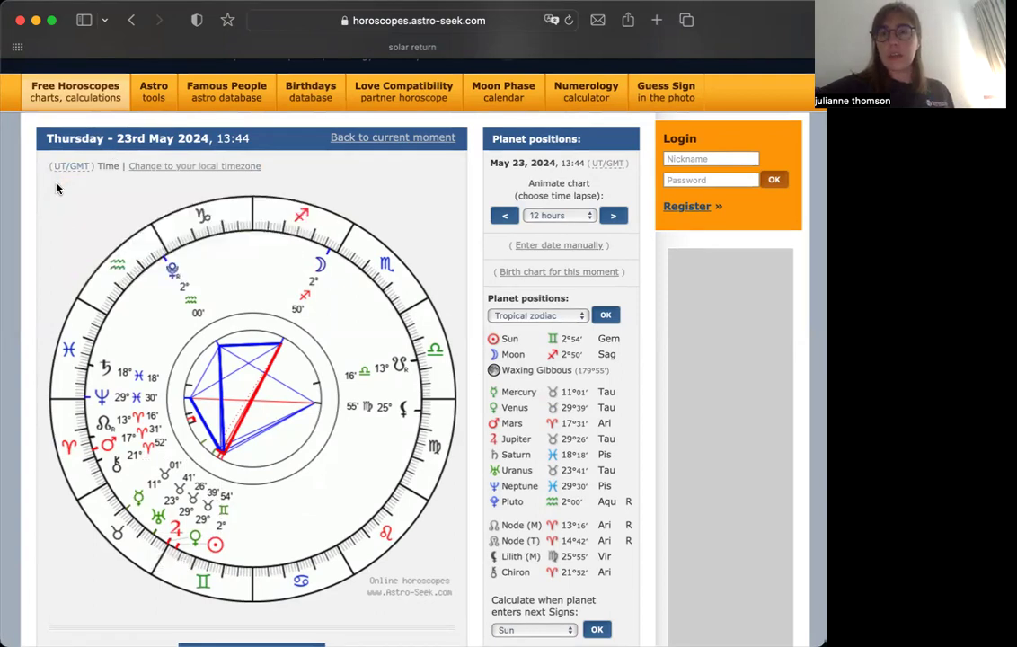
mouse_move(65, 230)
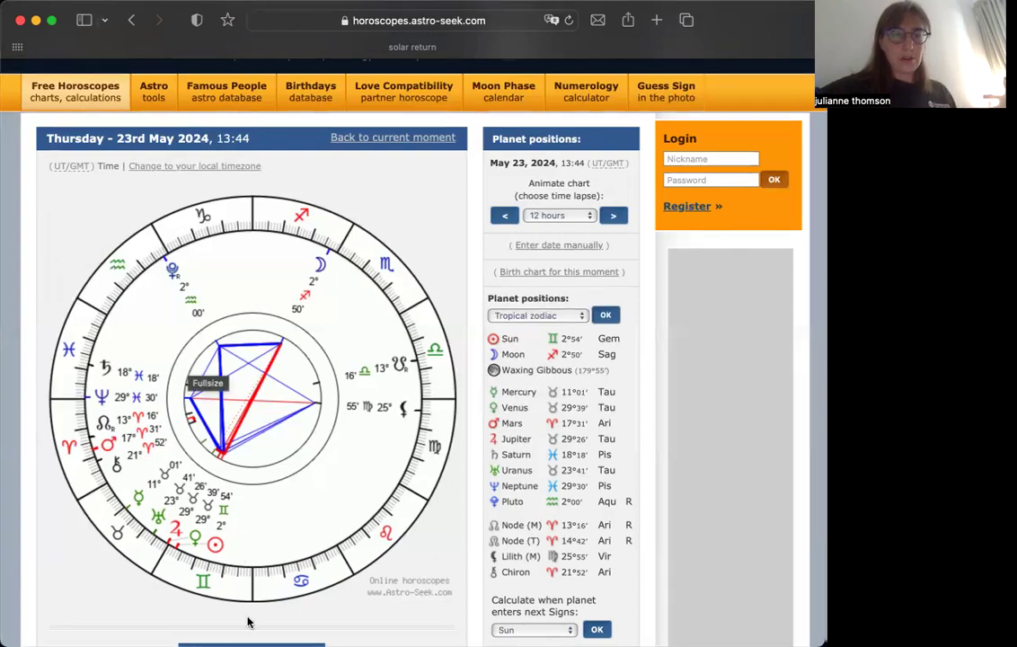
mouse_move(147, 327)
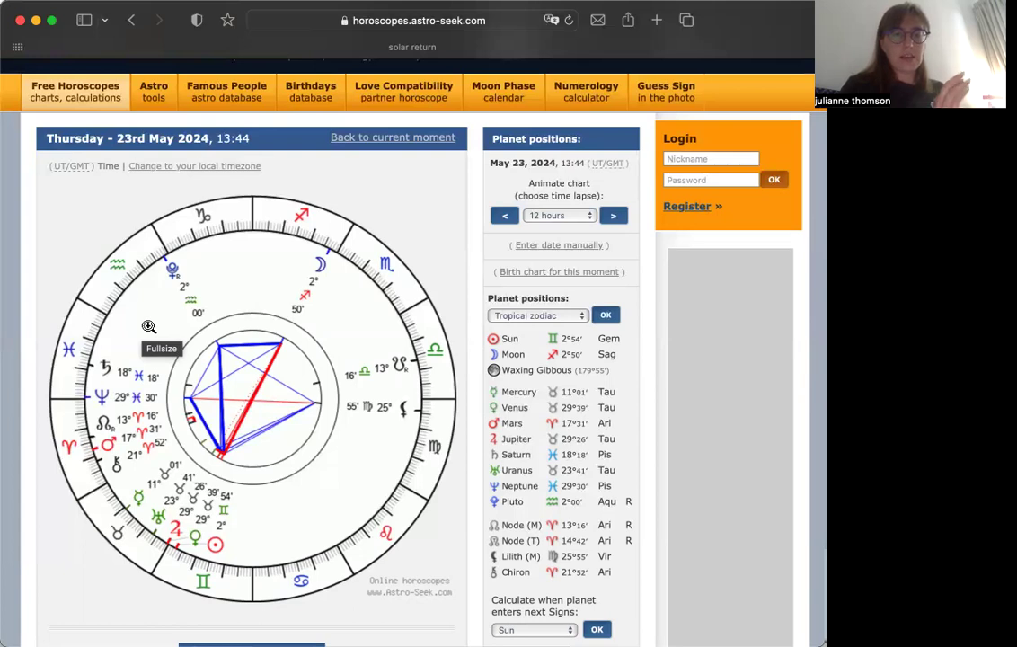
mouse_move(95, 405)
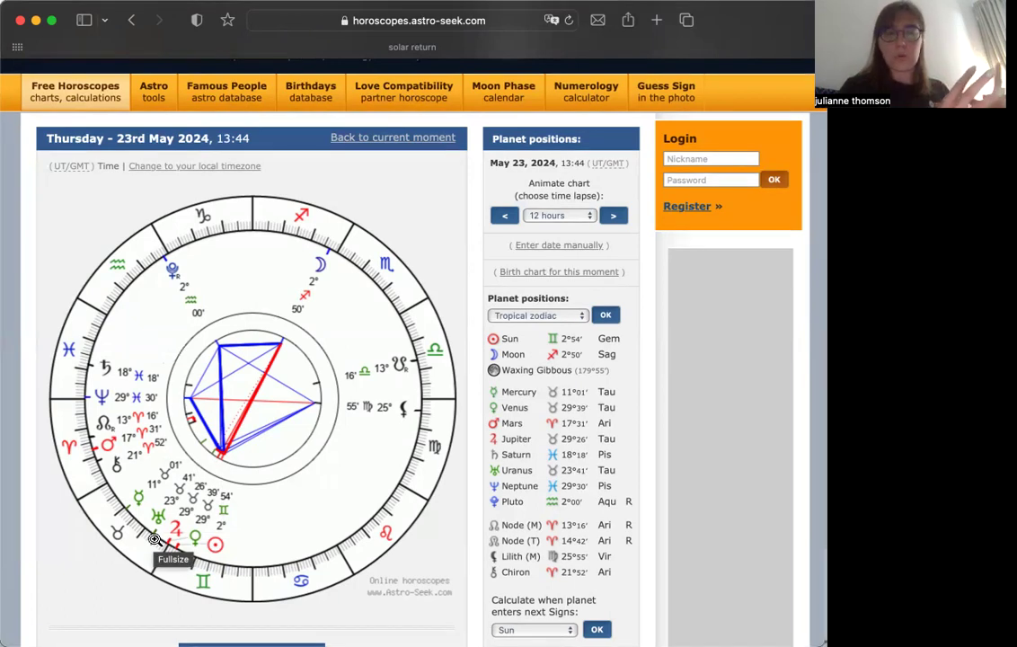
mouse_move(160, 546)
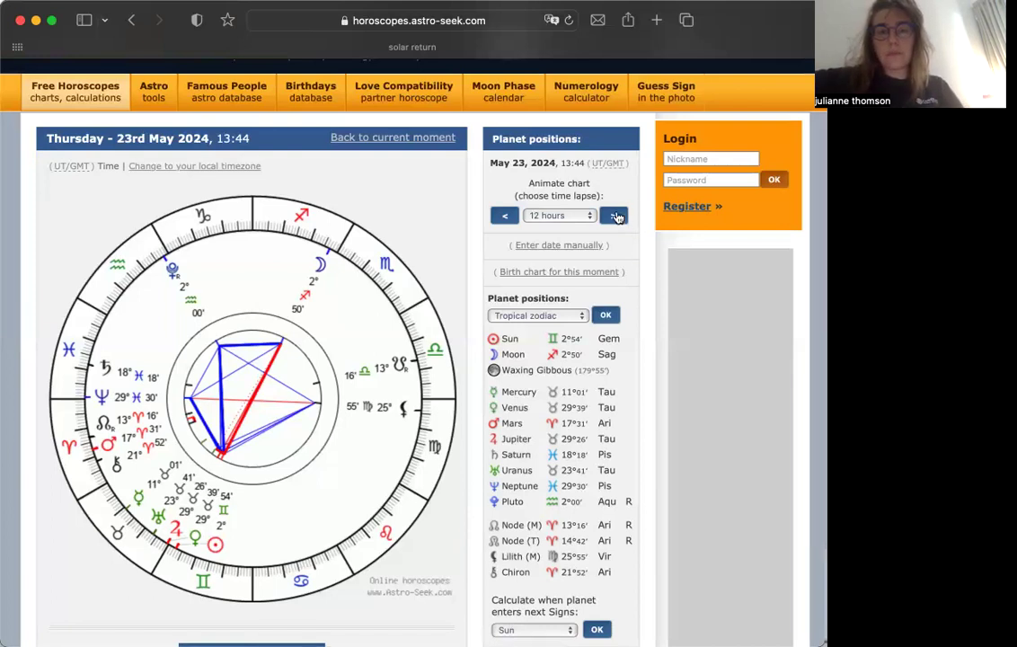
mouse_move(615, 216)
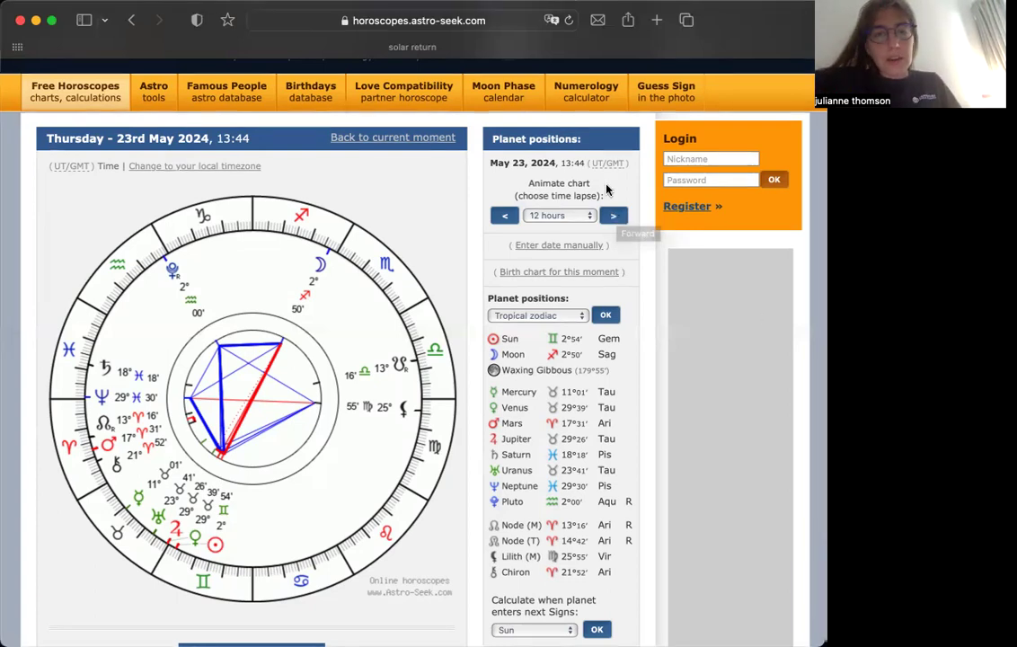
Step: Step forward to Friday 24 May 2024, 07:44 and set the animation step to 6 hours
click(615, 216)
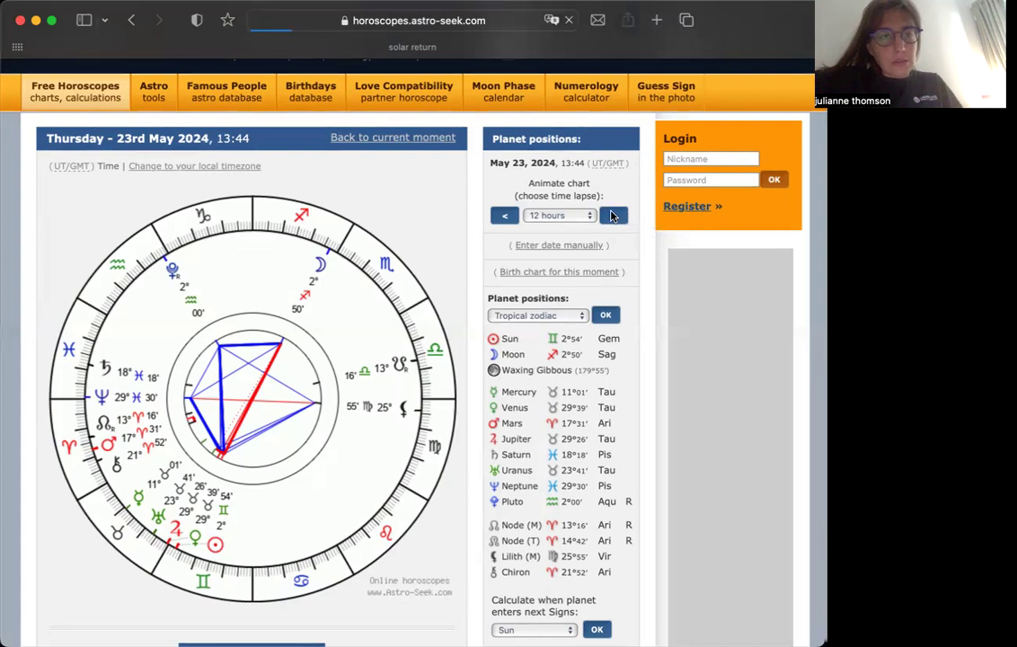
click(615, 215)
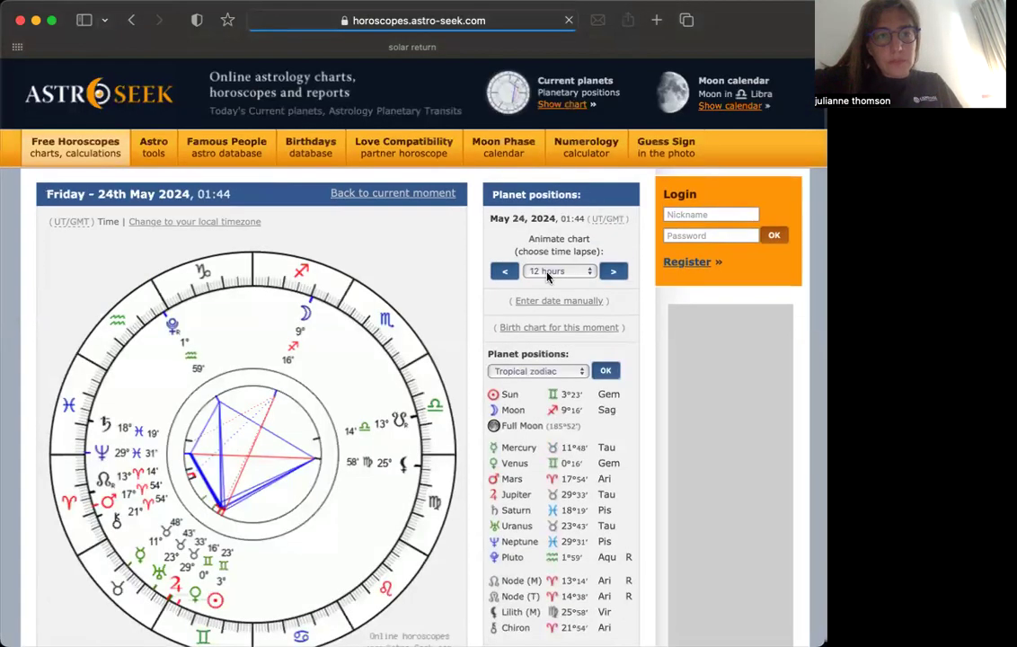
click(559, 270)
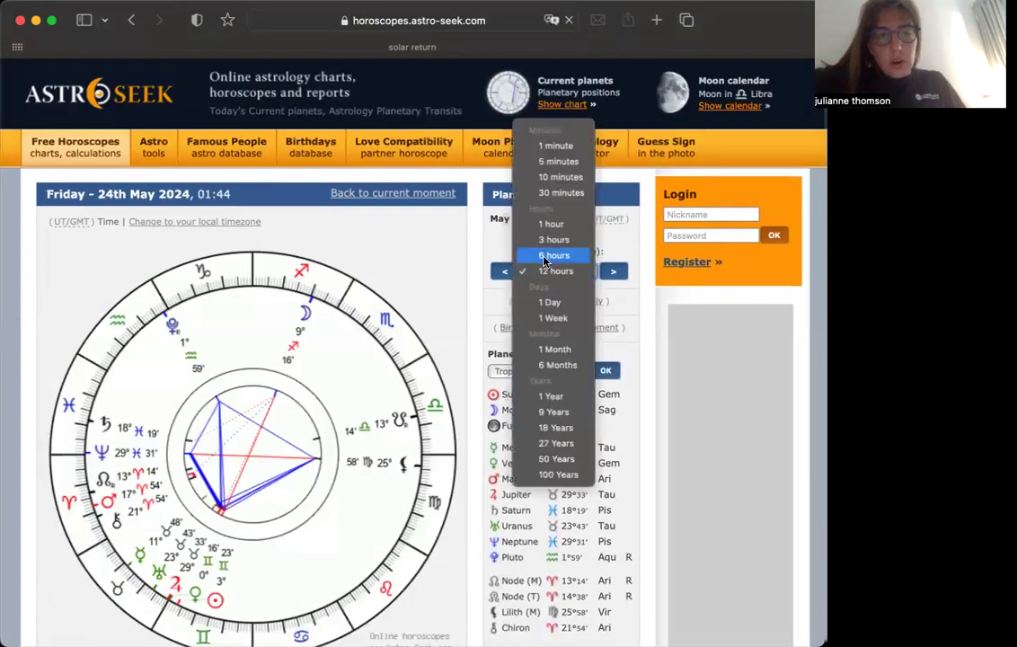
click(553, 255)
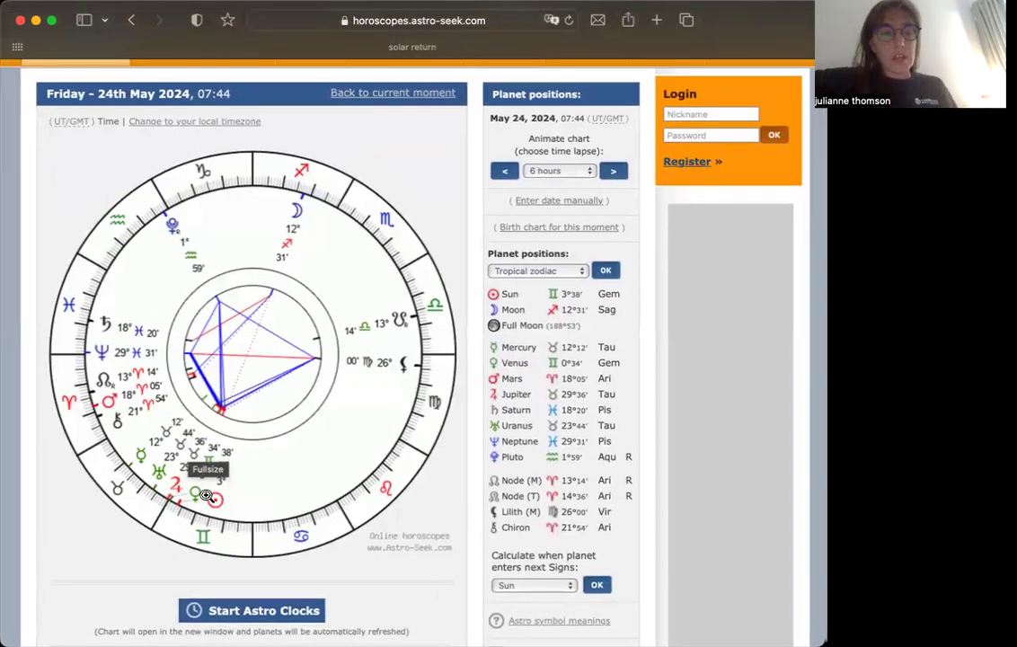
mouse_move(196, 514)
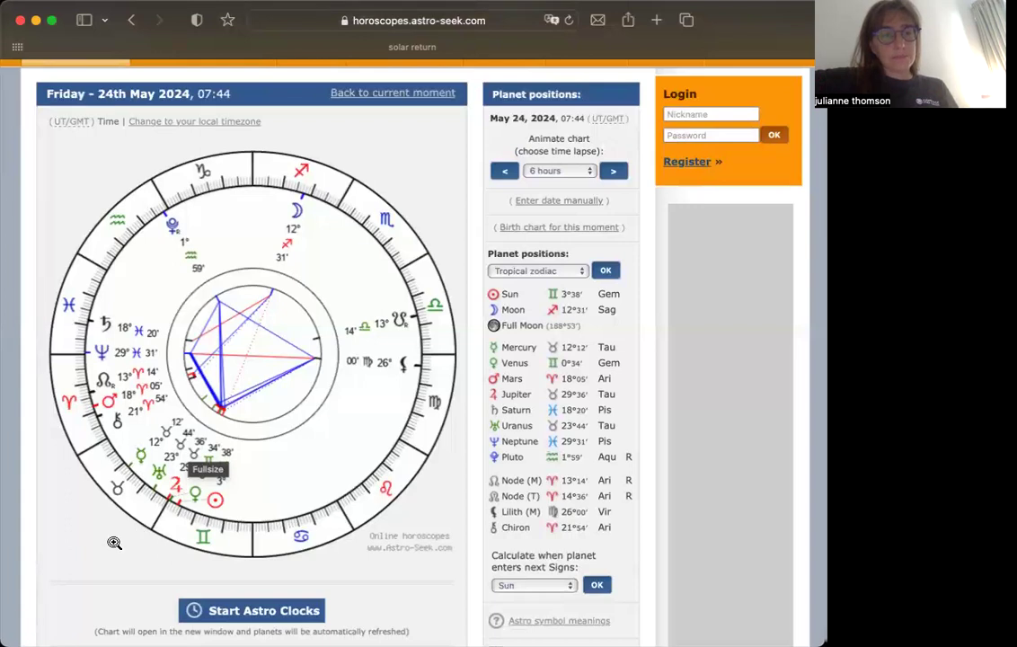
mouse_move(9, 496)
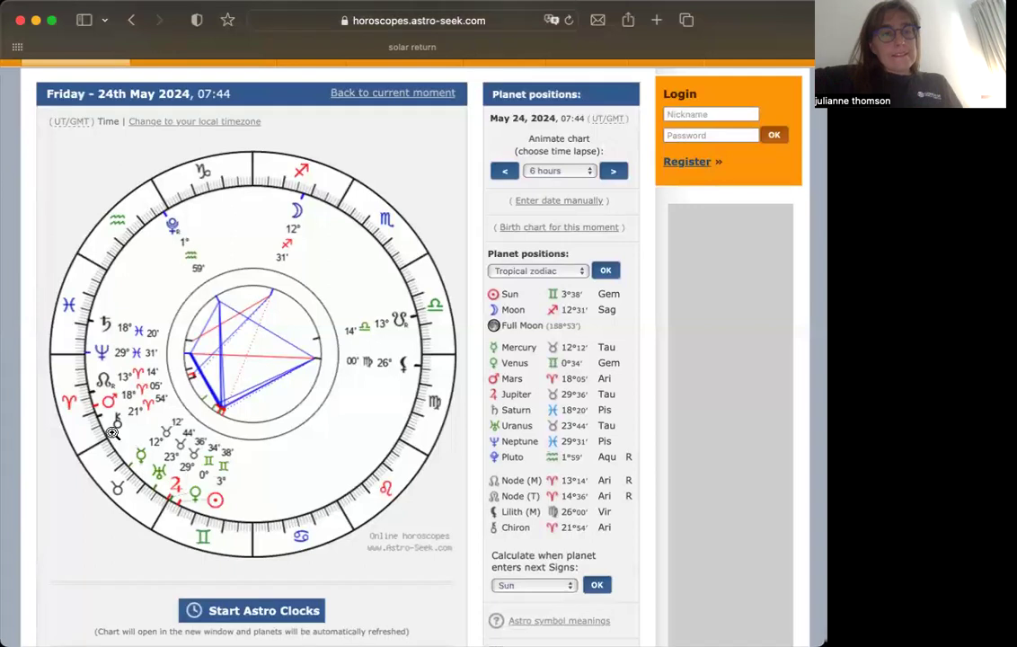
mouse_move(232, 474)
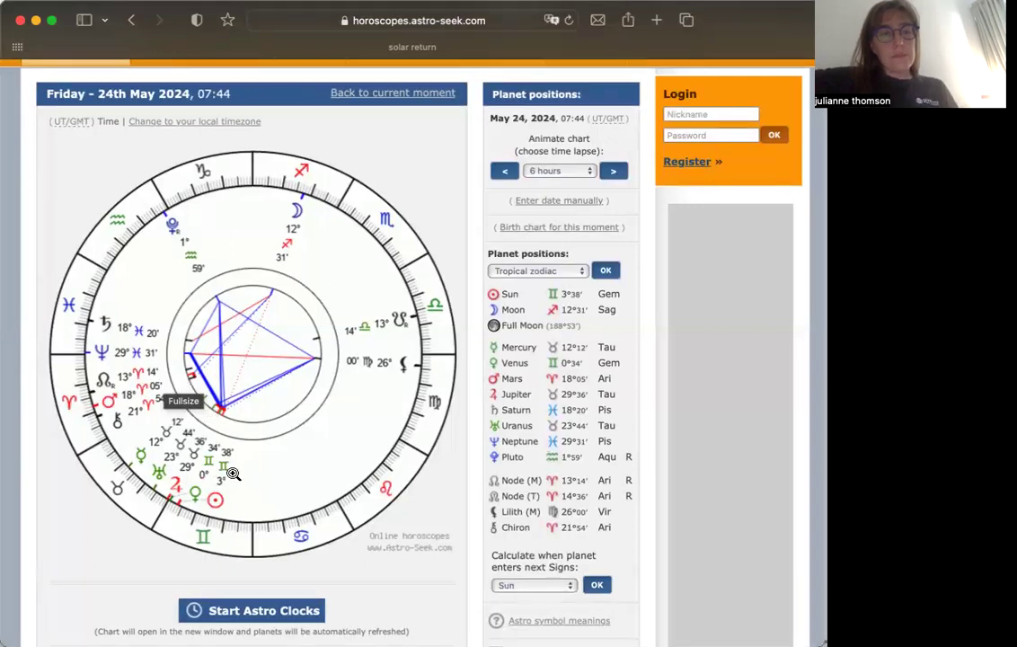
mouse_move(86, 420)
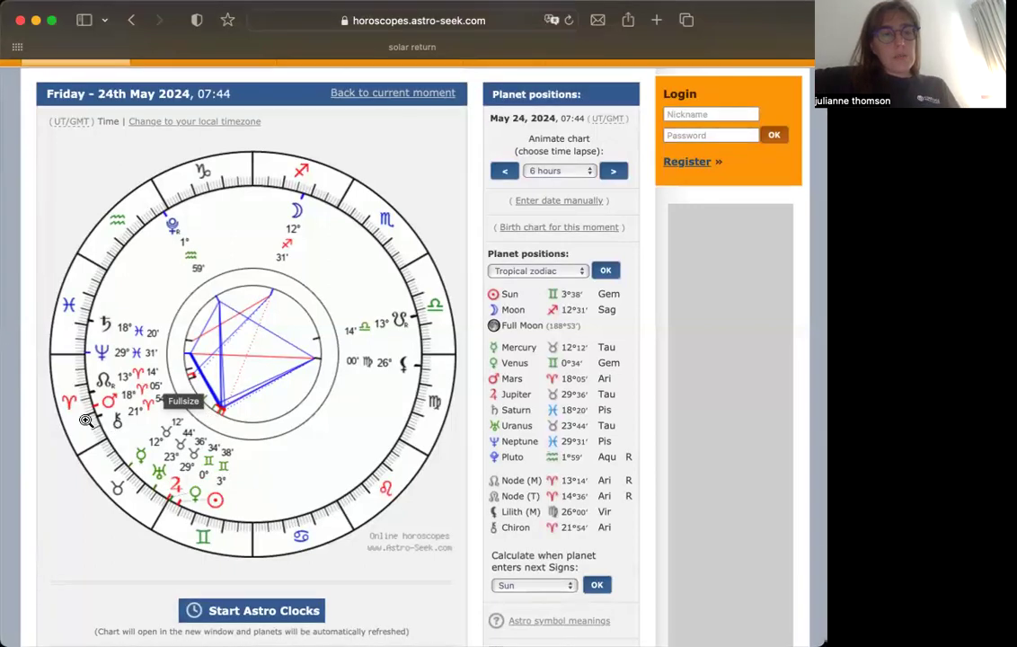
mouse_move(94, 415)
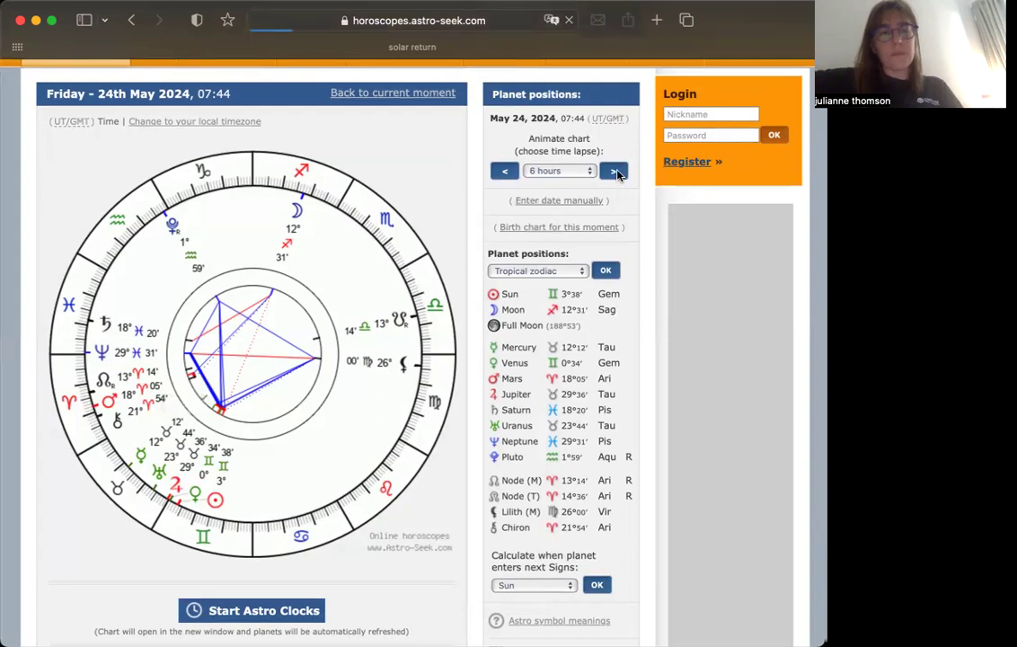
Step: Advance the chart six hours to Friday 24 May 2024, 19:44
click(615, 173)
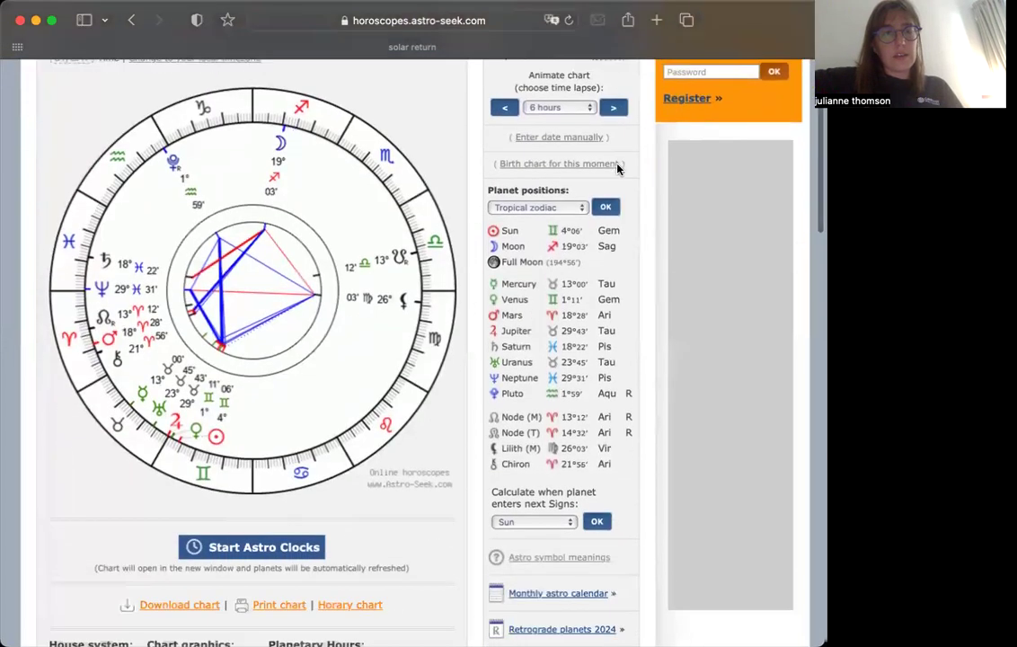
mouse_move(618, 169)
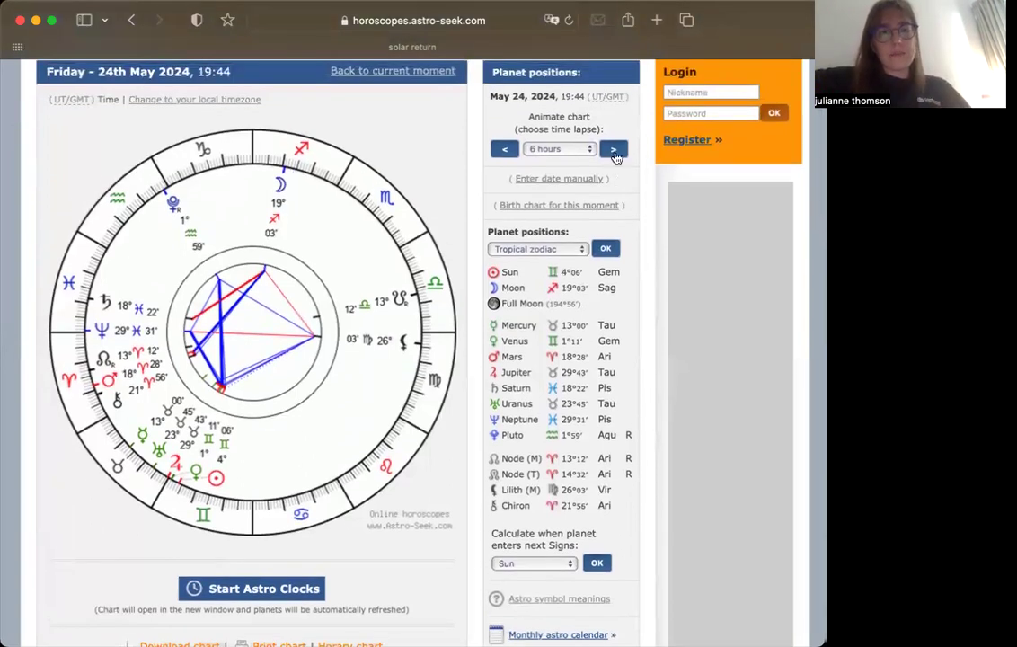
Step: Advance two 6-hour steps to Saturday 25 May 2024, 07:44, Moon at 25° Sagittarius
click(614, 147)
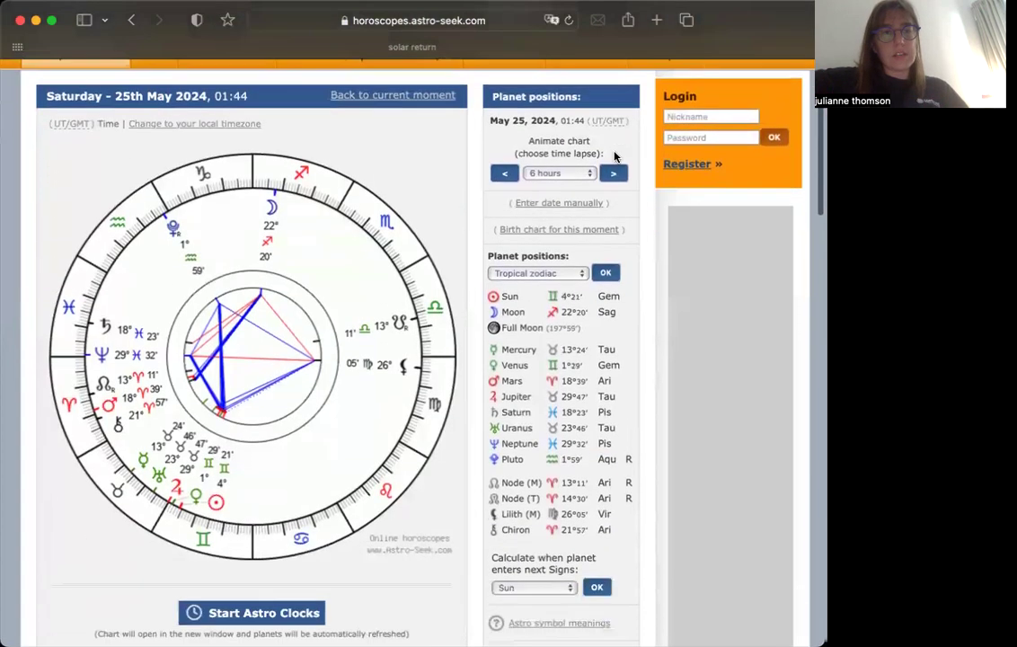
scroll(down, 3)
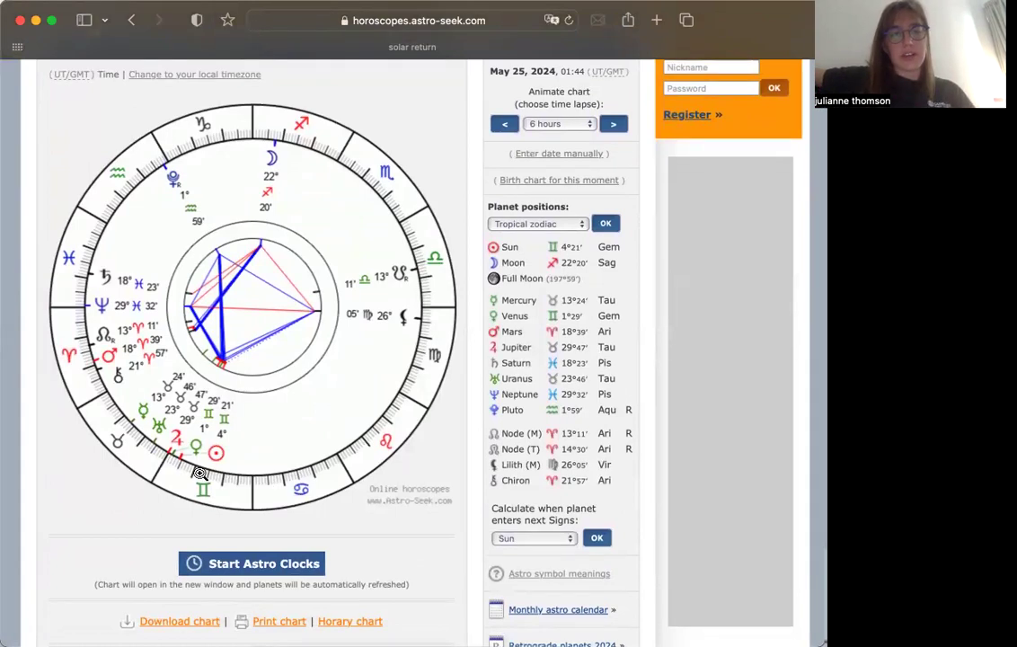
mouse_move(166, 460)
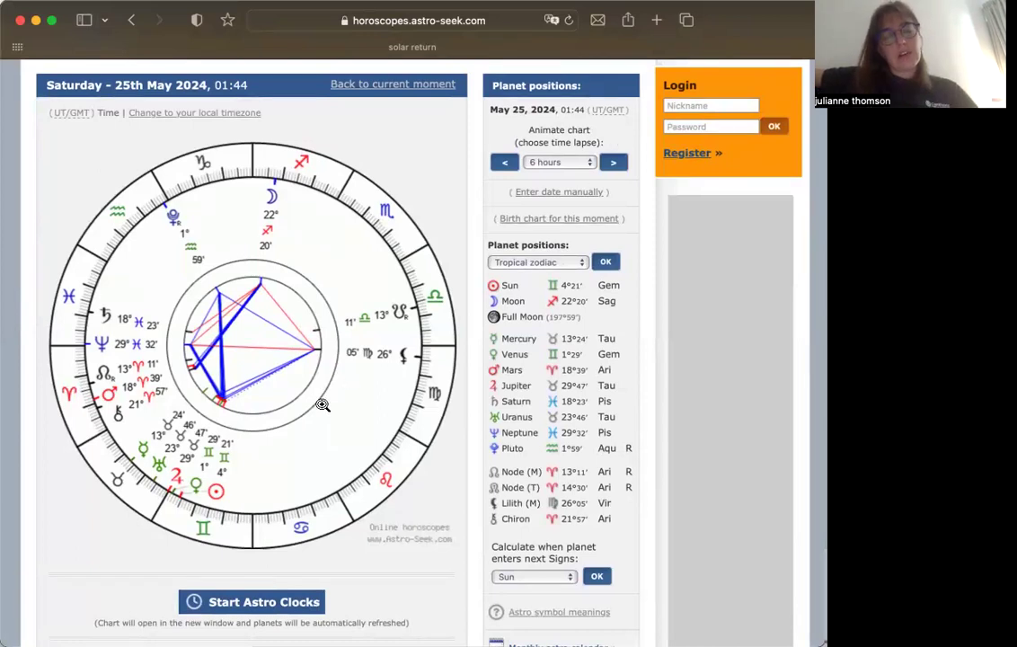
mouse_move(205, 500)
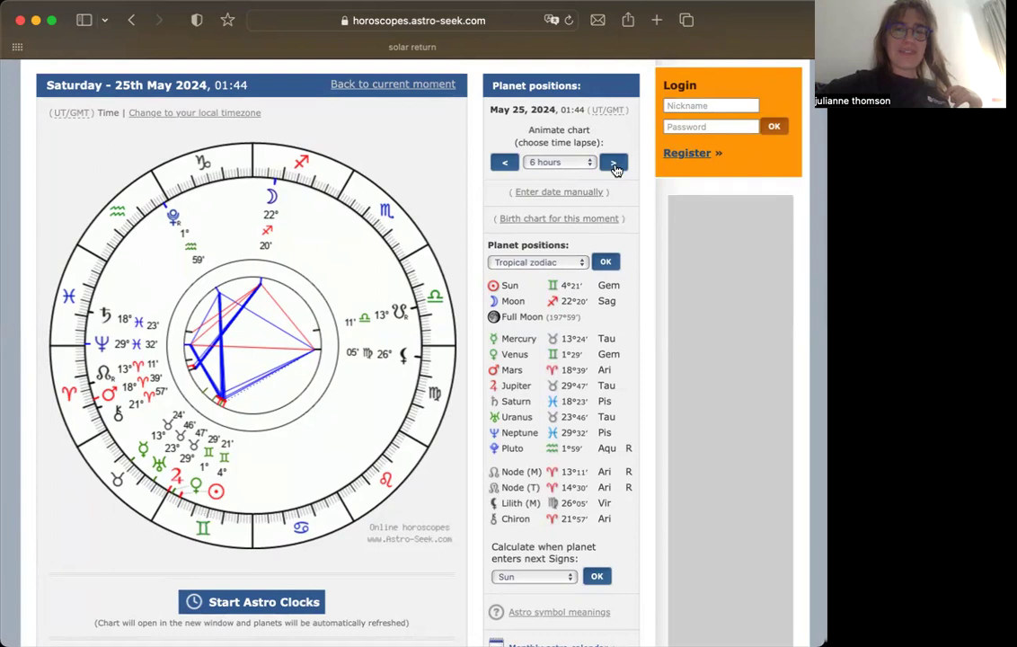
click(615, 162)
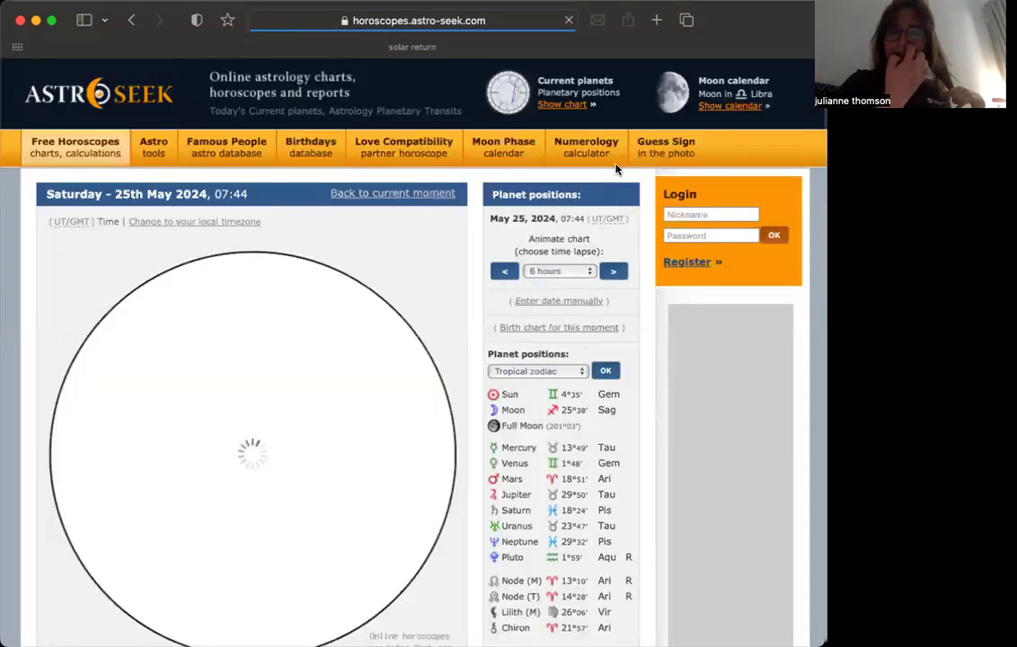